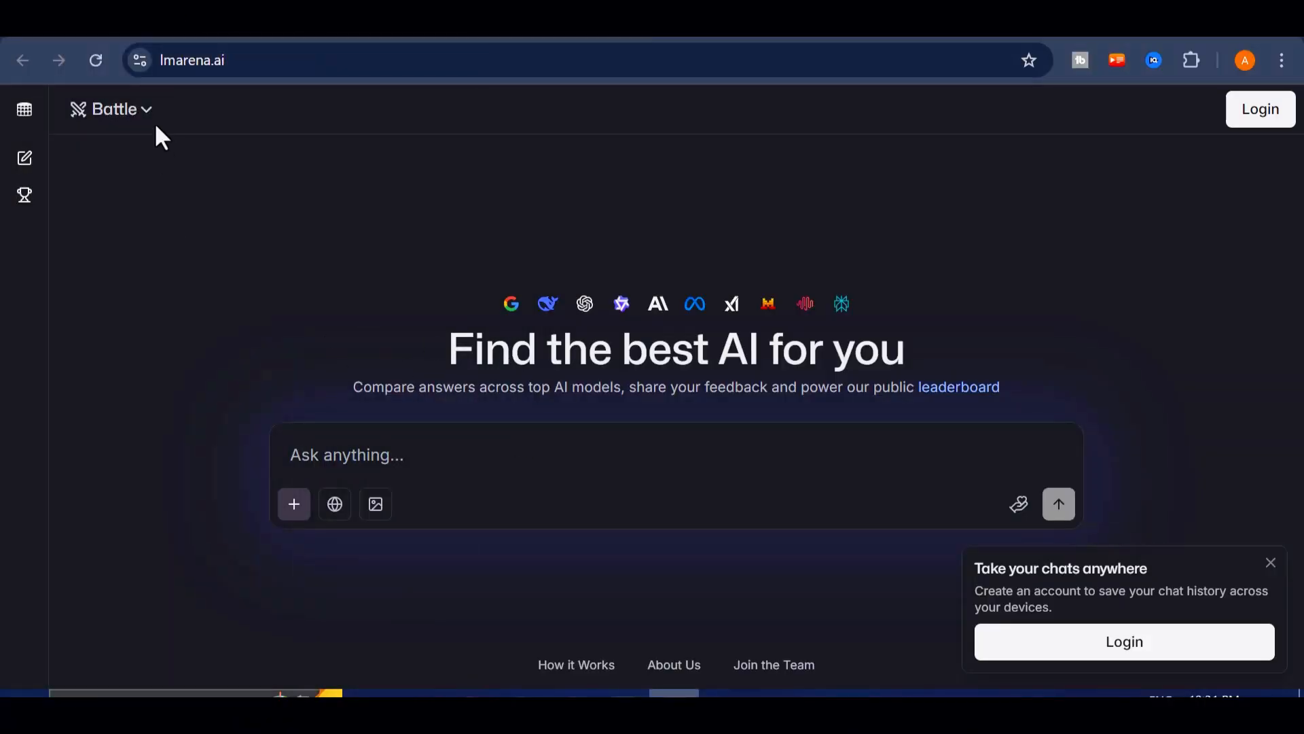
Browse the LMArena leaderboard of model rankings from the site navigation
{"action": "left_click", "coordinate": [24, 109]}
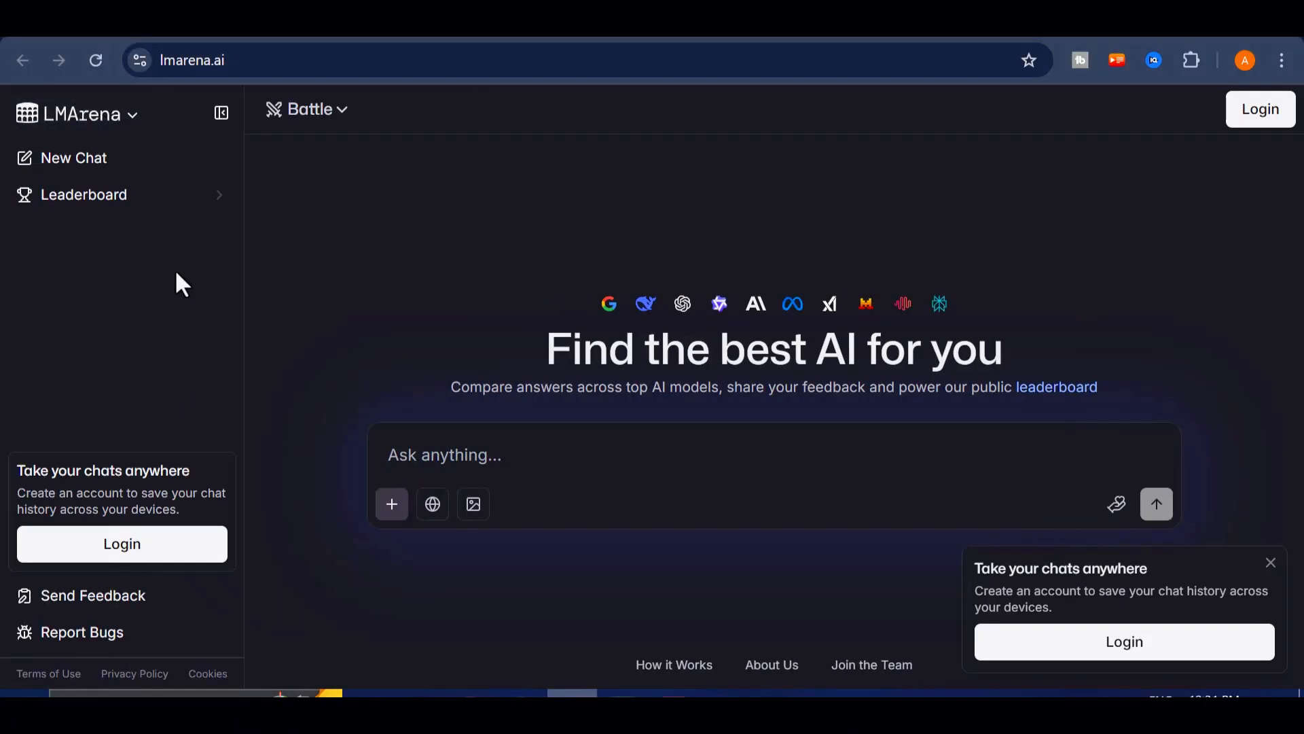
{"action": "left_click", "coordinate": [221, 113]}
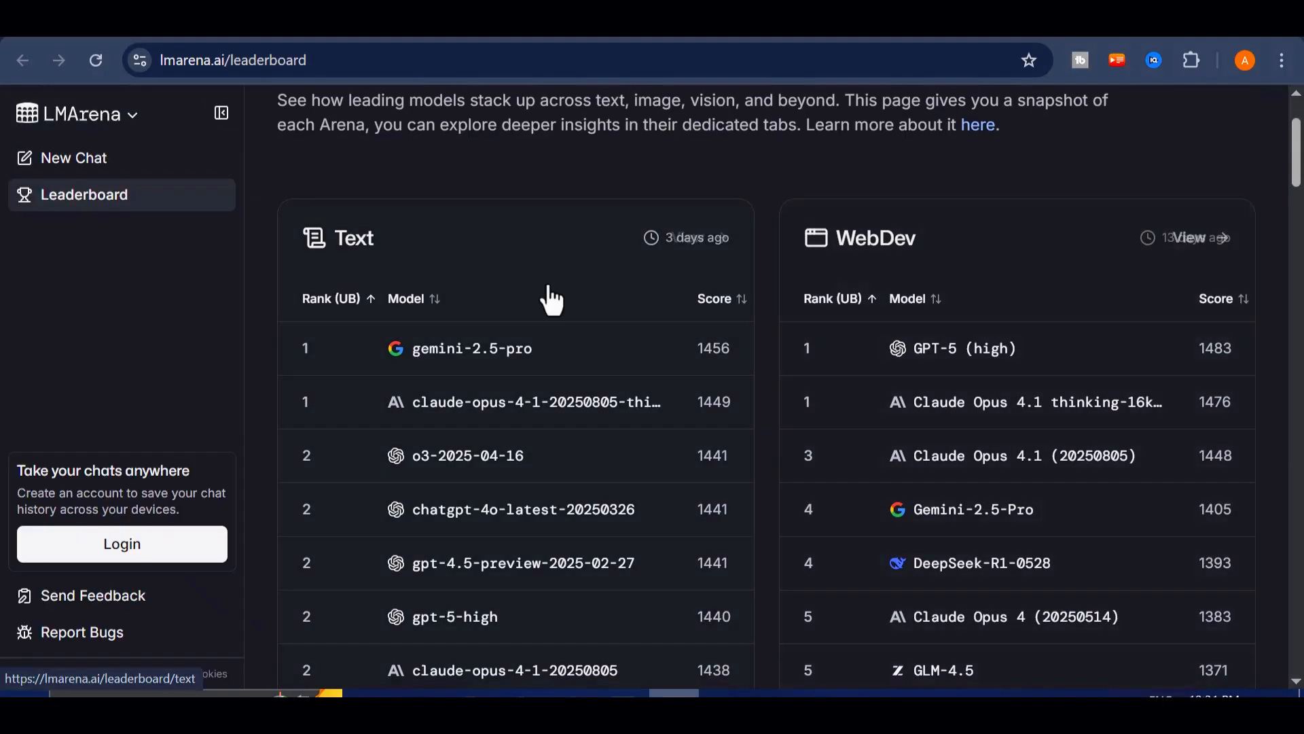
{"action": "scroll", "scroll_direction": "down", "scroll_amount": 3}
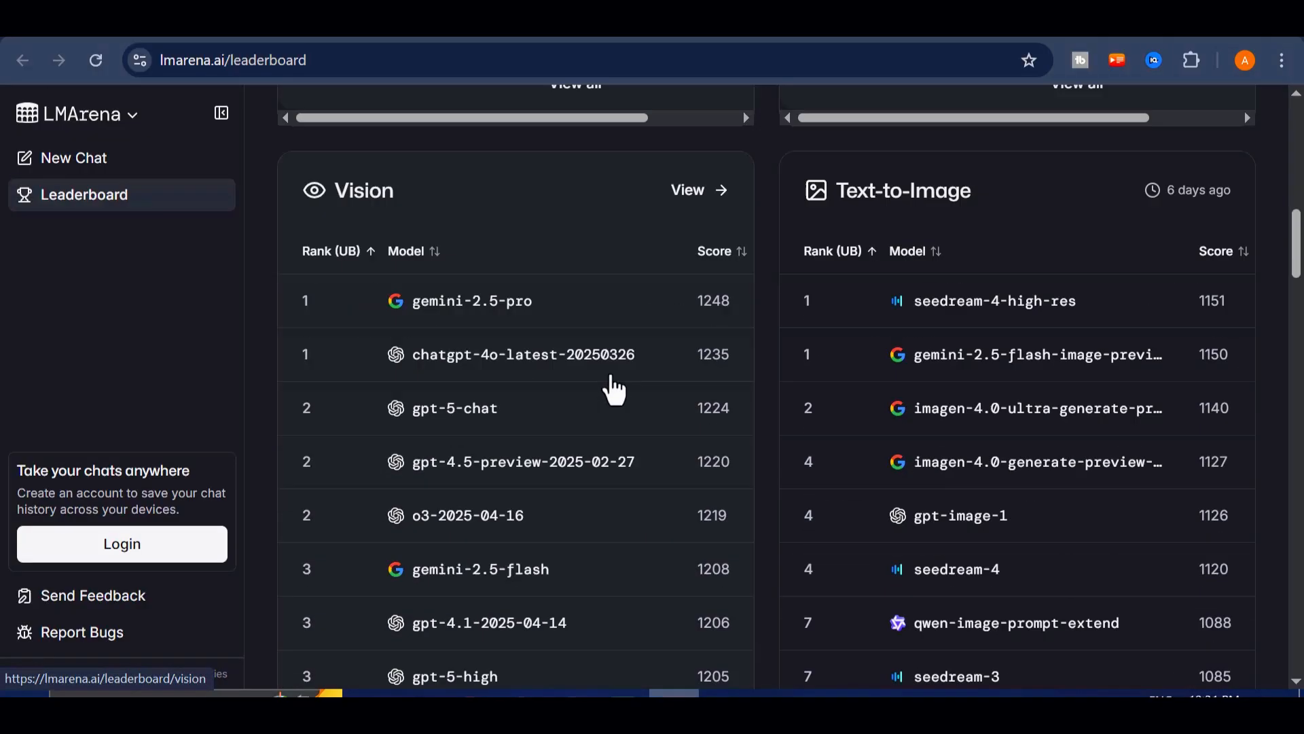
{"action": "scroll", "scroll_direction": "down", "scroll_amount": 3}
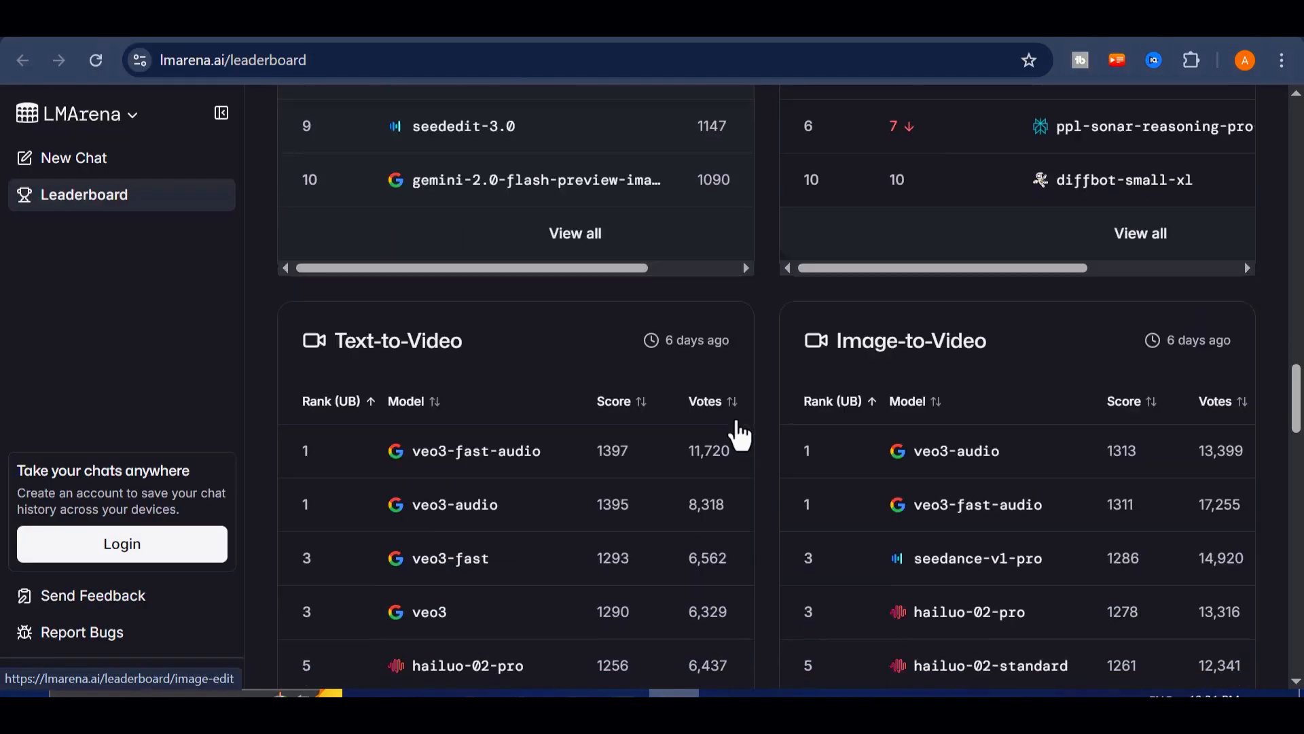
{"action": "scroll", "scroll_direction": "down", "scroll_amount": 3}
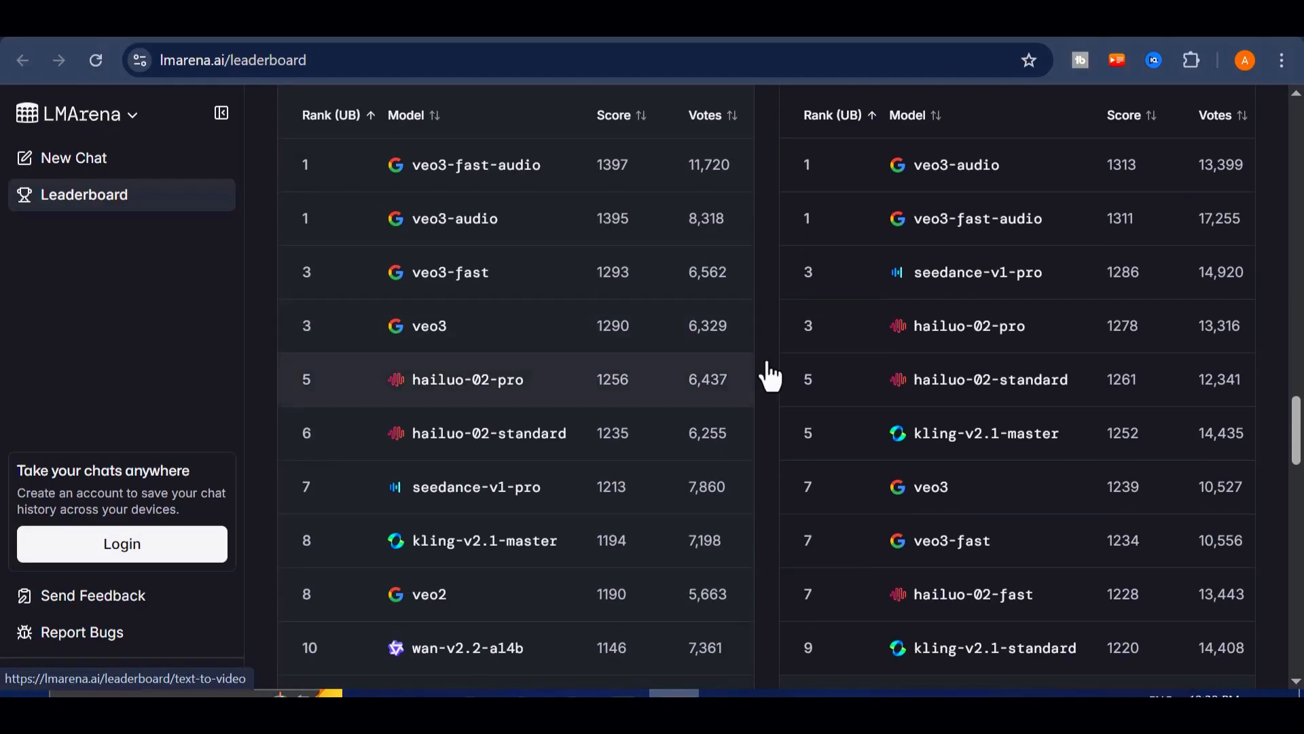
{"action": "scroll", "scroll_direction": "down", "scroll_amount": 3}
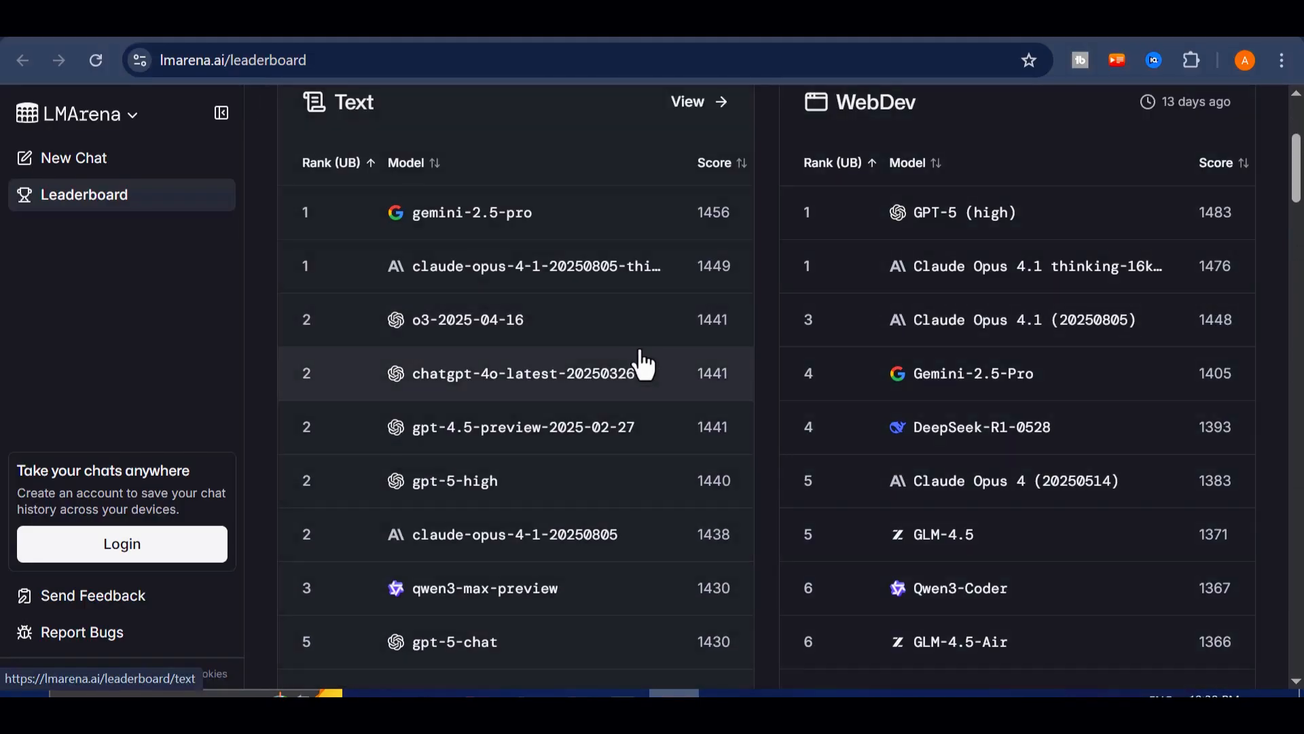
{"action": "scroll", "scroll_direction": "down", "scroll_amount": 3}
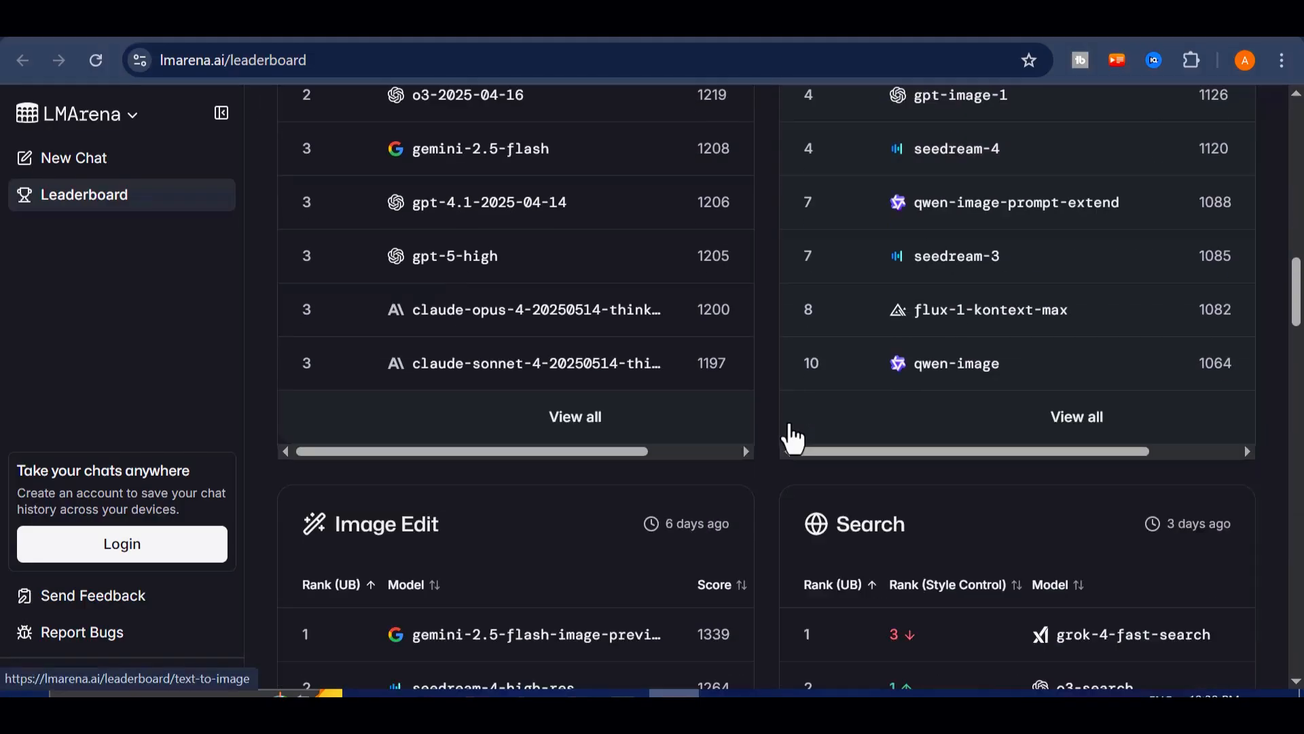
{"action": "scroll", "scroll_direction": "down", "scroll_amount": 3}
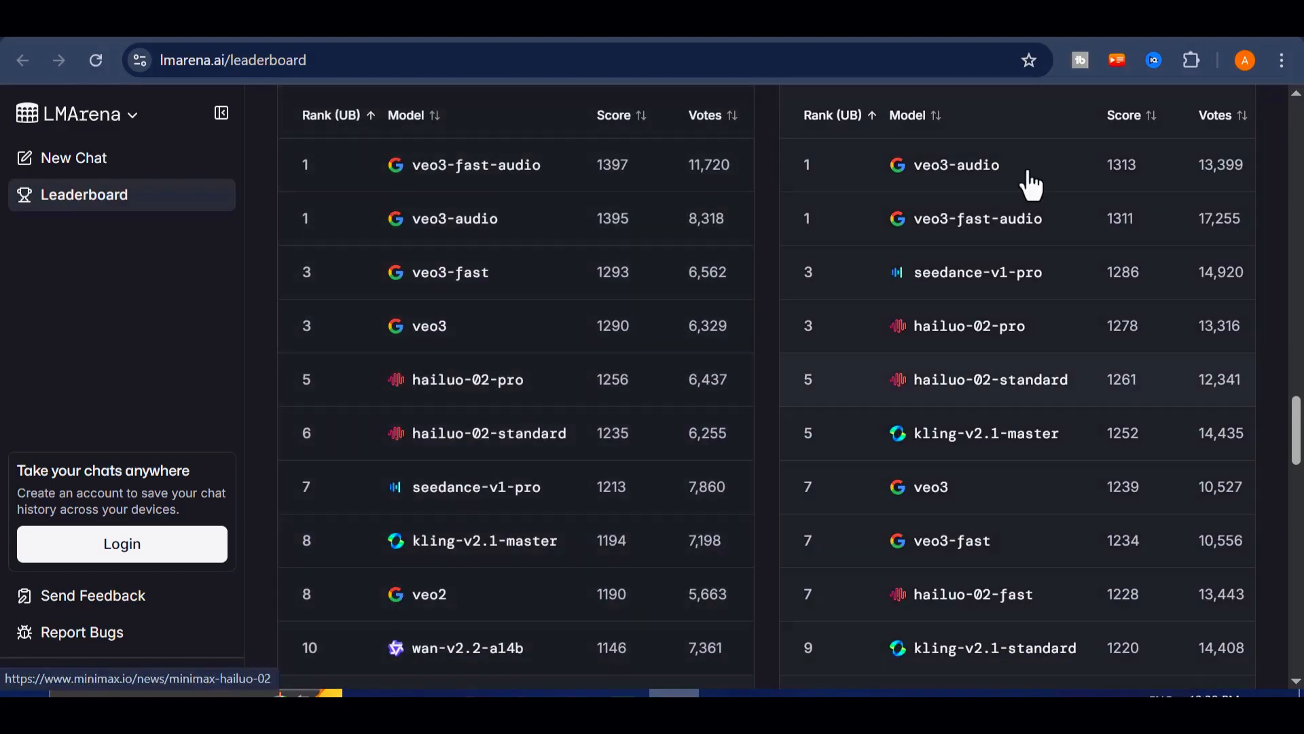
{"action": "scroll", "scroll_direction": "down", "scroll_amount": 3}
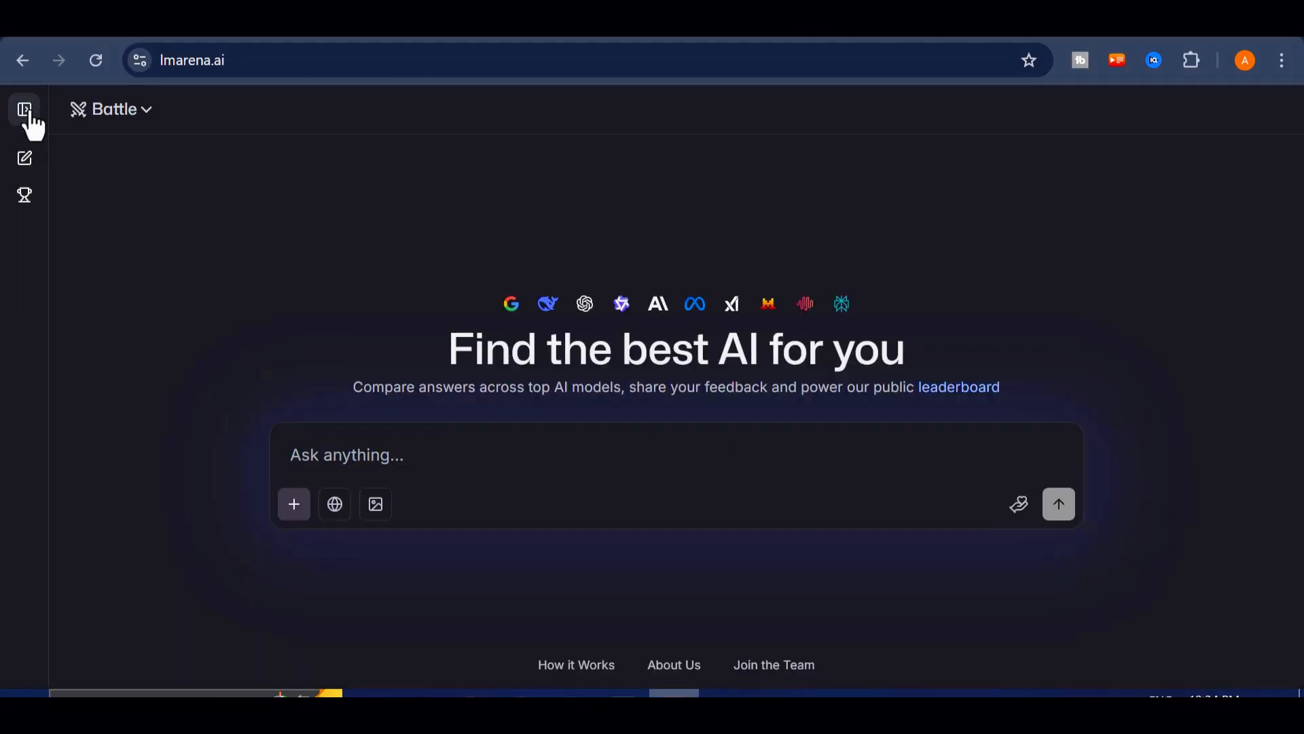
Switch from Battle to Direct Chat mode and look through the model list for gpt-5-chat
{"action": "left_click", "coordinate": [25, 109]}
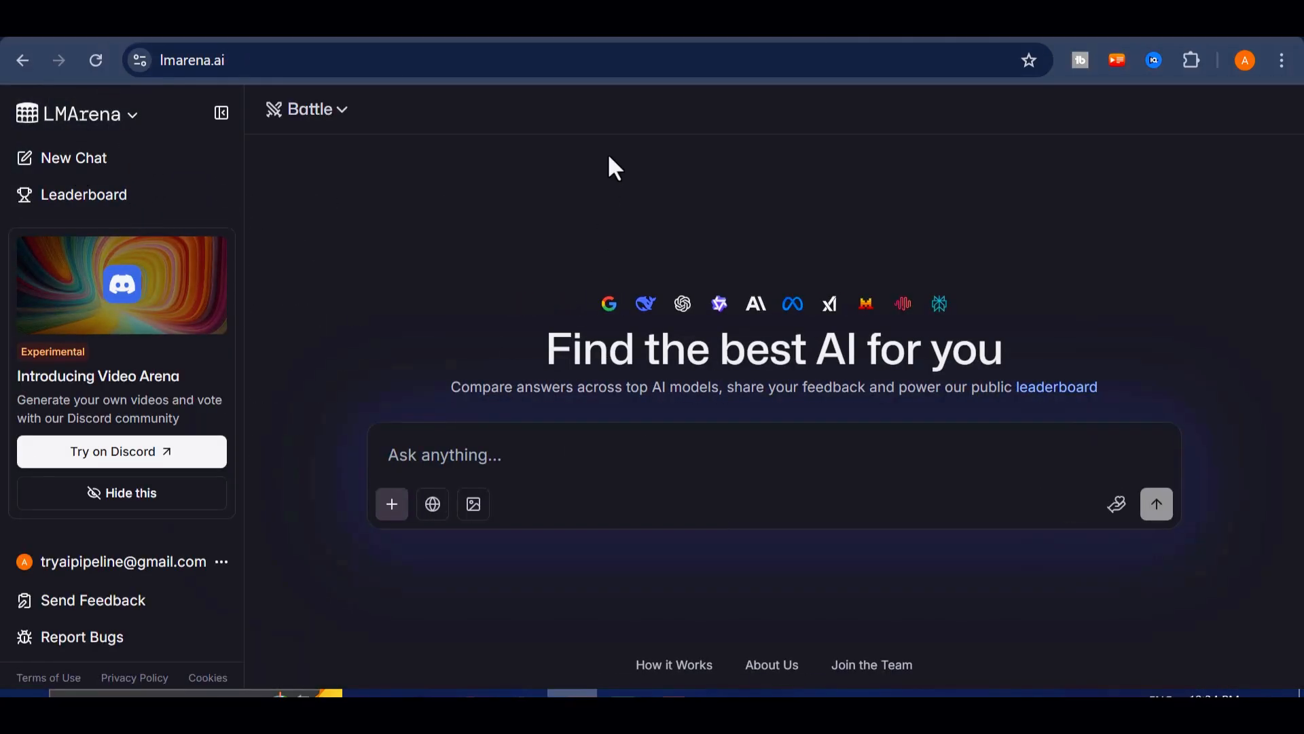
{"action": "left_click", "coordinate": [307, 109]}
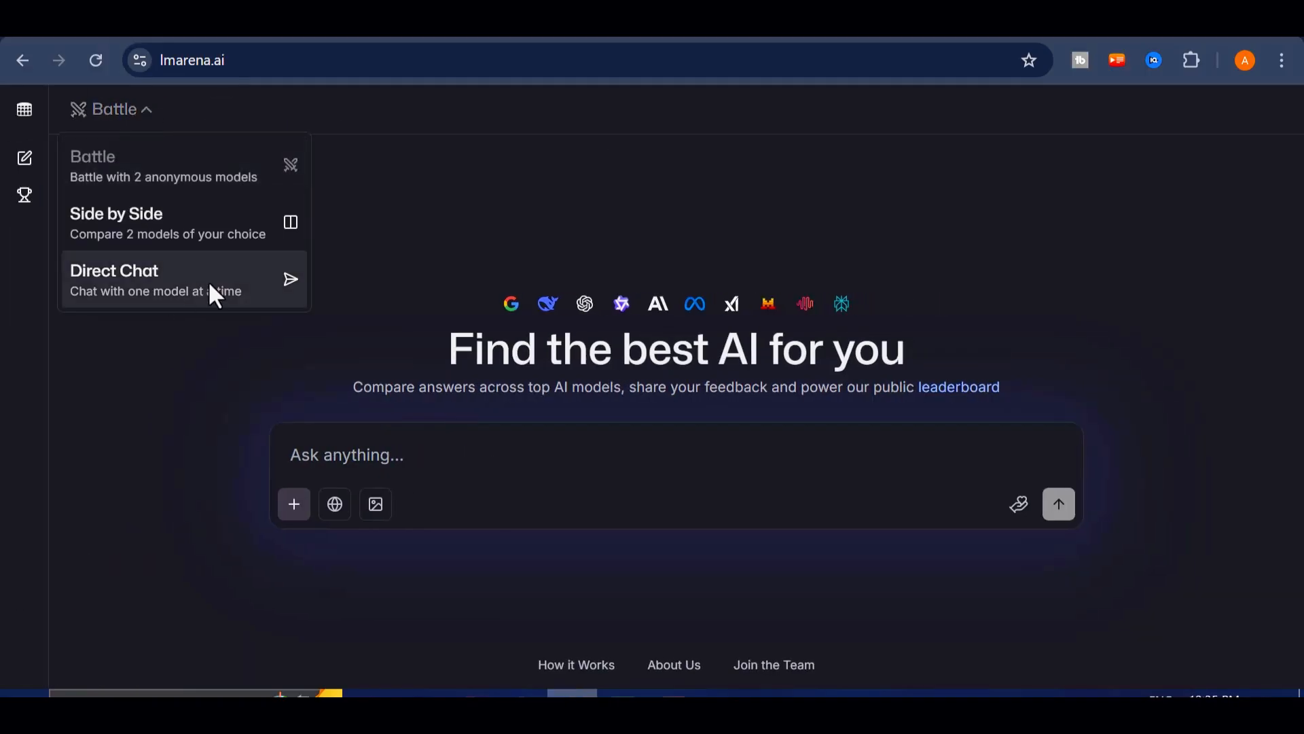
{"action": "left_click", "coordinate": [114, 278]}
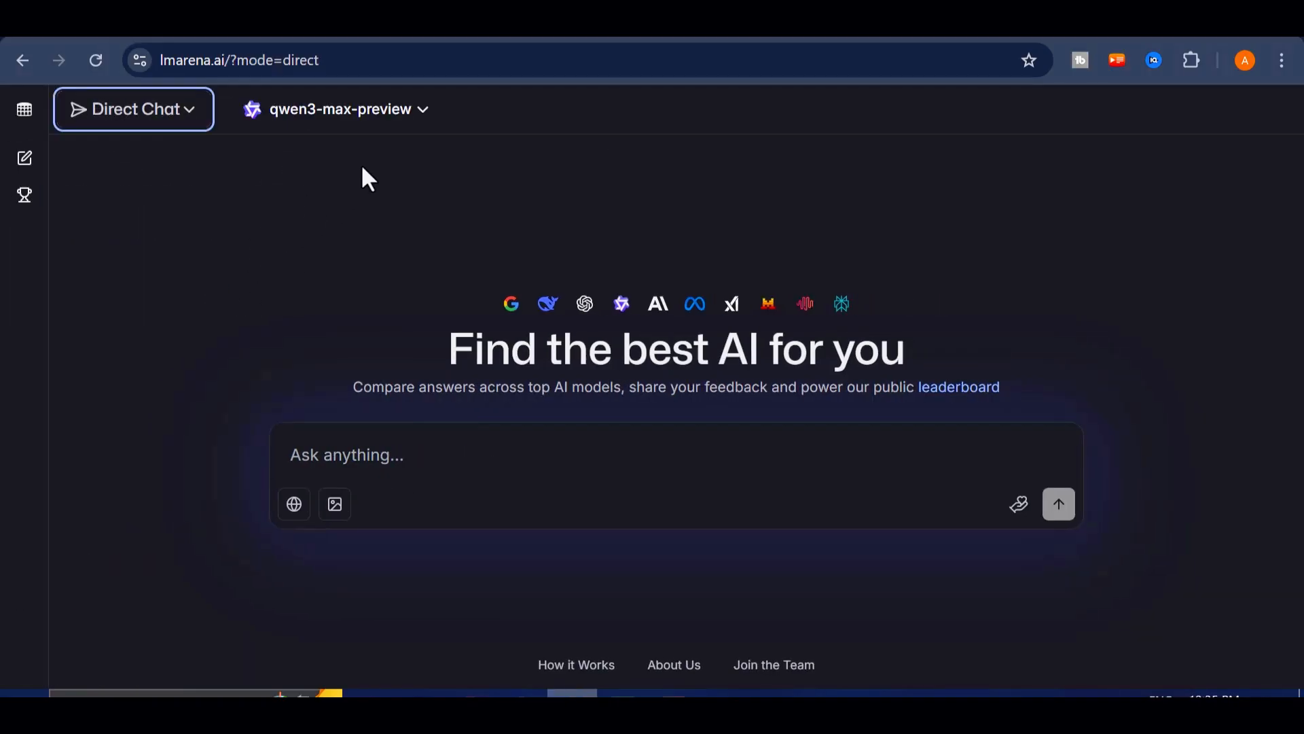
{"action": "left_click", "coordinate": [336, 109]}
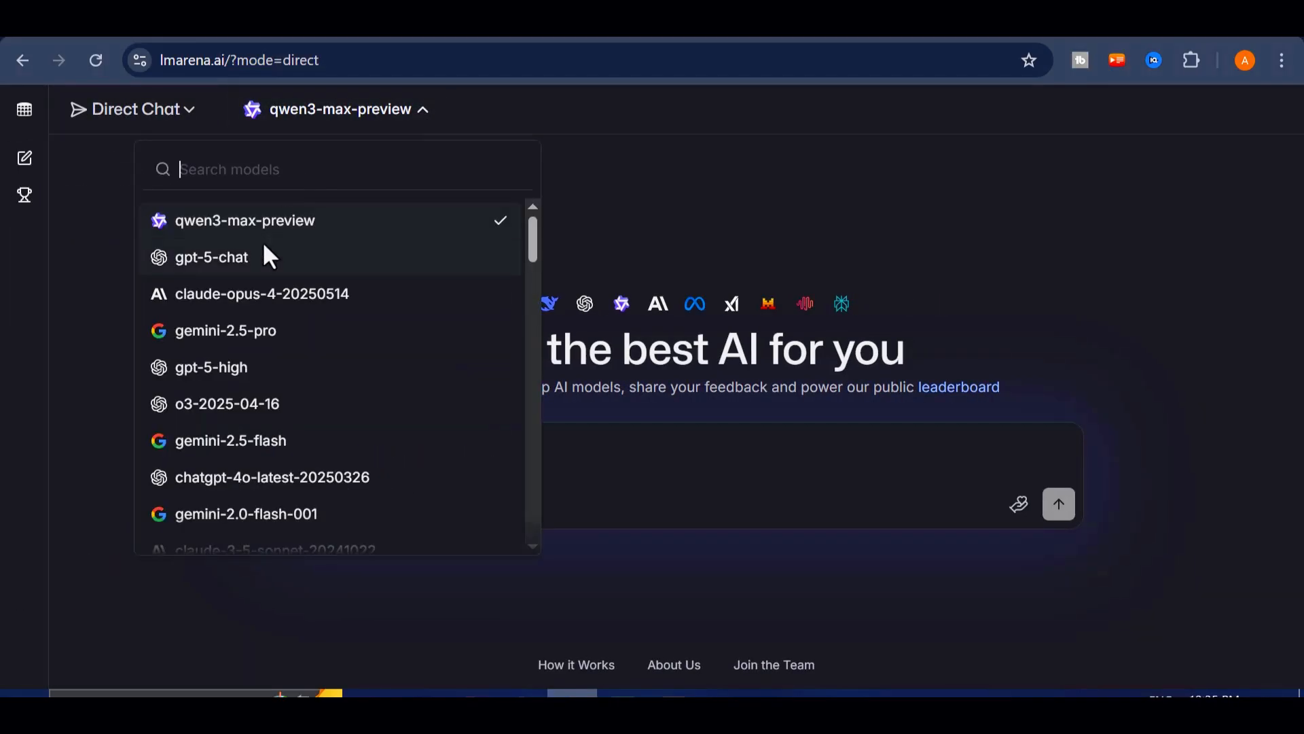
{"action": "scroll", "scroll_direction": "down", "scroll_amount": 3}
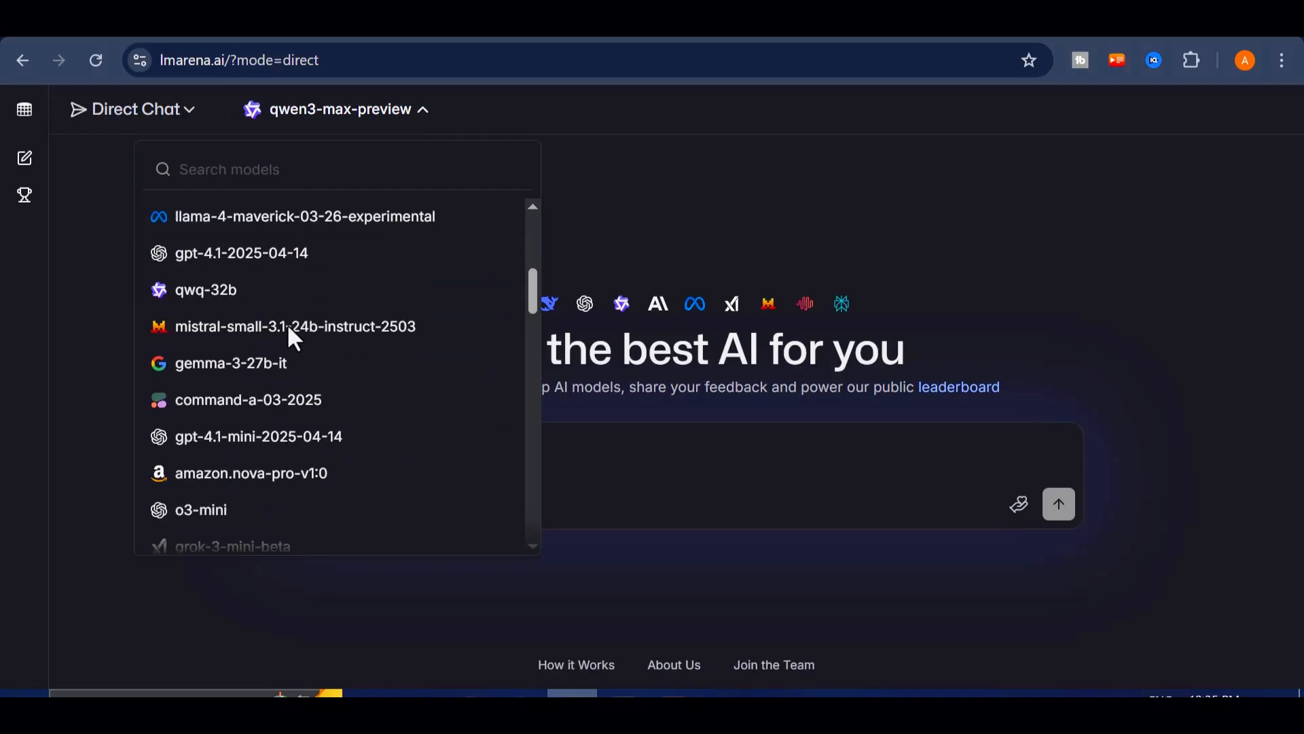
{"action": "scroll", "scroll_direction": "down", "scroll_amount": 3}
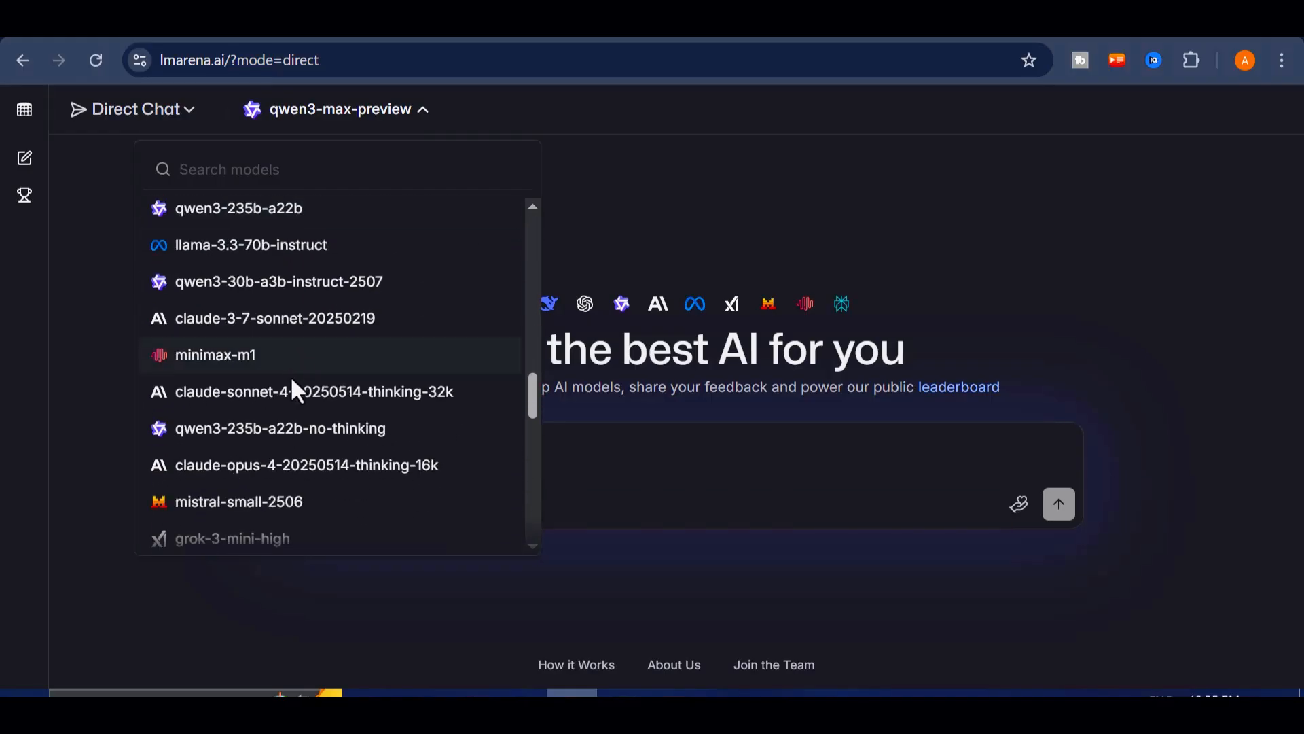
{"action": "scroll", "scroll_direction": "down", "scroll_amount": 3}
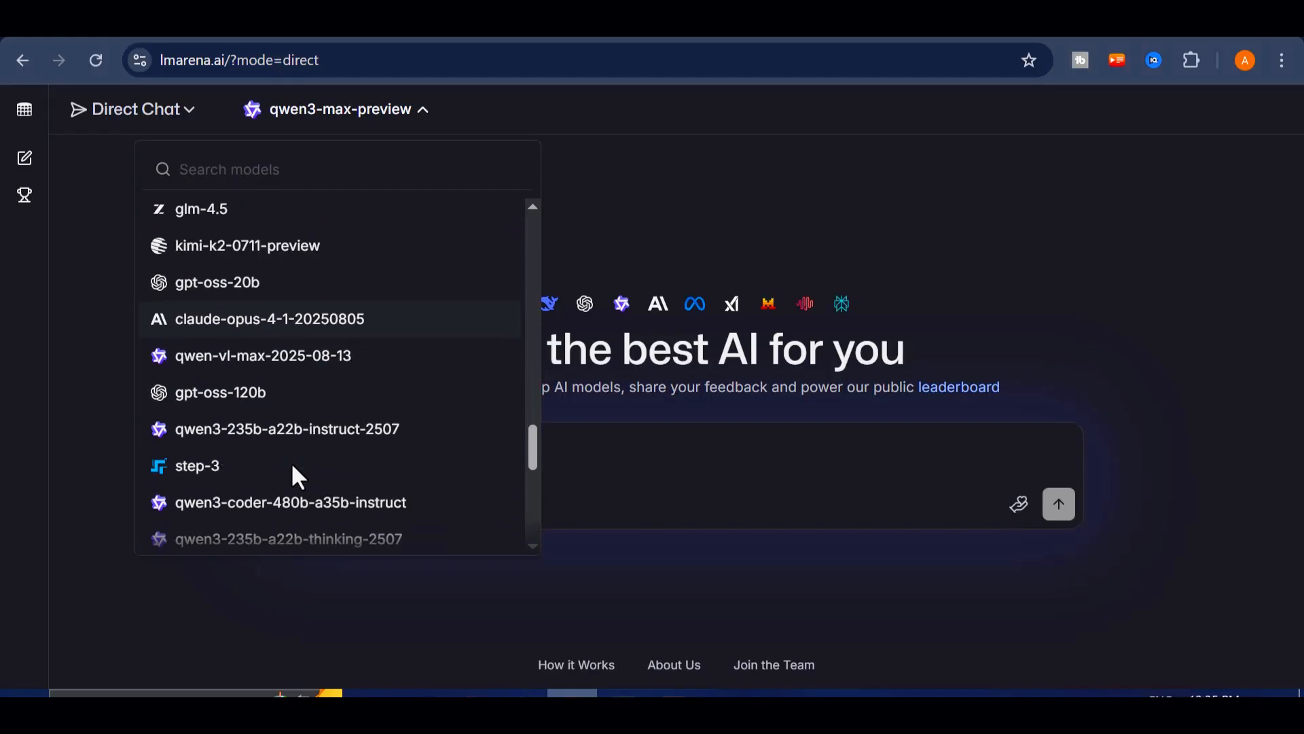
{"action": "scroll", "scroll_direction": "down", "scroll_amount": 3}
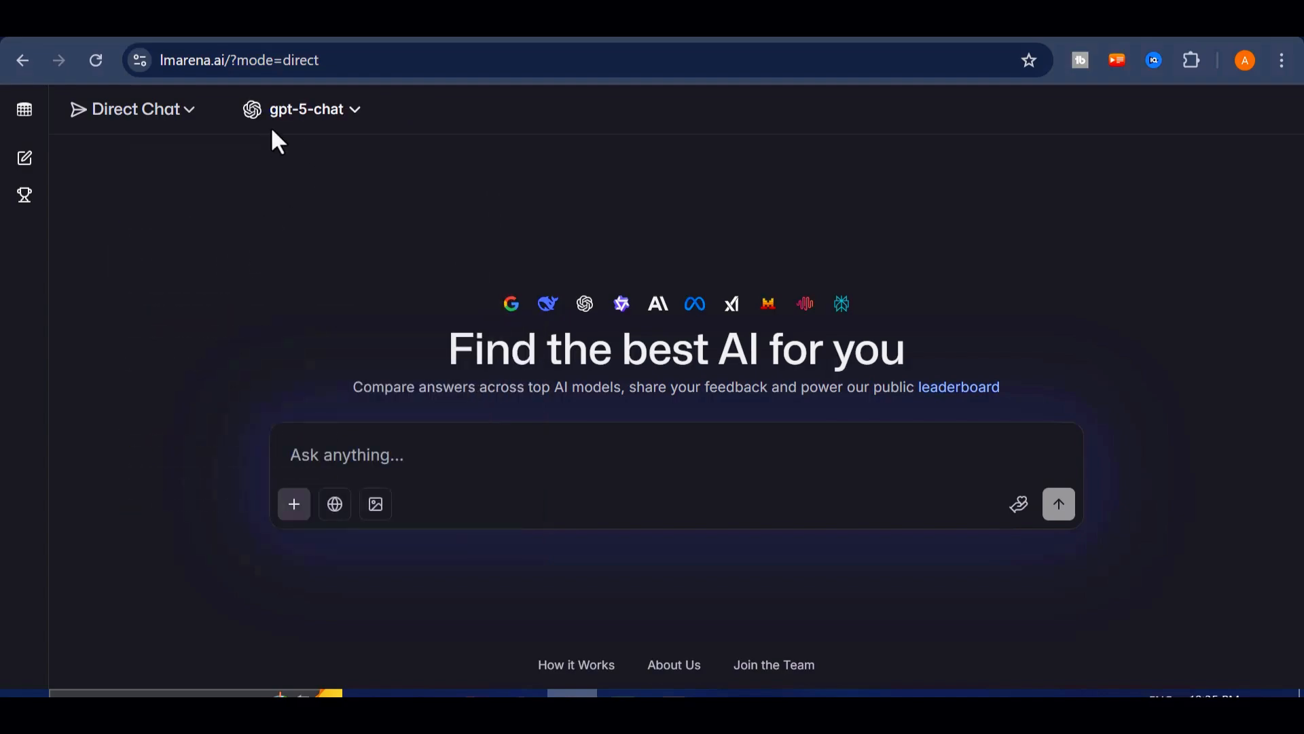
Paste and send the strategist prompt for five unusual money-making ideas under $100, agreeing to the Terms of Use
{"action": "right_click", "coordinate": [346, 456]}
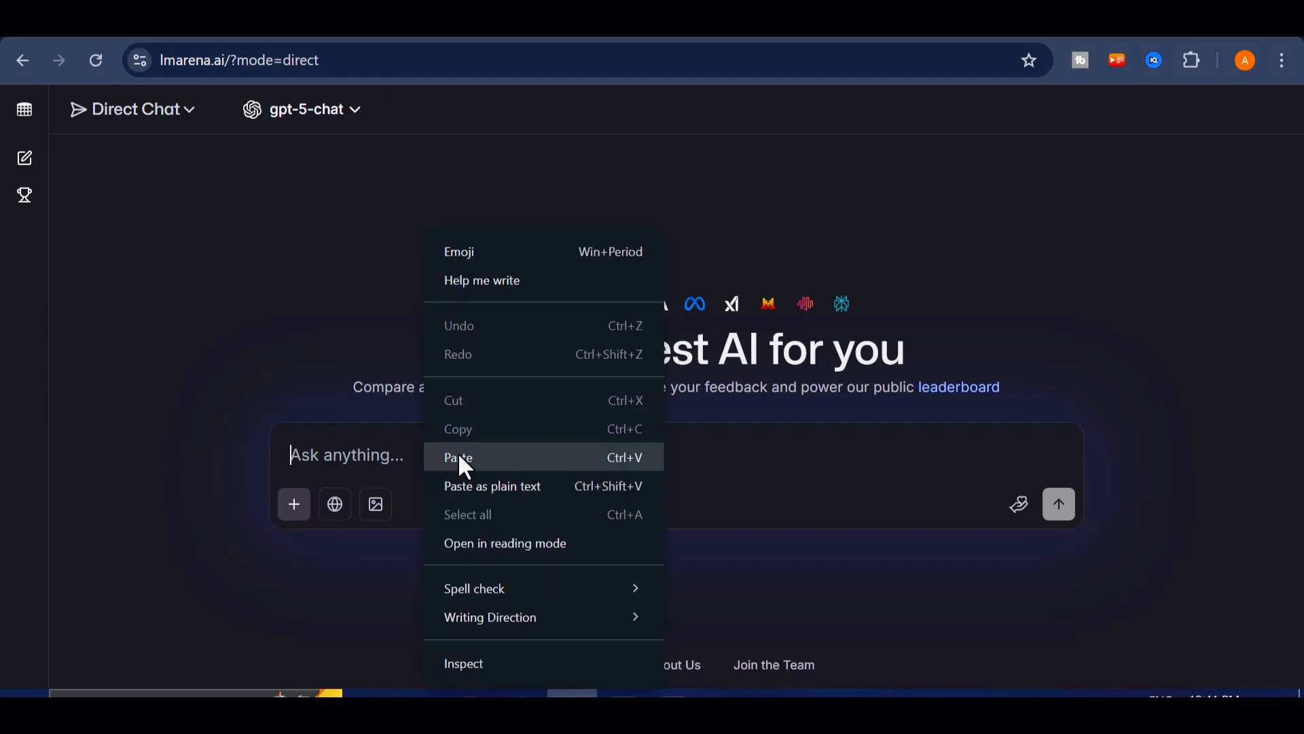
{"action": "left_click", "coordinate": [457, 457]}
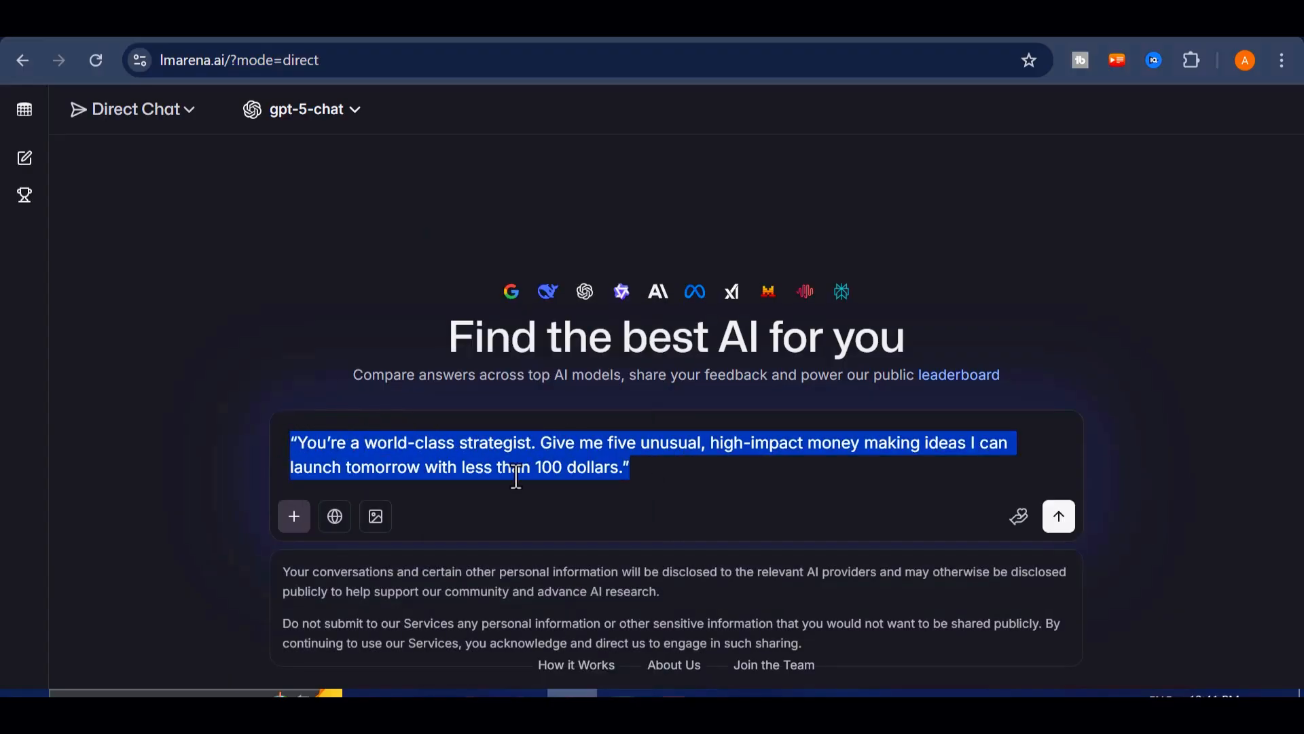
{"action": "mouse_move", "coordinate": [693, 470]}
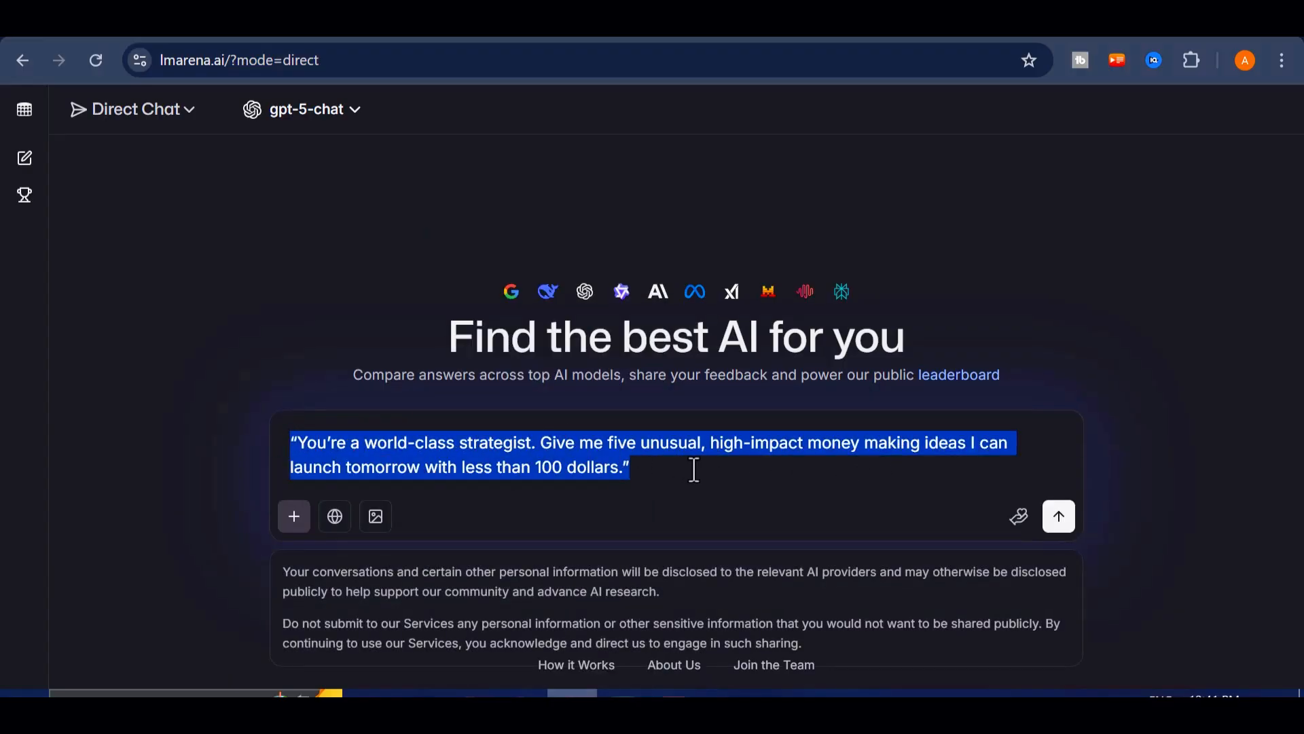
{"action": "left_click", "coordinate": [632, 466]}
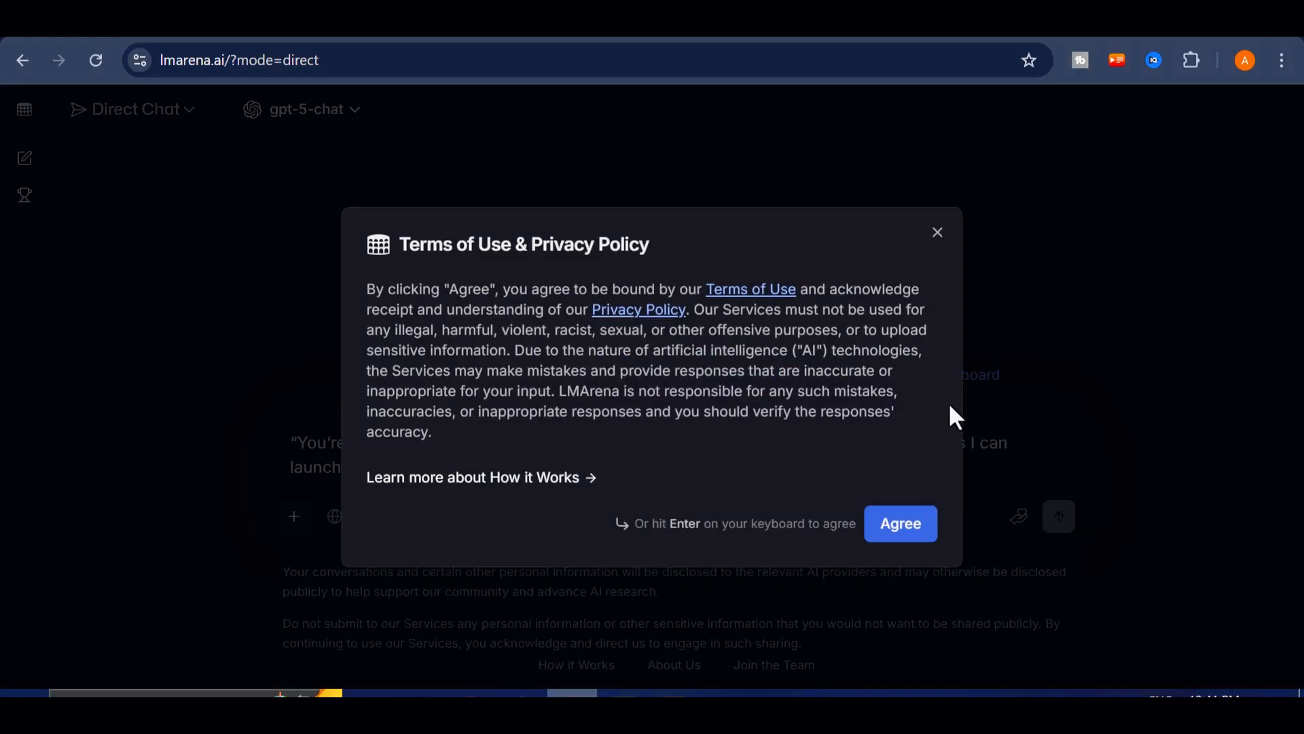
{"action": "left_click", "coordinate": [900, 523]}
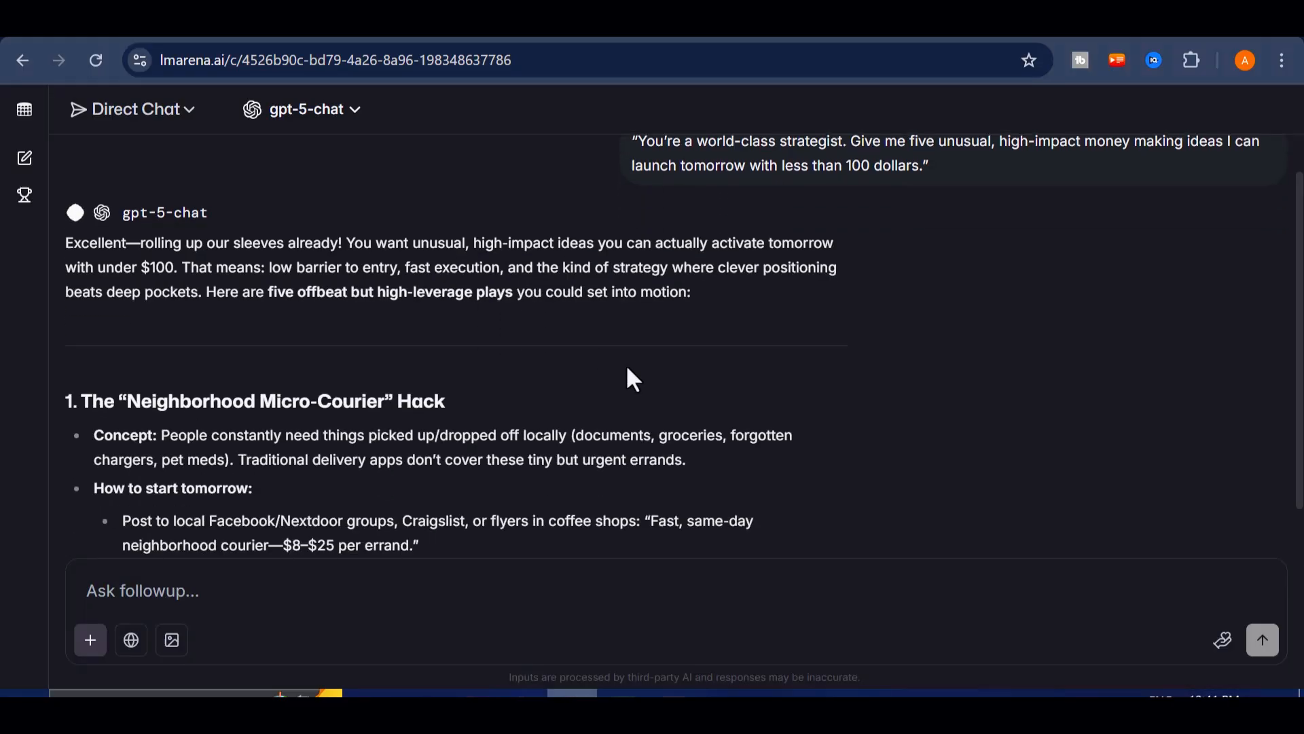
{"action": "scroll", "scroll_direction": "down", "scroll_amount": 3}
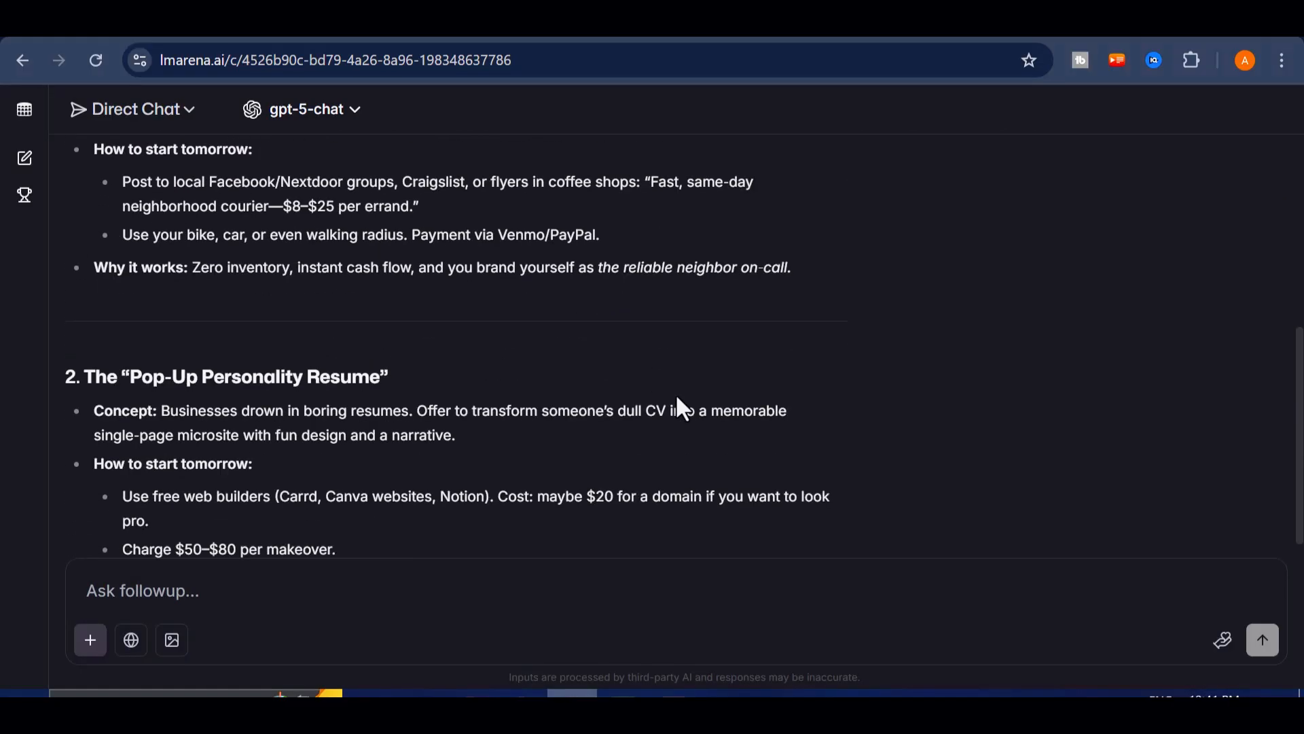
{"action": "scroll", "scroll_direction": "down", "scroll_amount": 3}
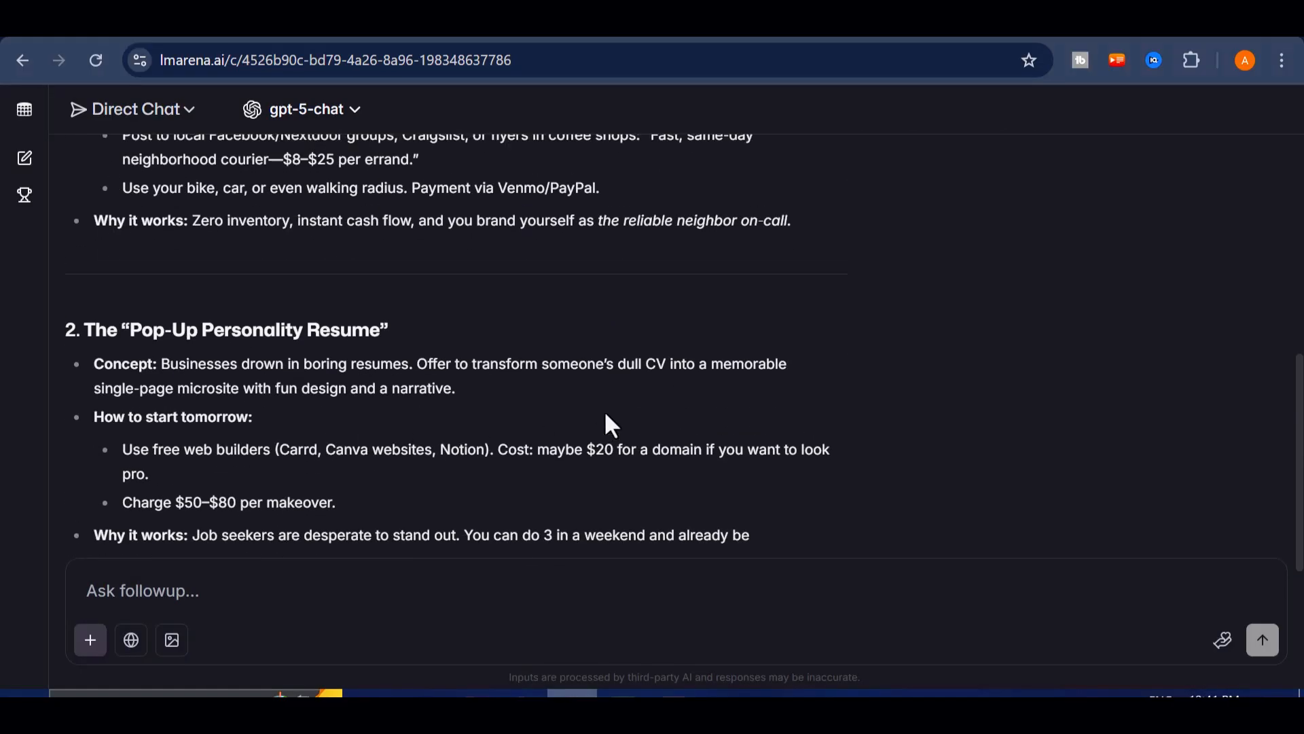
{"action": "scroll", "scroll_direction": "up", "scroll_amount": 3}
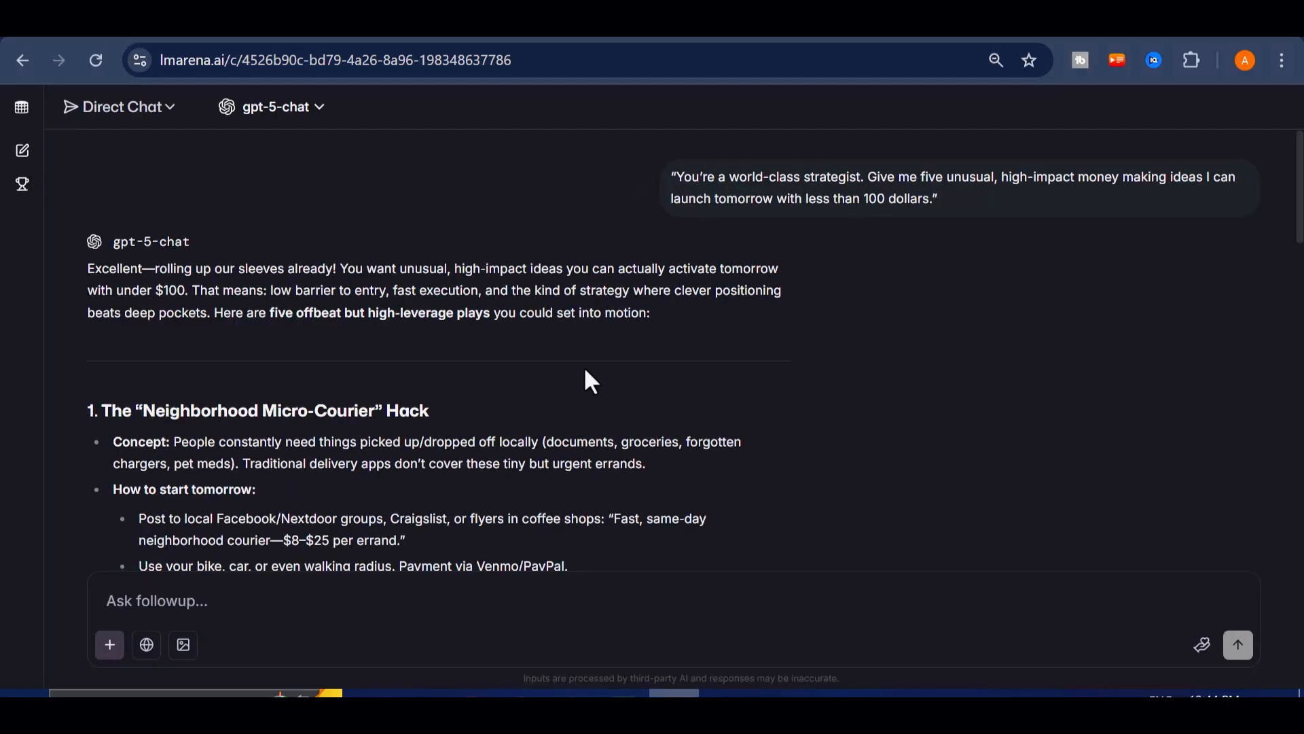
{"action": "scroll", "scroll_direction": "down", "scroll_amount": 3}
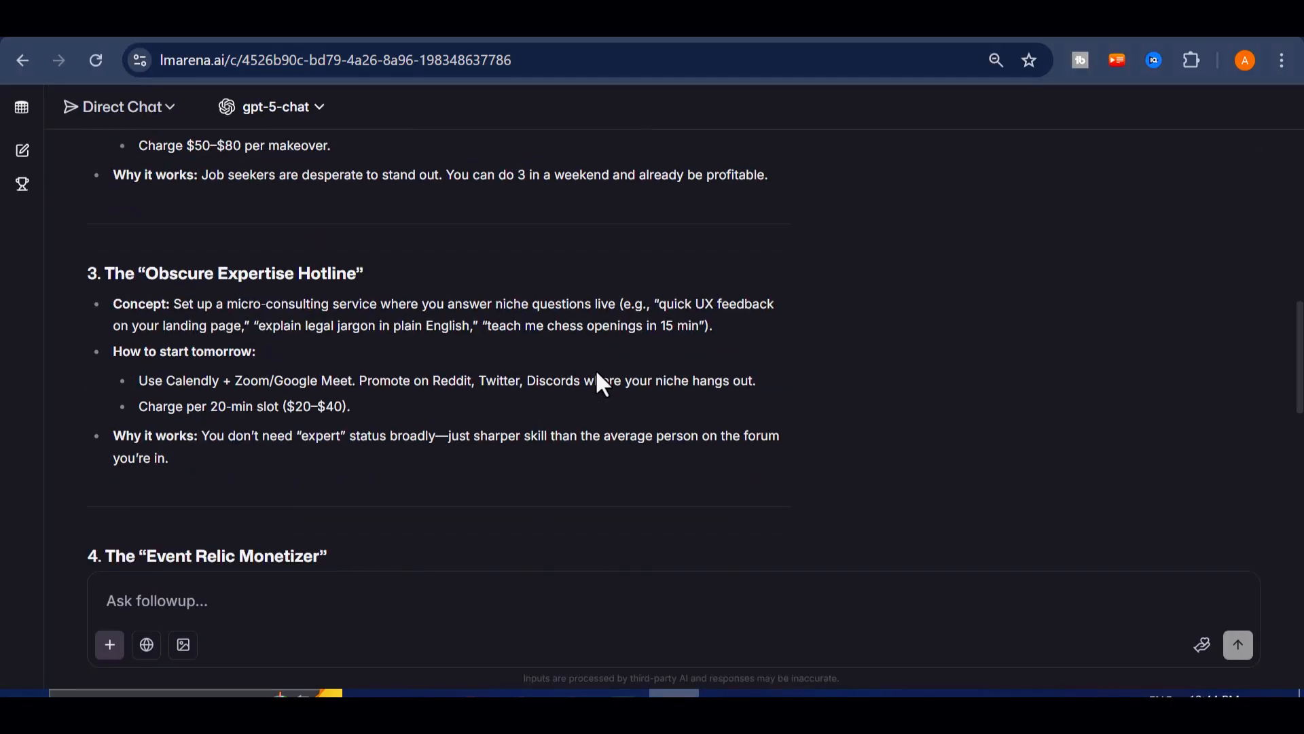
{"action": "scroll", "scroll_direction": "down", "scroll_amount": 3}
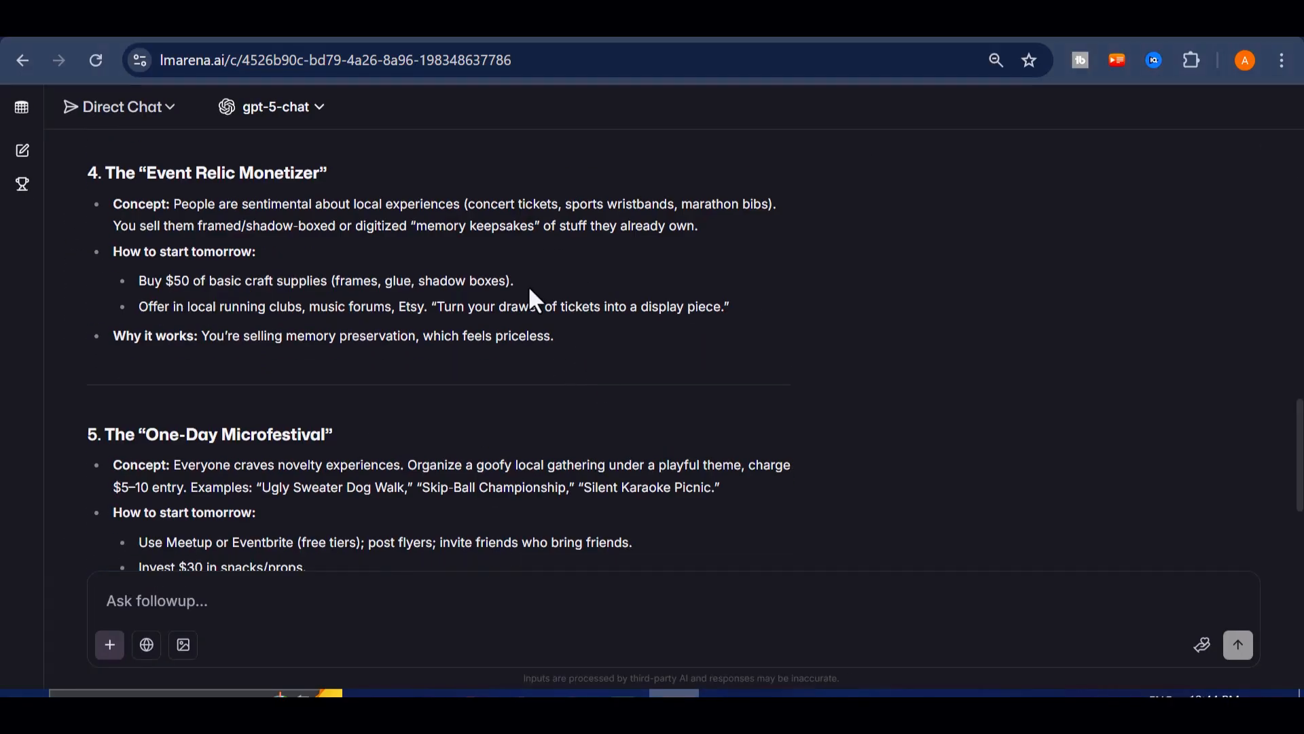
{"action": "scroll", "scroll_direction": "down", "scroll_amount": 3}
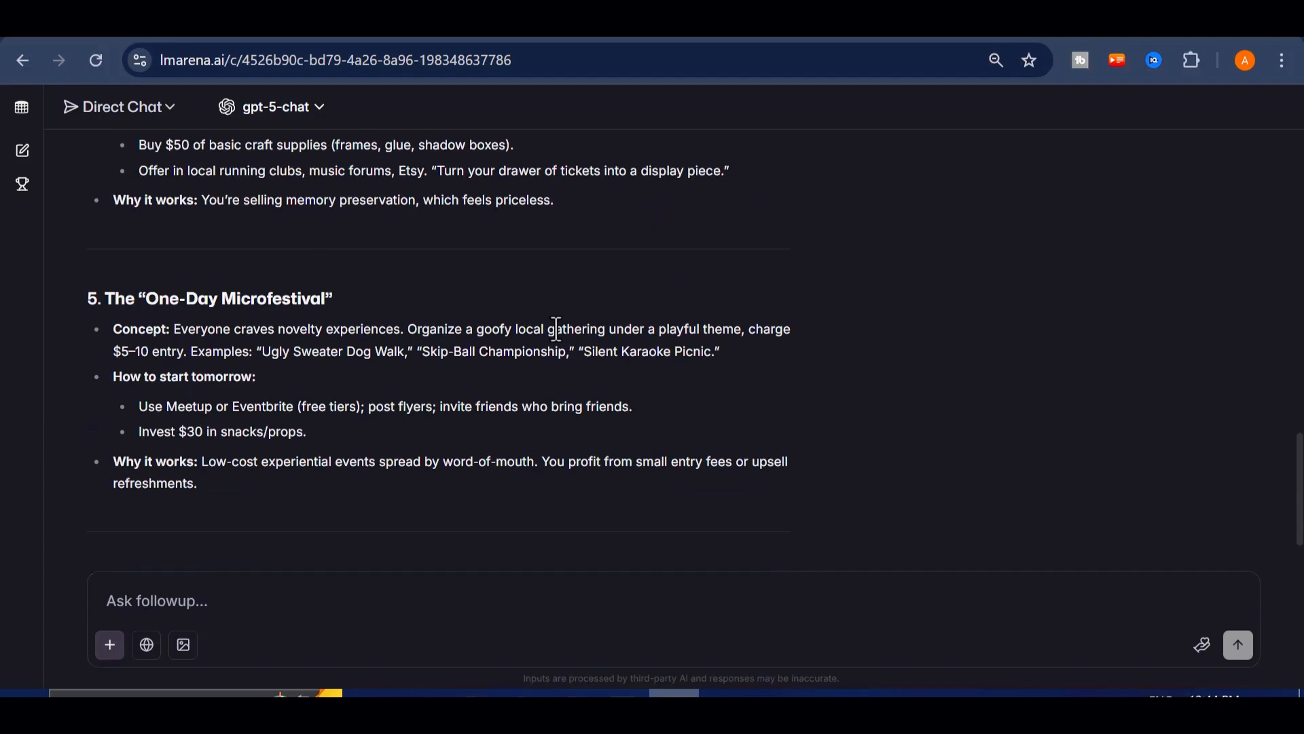
{"action": "scroll", "scroll_direction": "up", "scroll_amount": 3}
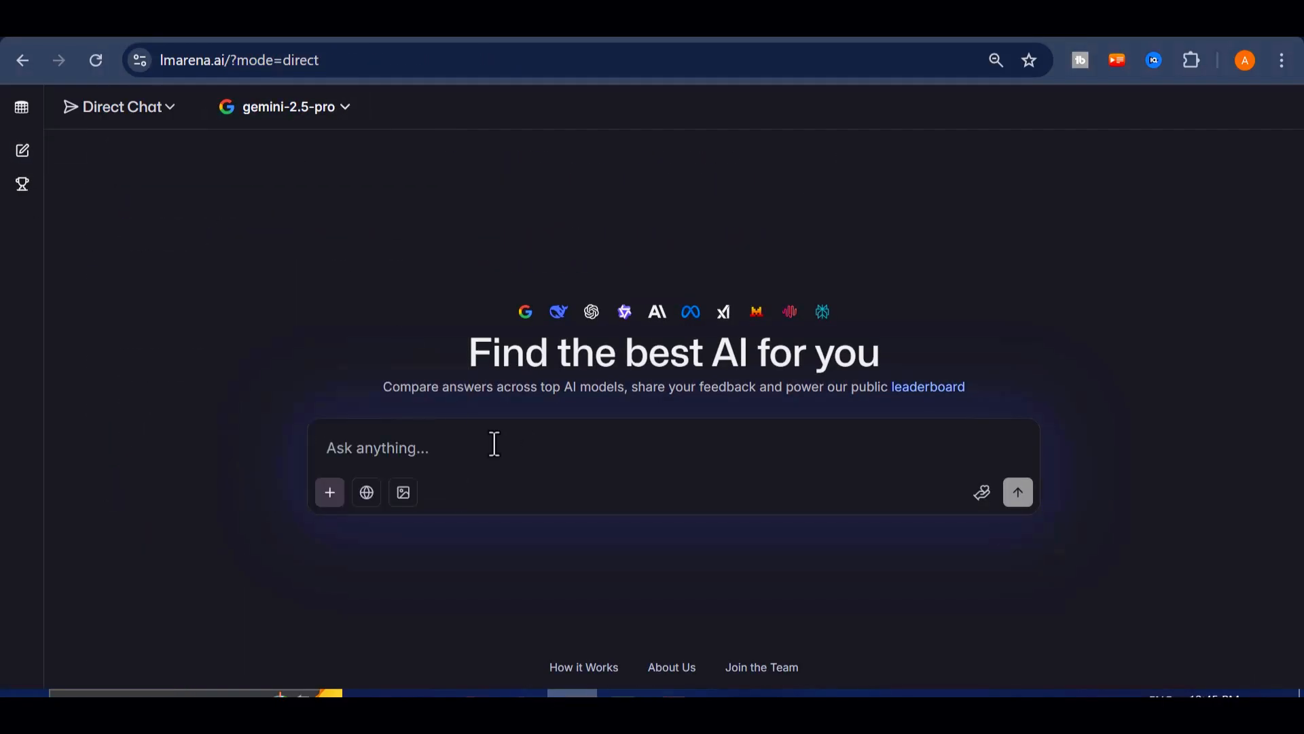
Send gemini-2.5-pro the nutrition-expert prompt with the current weekly meal plan to optimize for energy, focus and savings
{"action": "type", "text": "\"You are the ultimate nutrition expert. Here's my current weekly meal plan: Monday – fast food burger and fries for lunch, instant noodles for dinner. Tuesday – cereal for breakfast, pizza for lunch, fried rice at night. Wednesday – coffee only in the morning, sandwich for"}
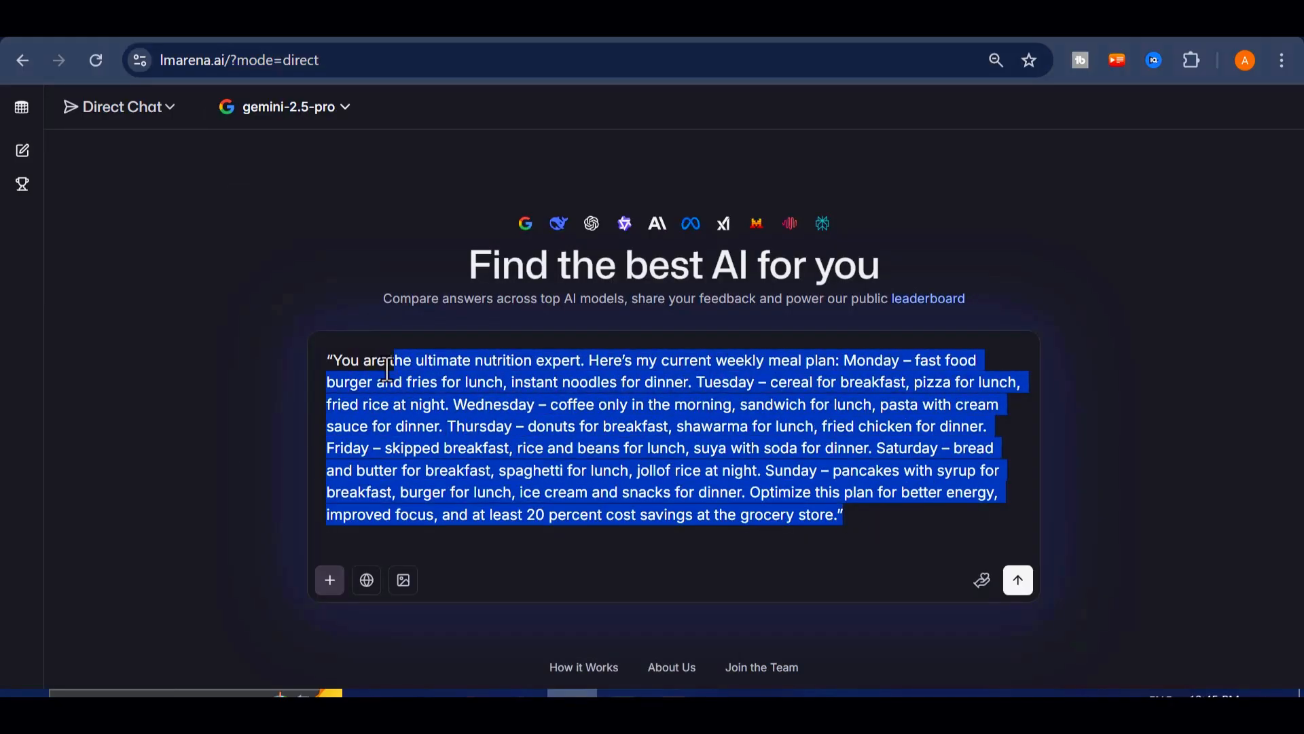
{"action": "mouse_move", "coordinate": [602, 446]}
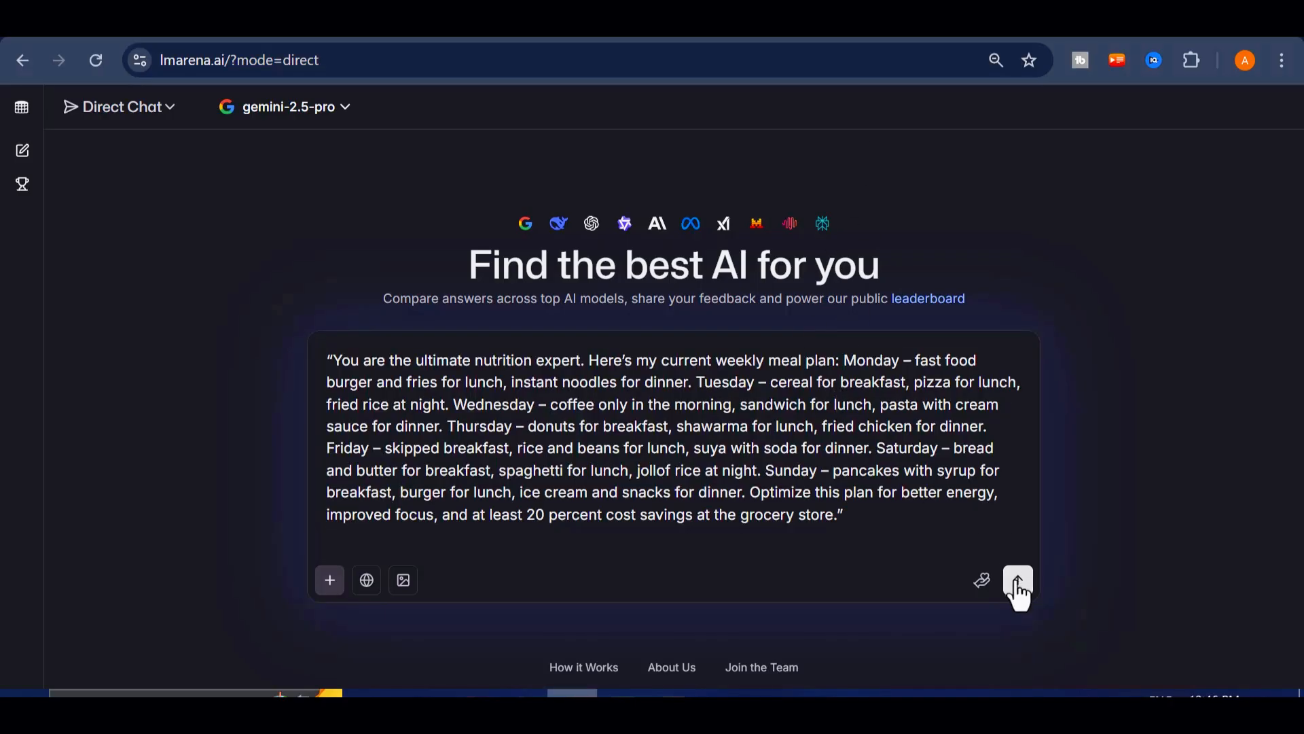
{"action": "left_click", "coordinate": [1018, 580]}
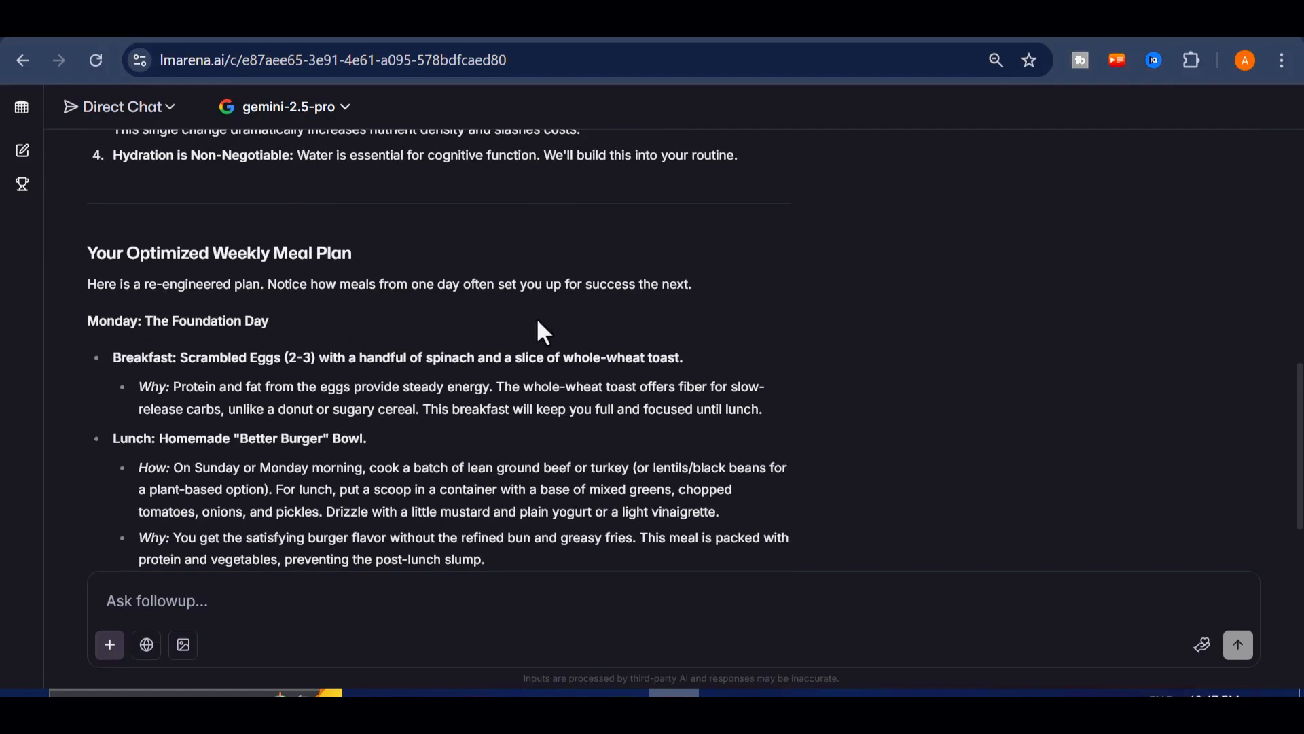
Read through Gemini's optimized weekly meal plan, then start a new empty chat
{"action": "scroll", "scroll_direction": "down", "scroll_amount": 3}
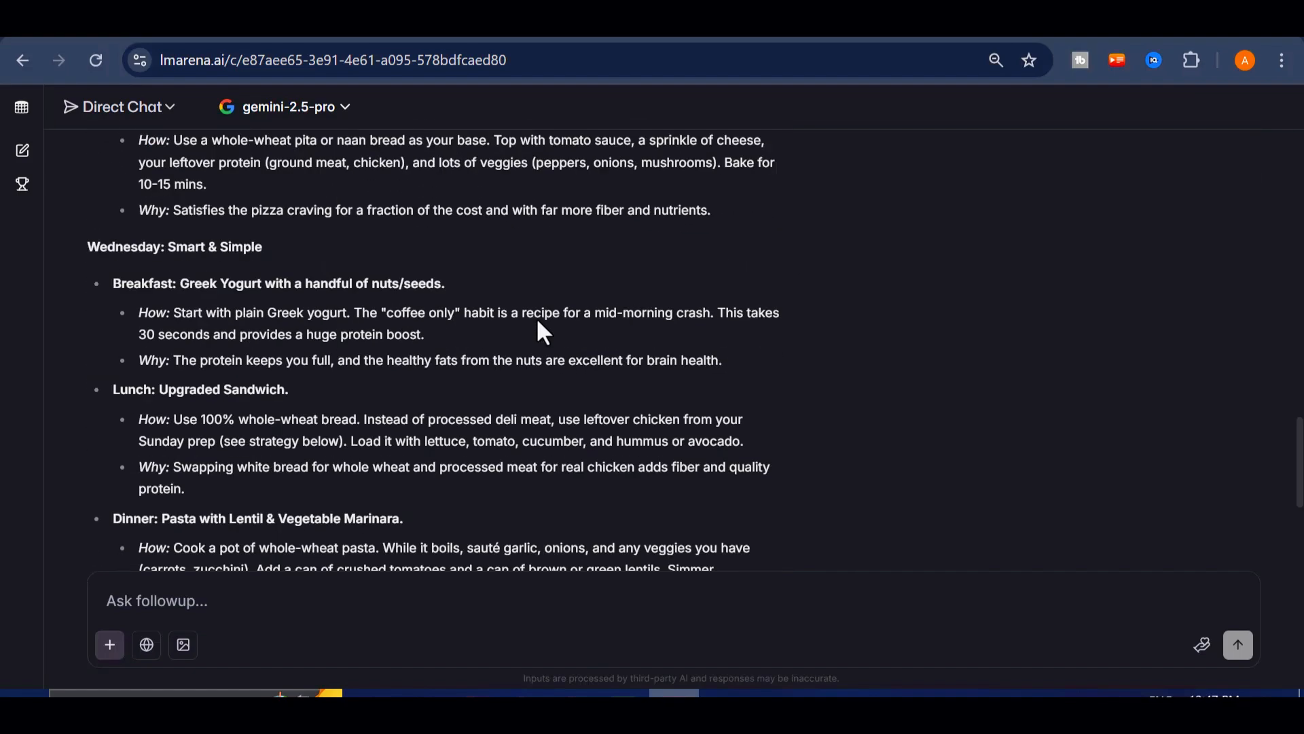
{"action": "scroll", "scroll_direction": "down", "scroll_amount": 3}
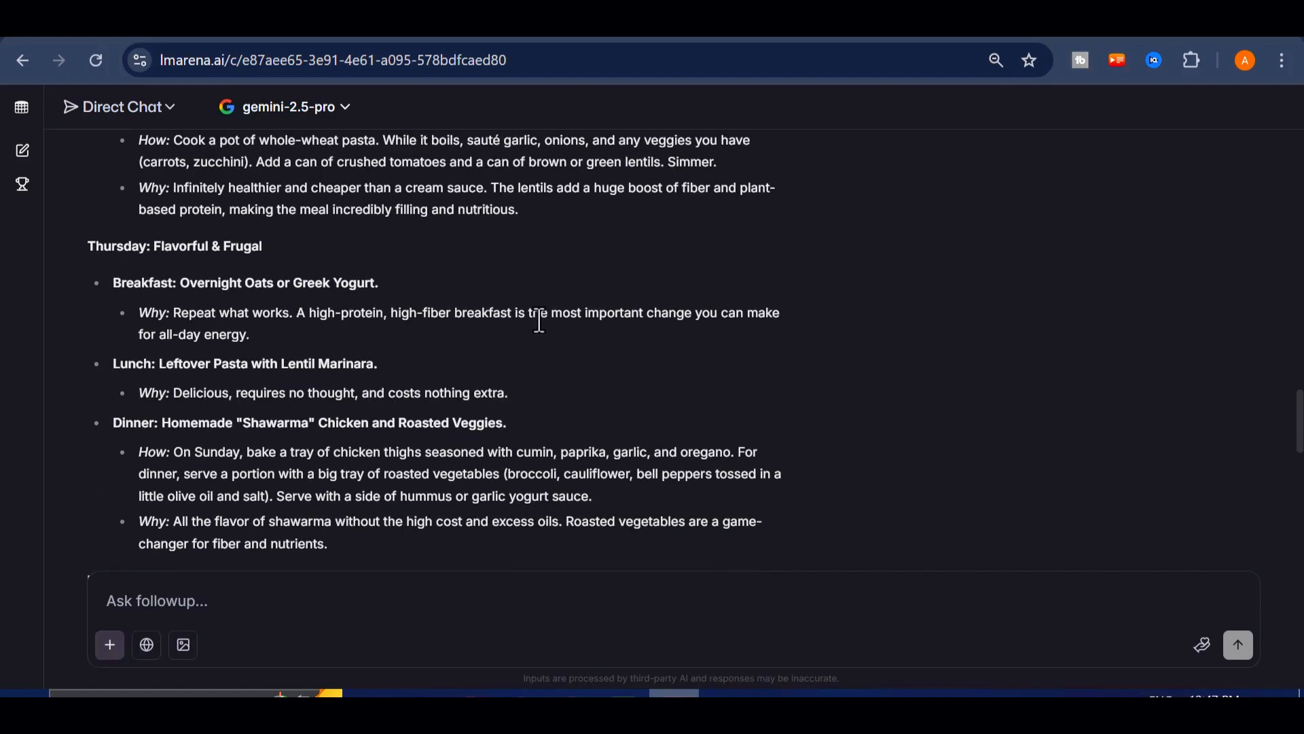
{"action": "scroll", "scroll_direction": "down", "scroll_amount": 3}
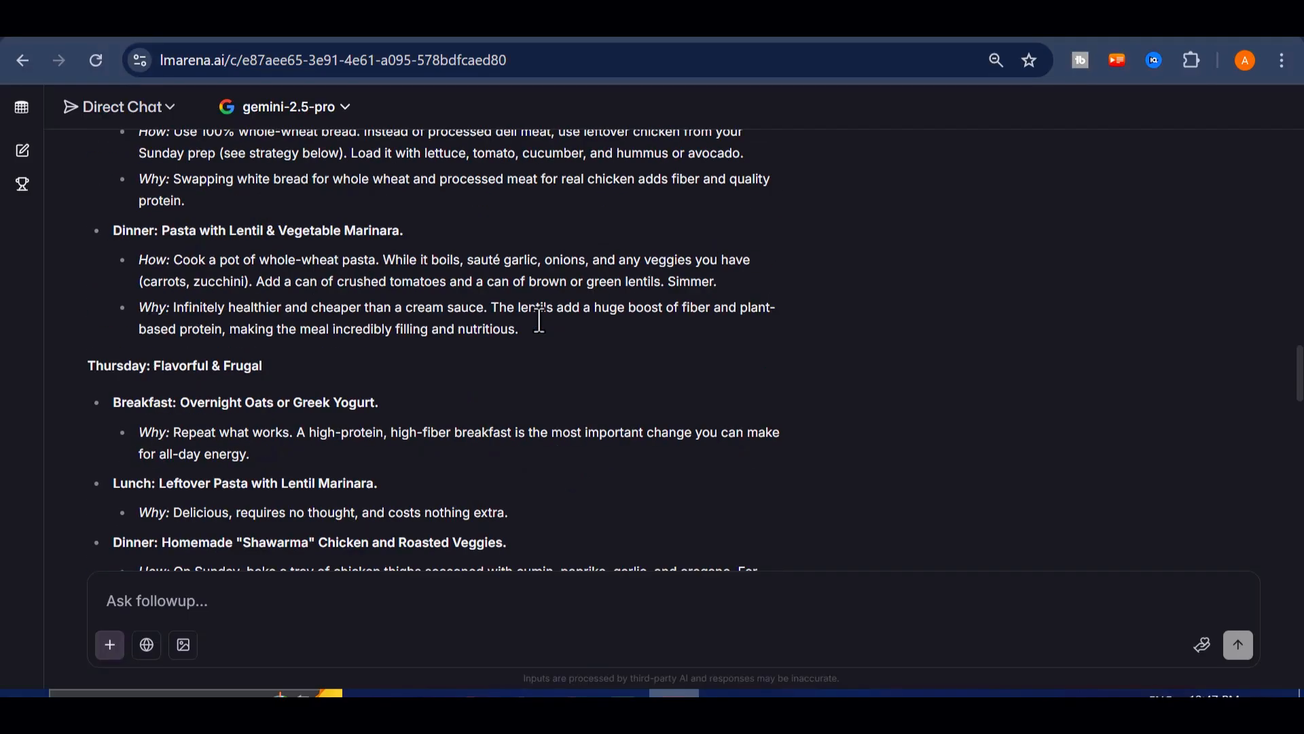
{"action": "mouse_move", "coordinate": [902, 235]}
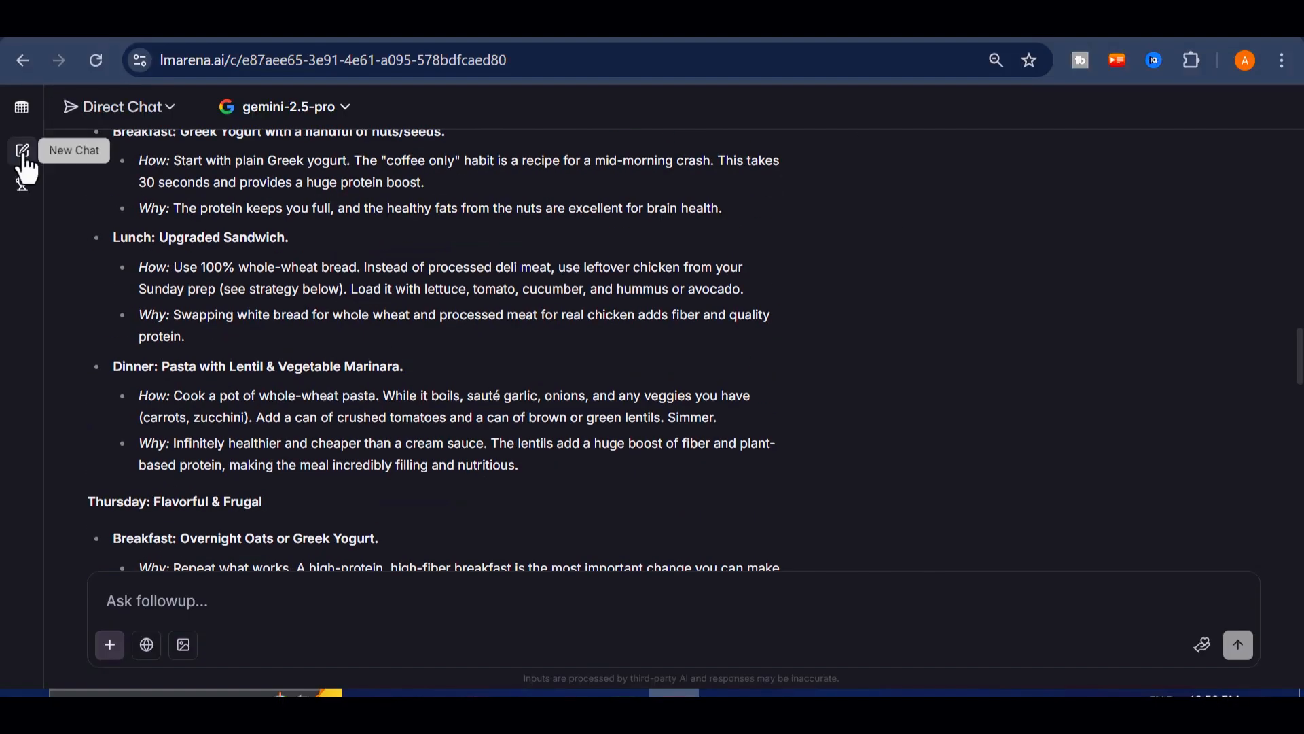
{"action": "left_click", "coordinate": [23, 151]}
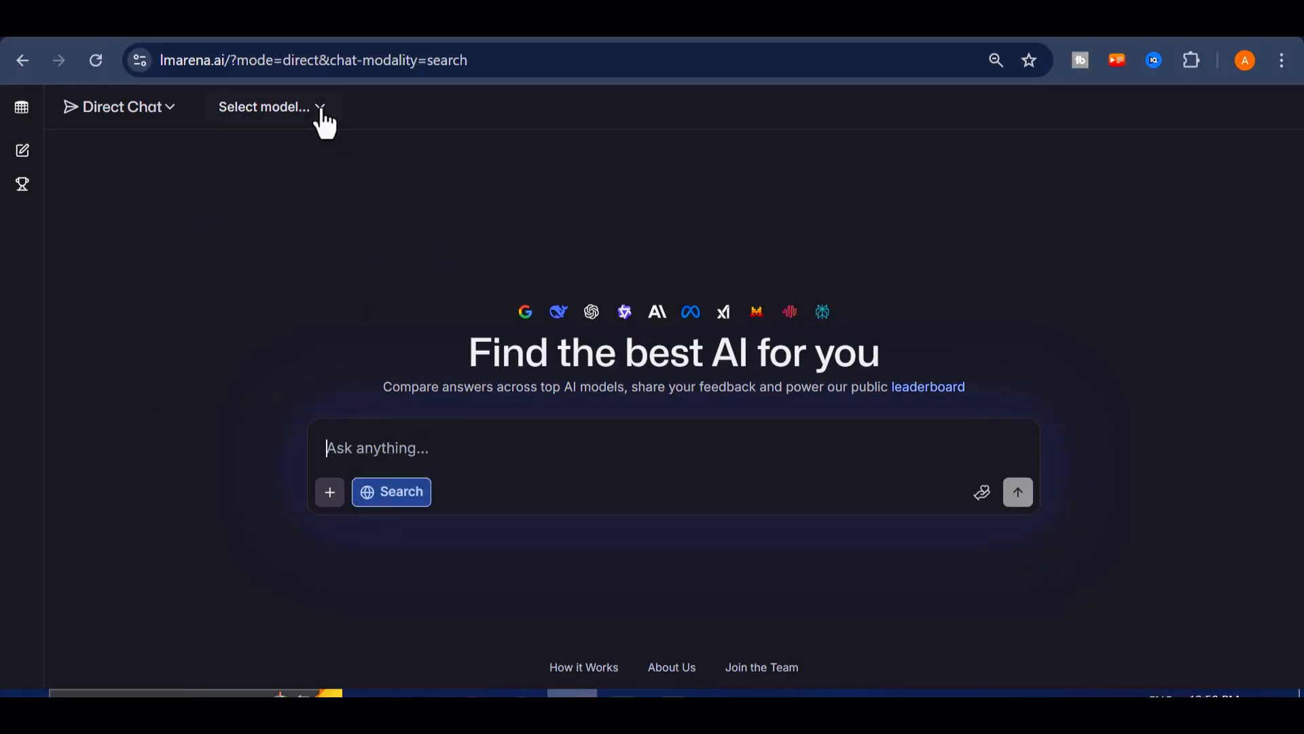
Ask claude-opus-4-1-search 'What are the three most surprising scientific discoveries in the last two weeks?'
{"action": "left_click", "coordinate": [266, 106]}
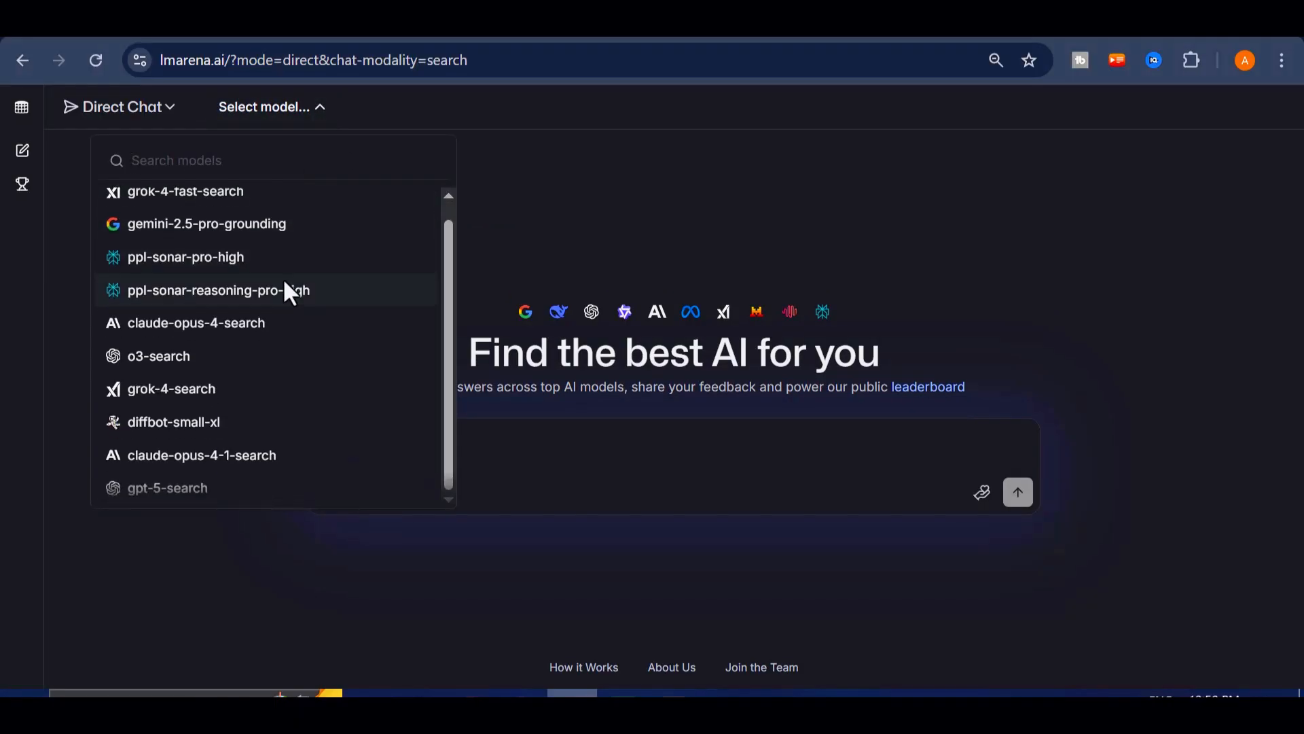
{"action": "mouse_move", "coordinate": [220, 455]}
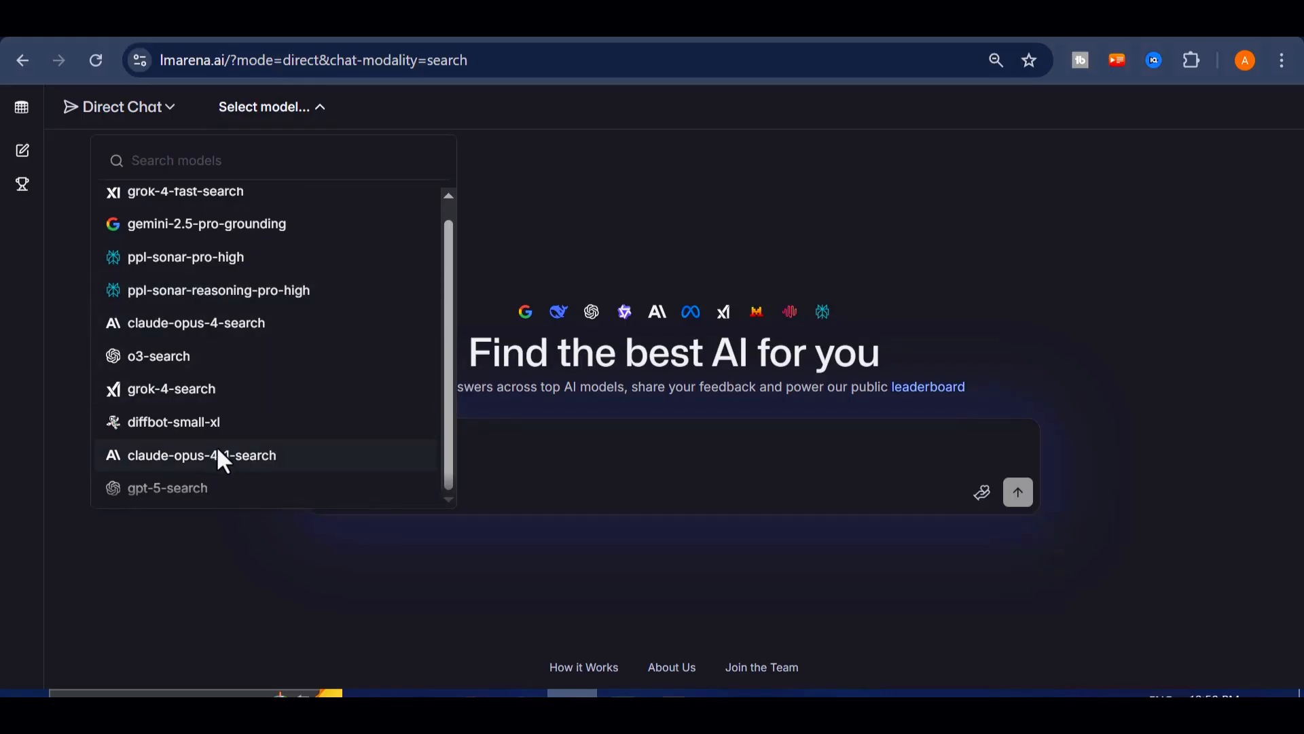
{"action": "left_click", "coordinate": [201, 456]}
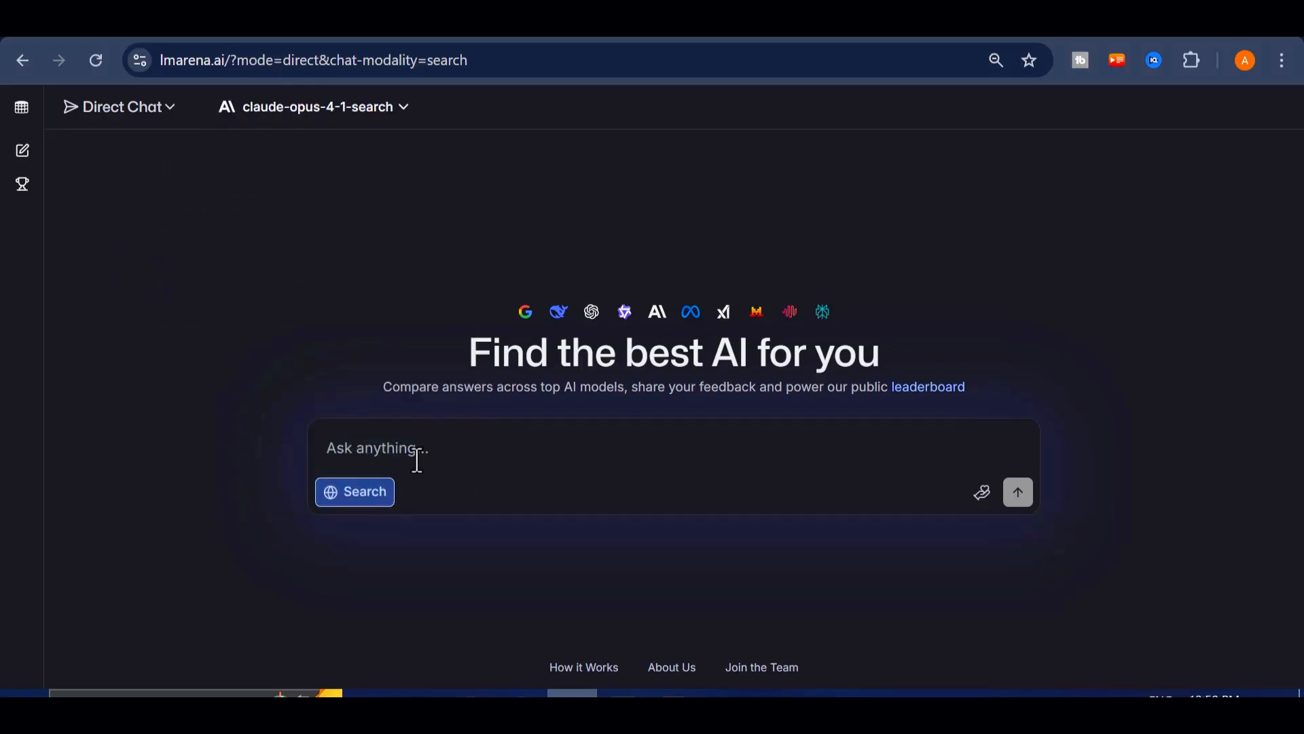
{"action": "type", "text": "What are the three most surprising scientific discoveries in the last two weeks?"}
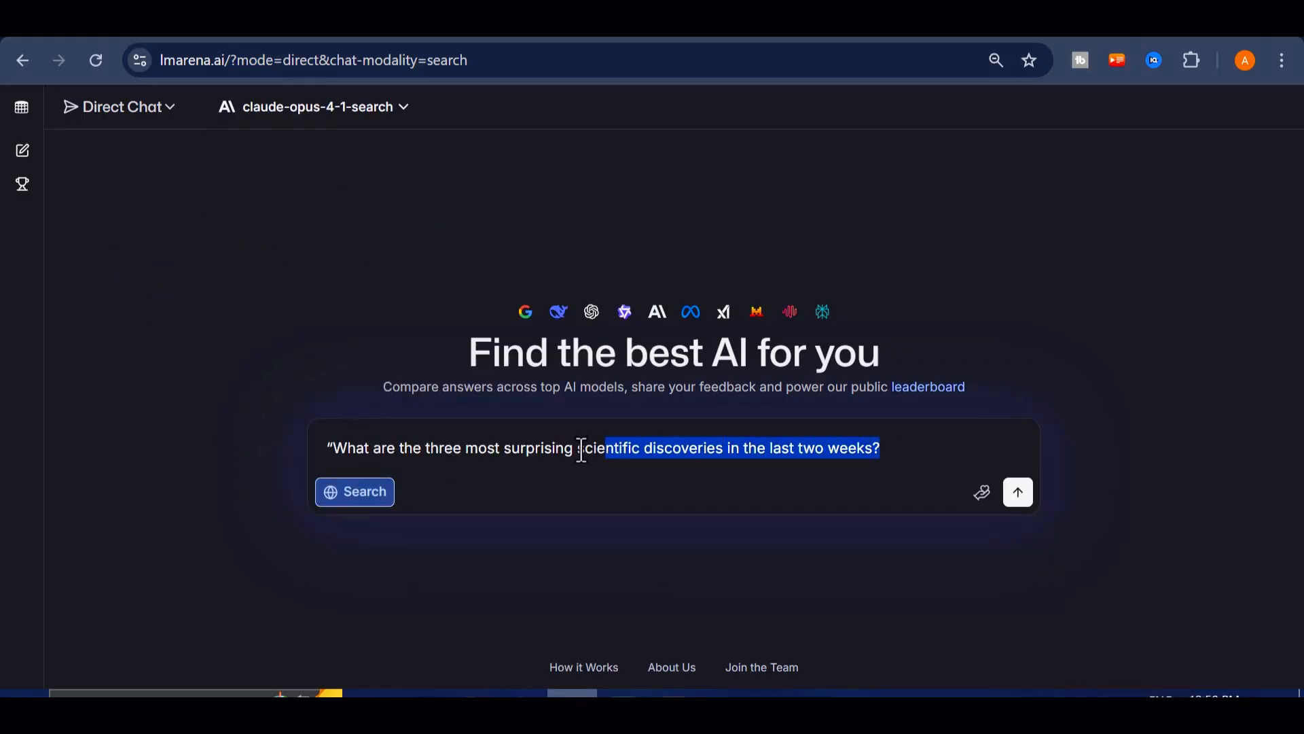
{"action": "key", "text": "ctrl+a"}
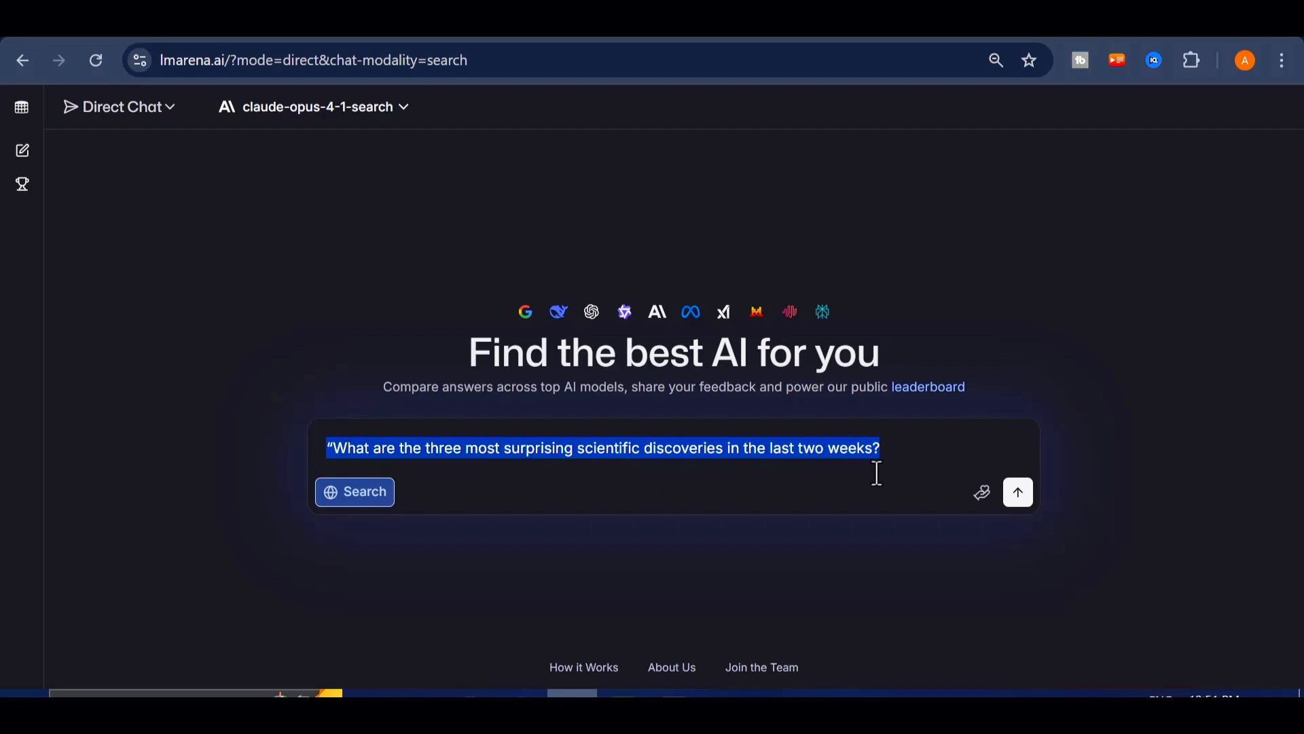
{"action": "left_click", "coordinate": [1016, 492]}
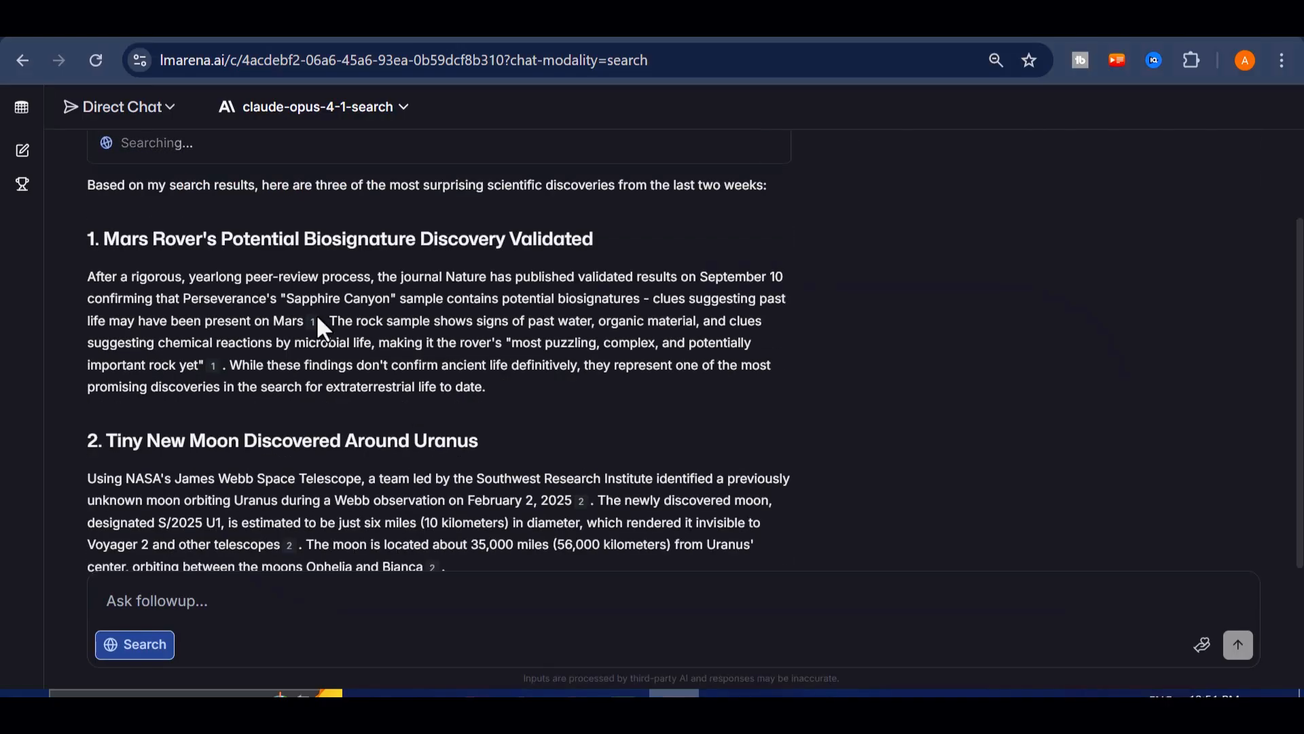
Review the cited discoveries answer on Mars, Uranus and brain microbes, then start a new chat
{"action": "scroll", "scroll_direction": "down", "scroll_amount": 3}
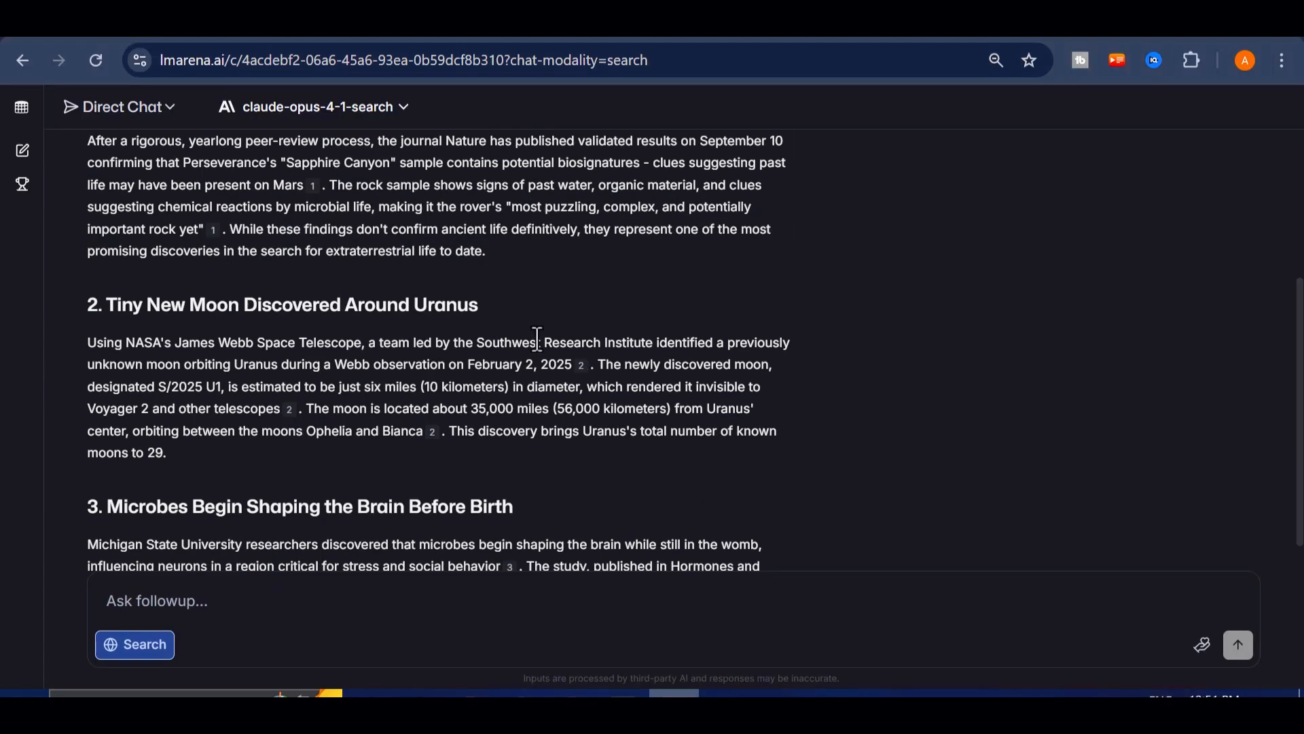
{"action": "scroll", "scroll_direction": "down", "scroll_amount": 3}
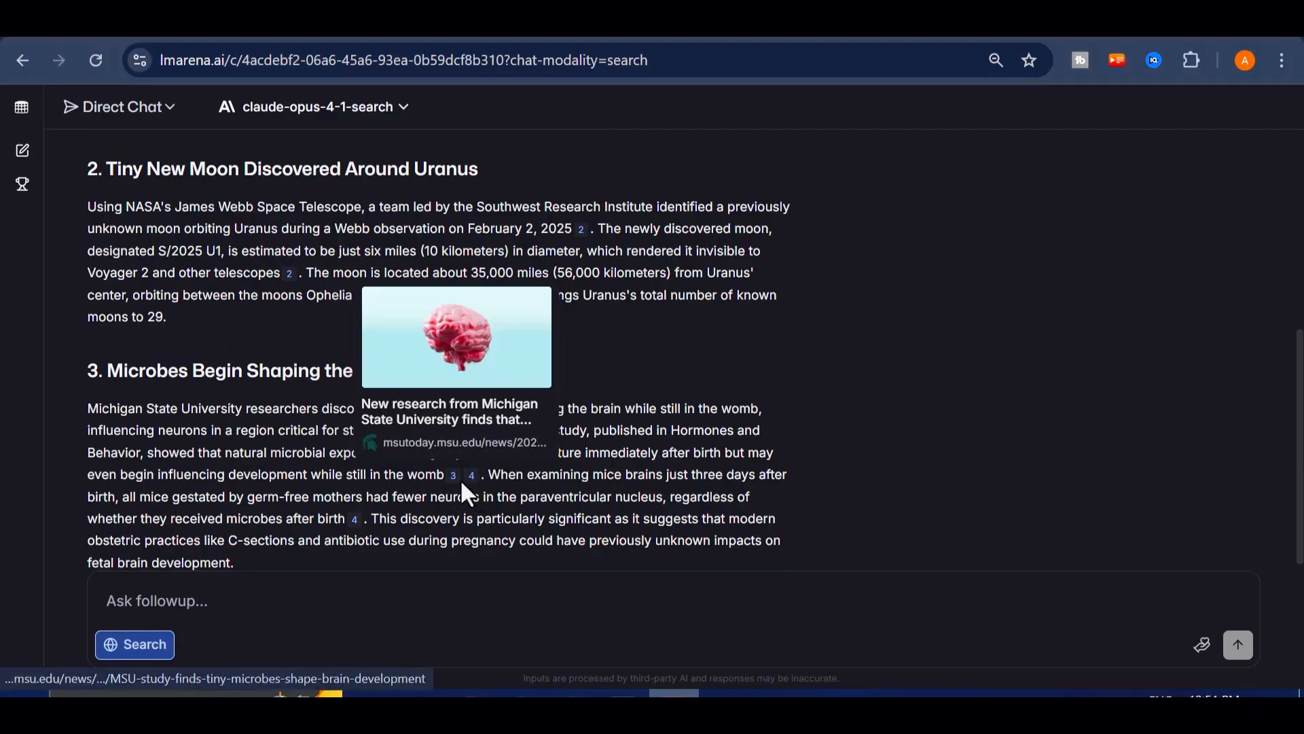
{"action": "left_click", "coordinate": [22, 151]}
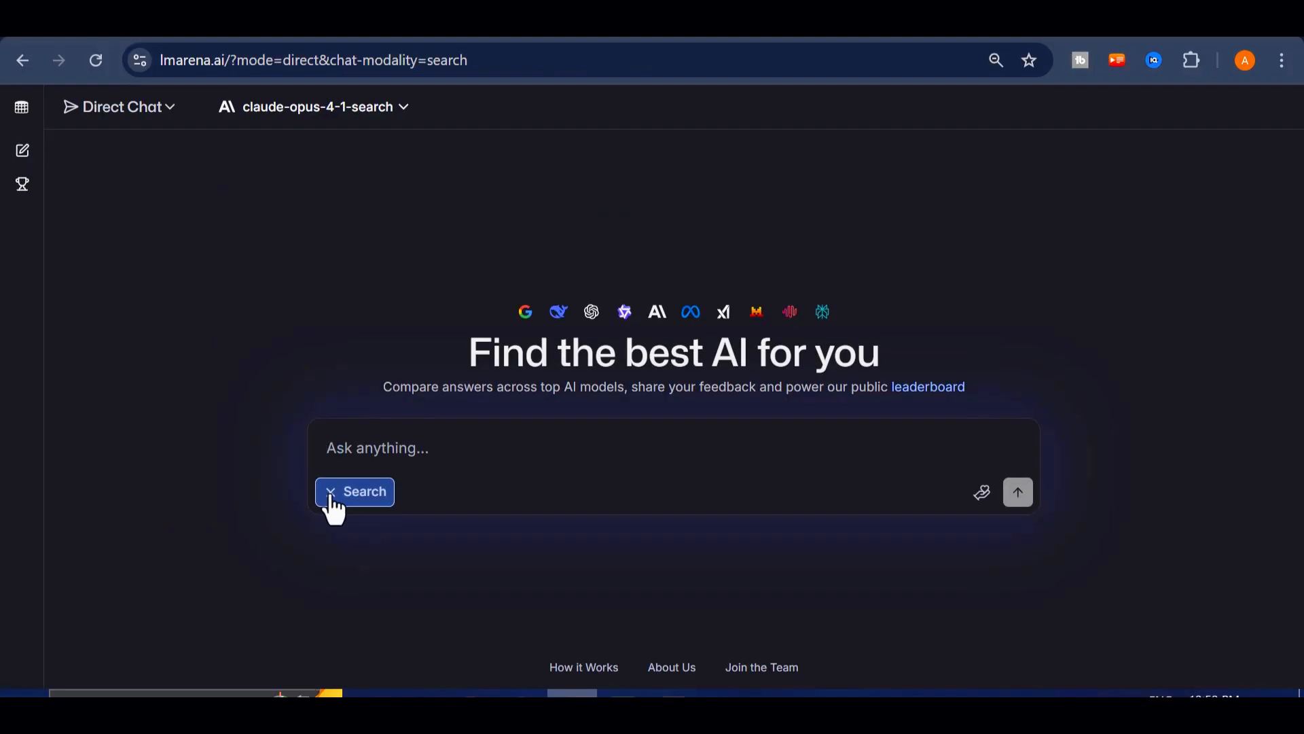
With search off and Generate Images on, have gemini-2.5-flash-image-preview (nano-banana) create a photorealistic medieval knight before a futuristic skyscraper at sunrise
{"action": "left_click", "coordinate": [353, 492]}
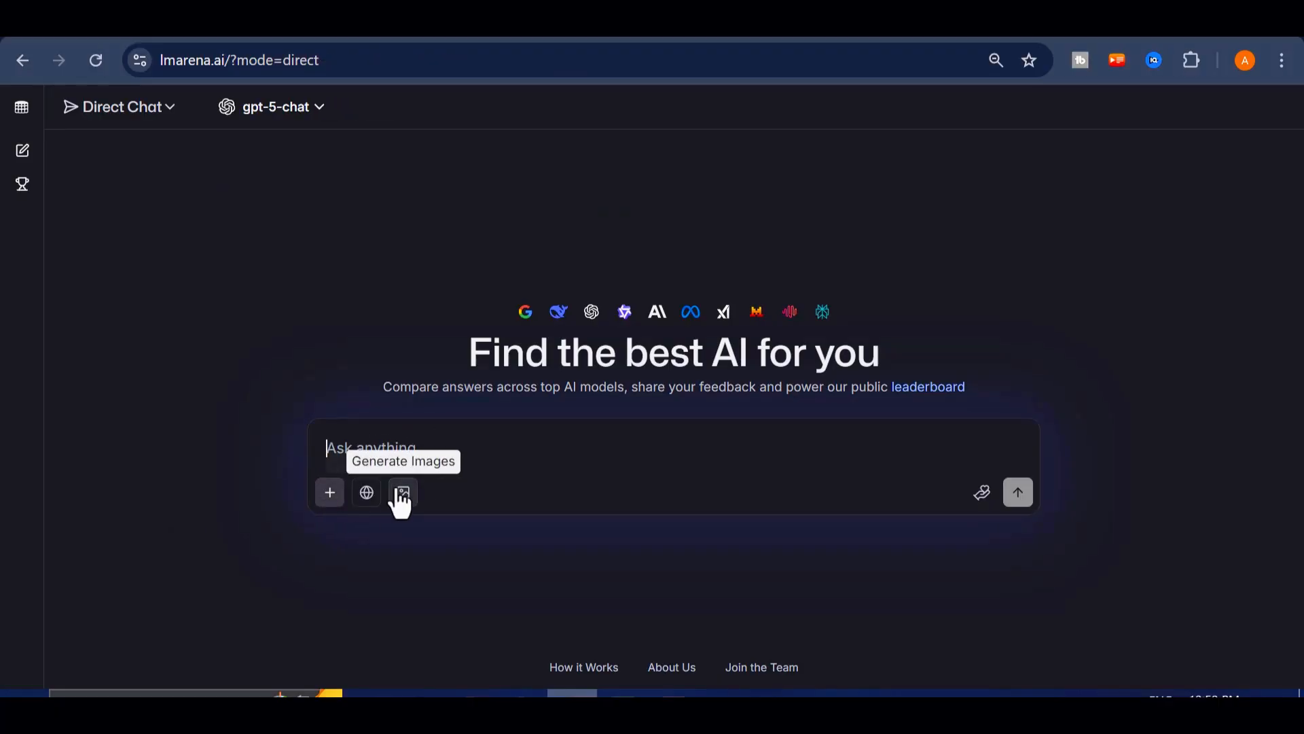
{"action": "left_click", "coordinate": [403, 492]}
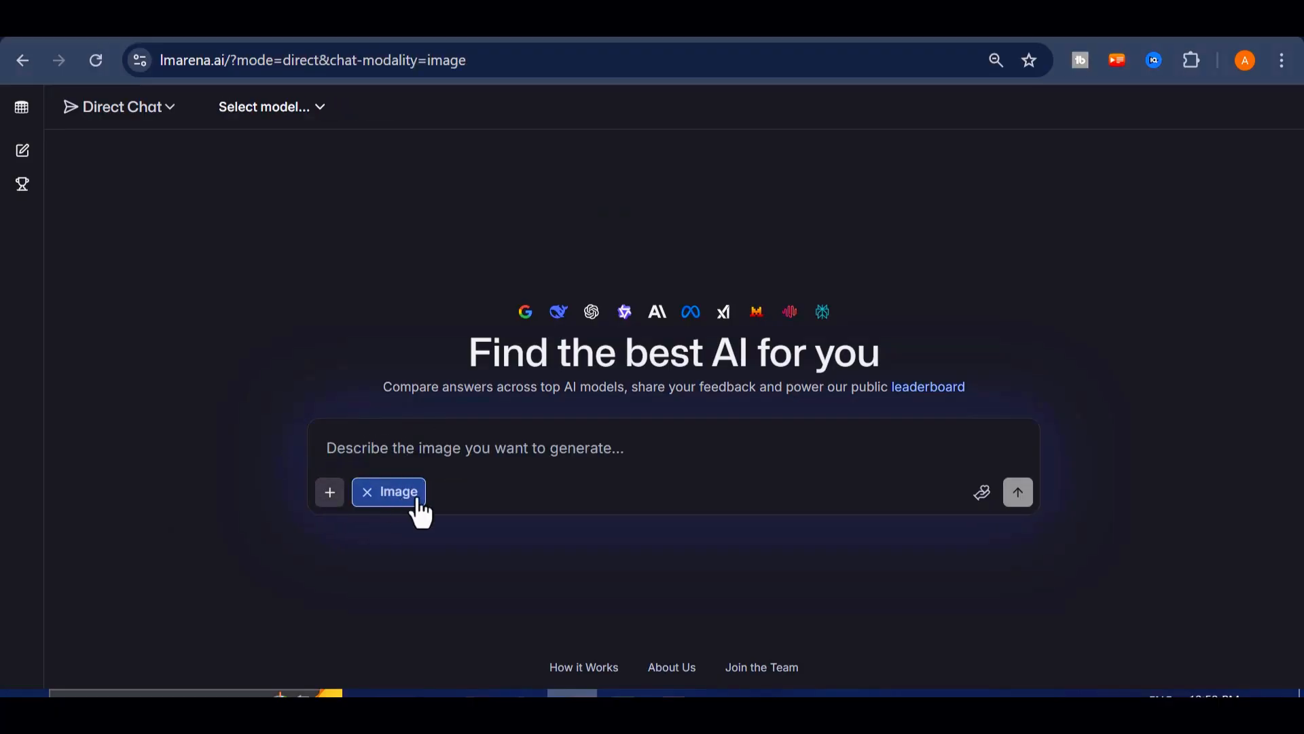
{"action": "left_click", "coordinate": [265, 106]}
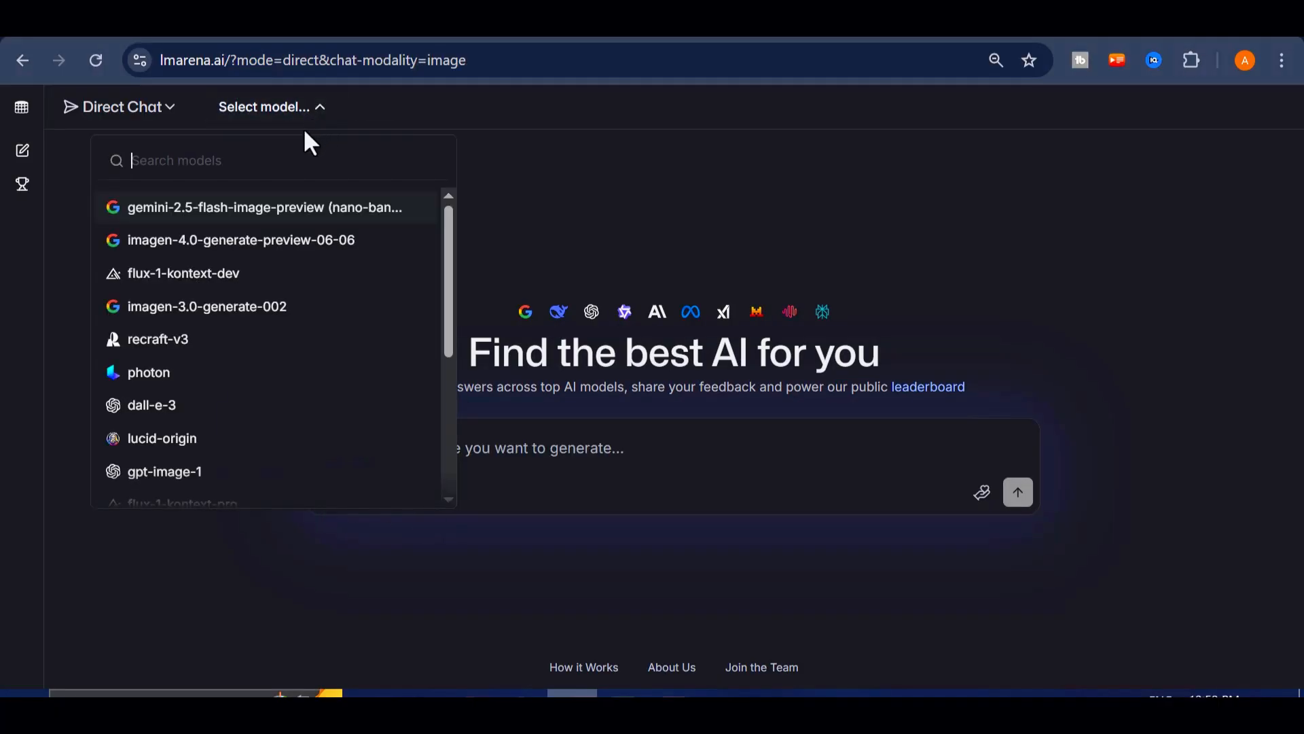
{"action": "left_click", "coordinate": [265, 206]}
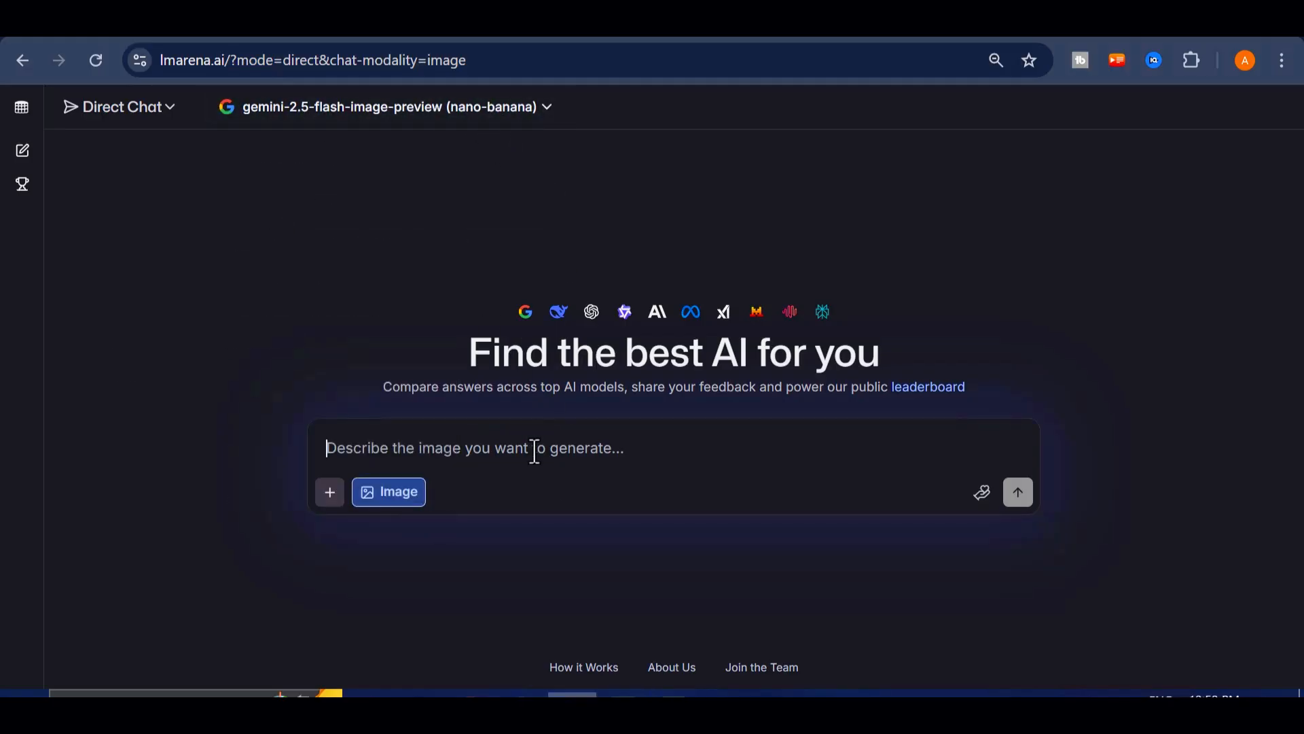
{"action": "type", "text": "\"Create a photorealistic image of a medieval knight standing in front of a futuristic skyscraper at sunrise.\""}
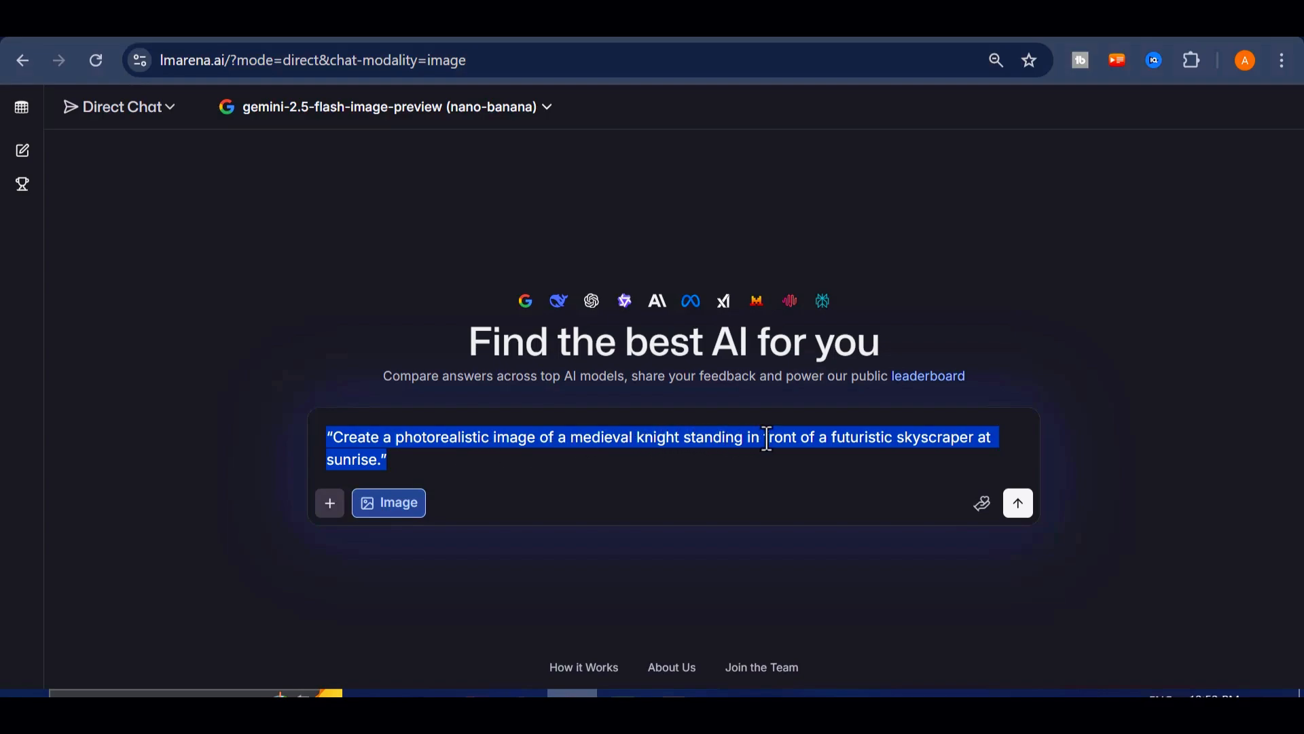
{"action": "mouse_move", "coordinate": [814, 446]}
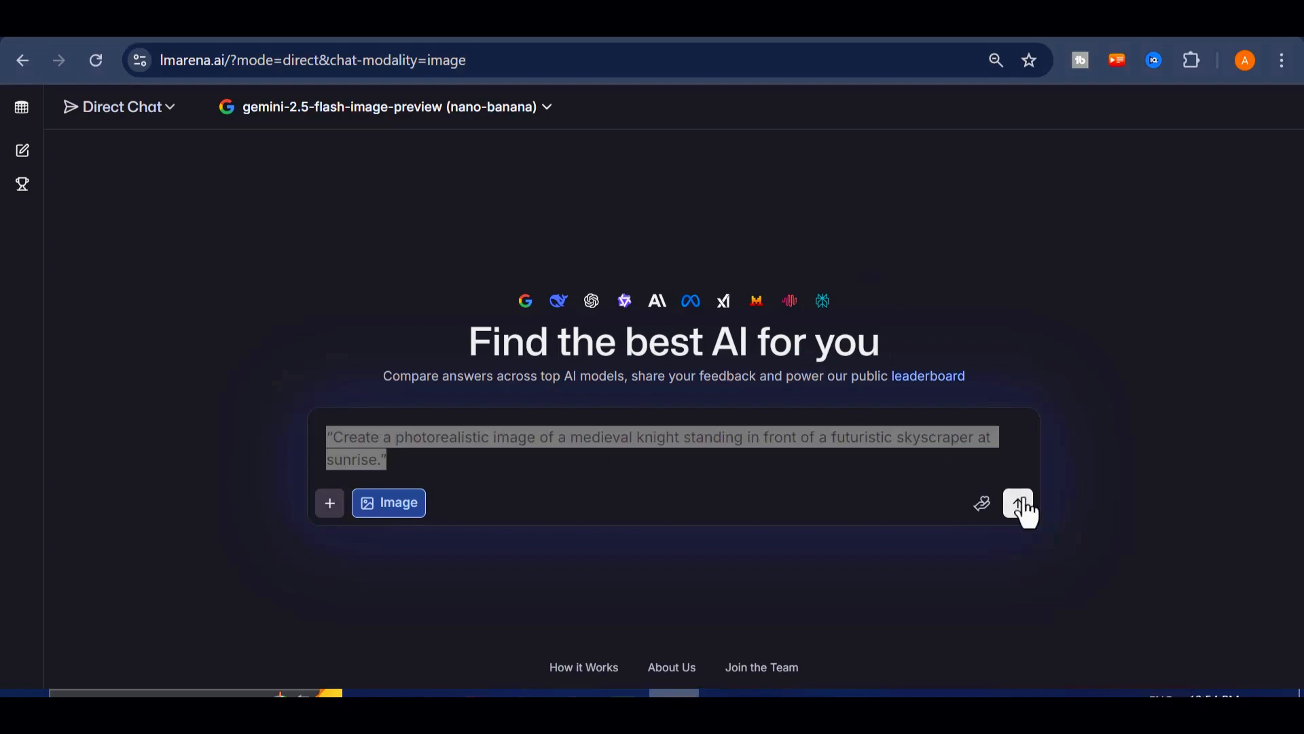
{"action": "left_click", "coordinate": [1020, 503]}
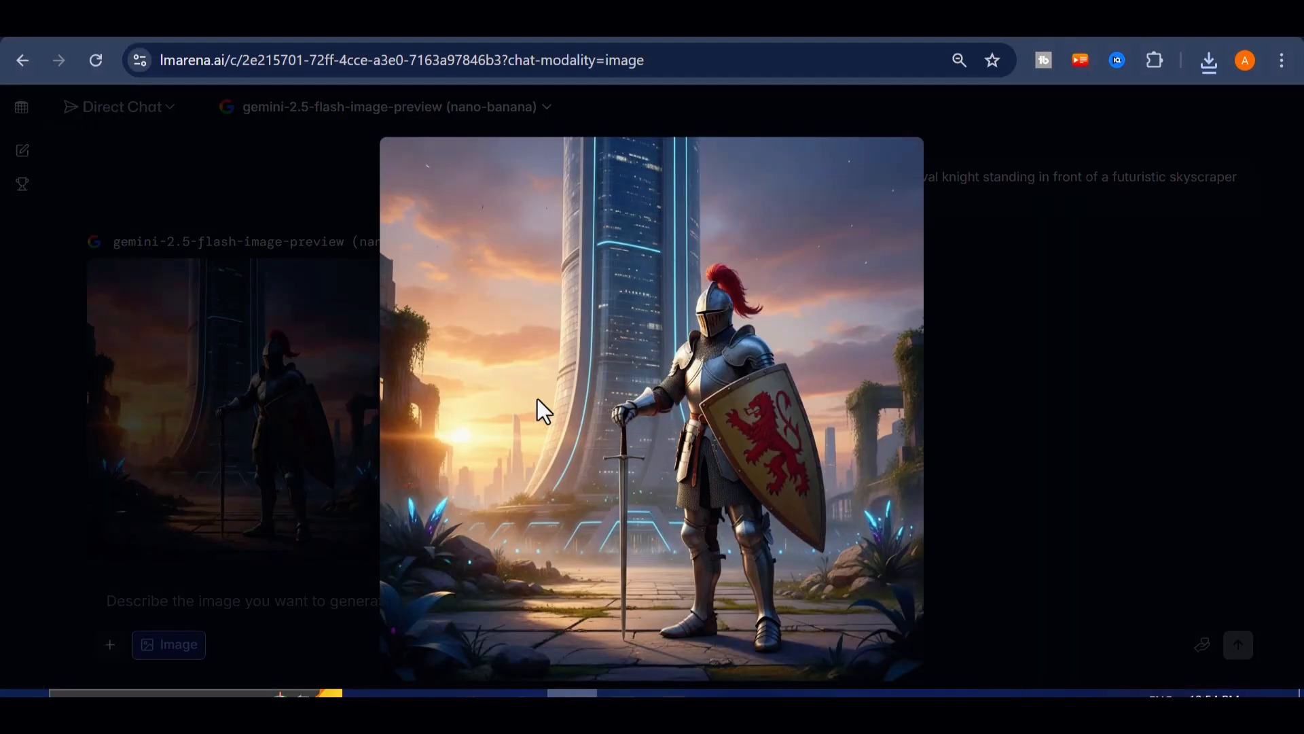
{"action": "mouse_move", "coordinate": [489, 270]}
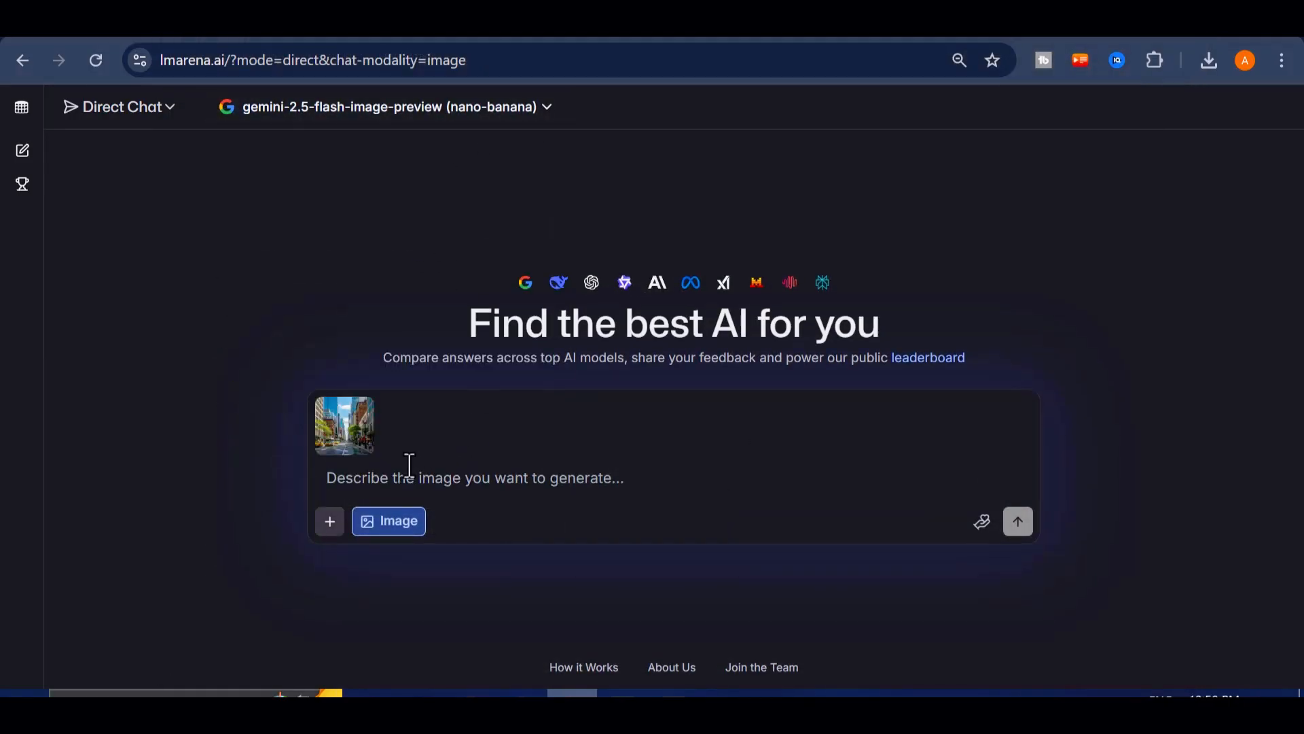
Have nano-banana transform the attached city street photo into a rainy night scene with glowing neon signs, view it enlarged, then start a new chat
{"action": "type", "text": "Using this image as a reference, transform it into a rainy night scene with glowing neon signs."}
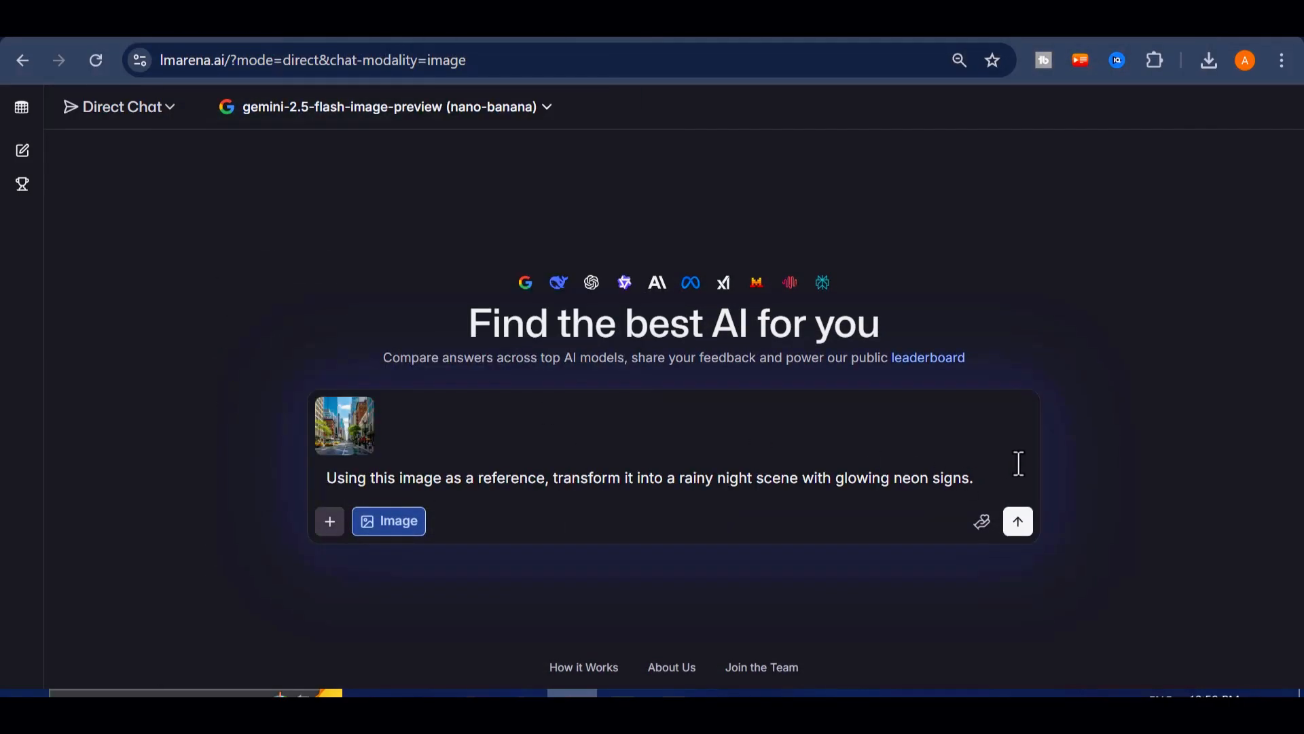
{"action": "triple_click", "coordinate": [650, 477]}
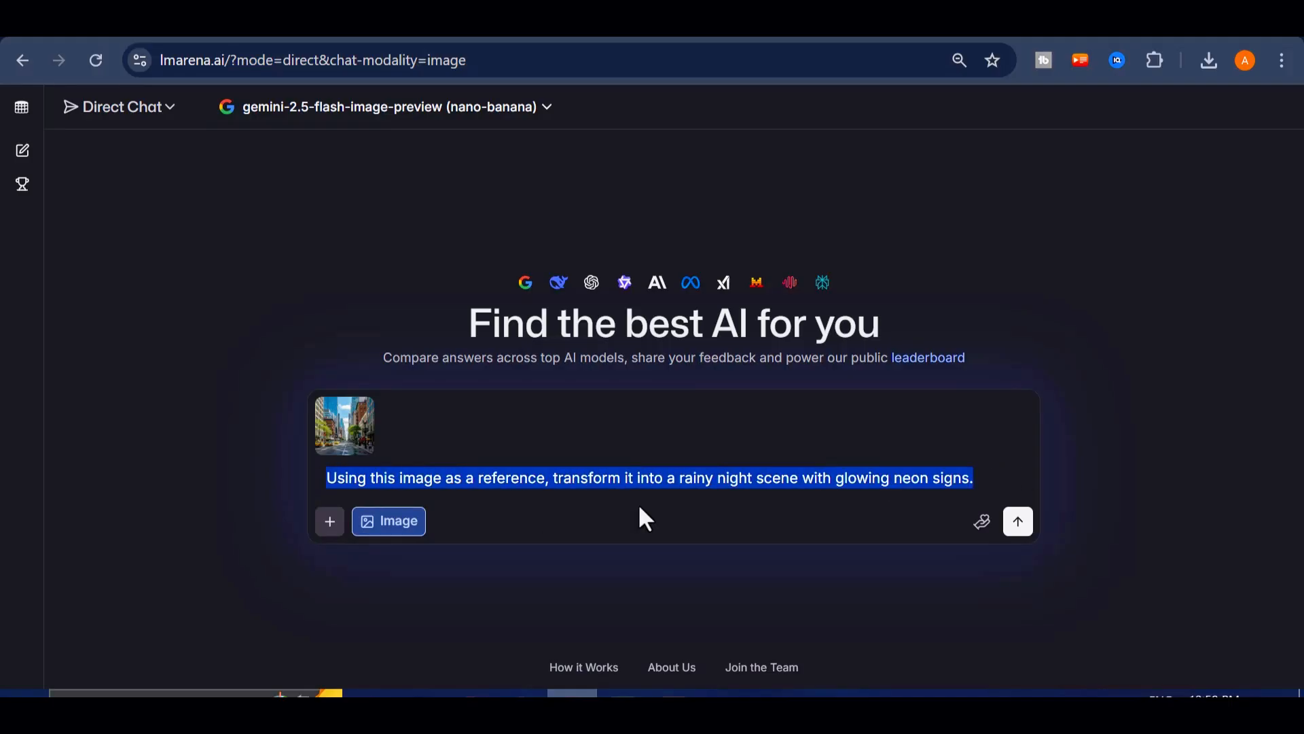
{"action": "left_click", "coordinate": [1017, 521]}
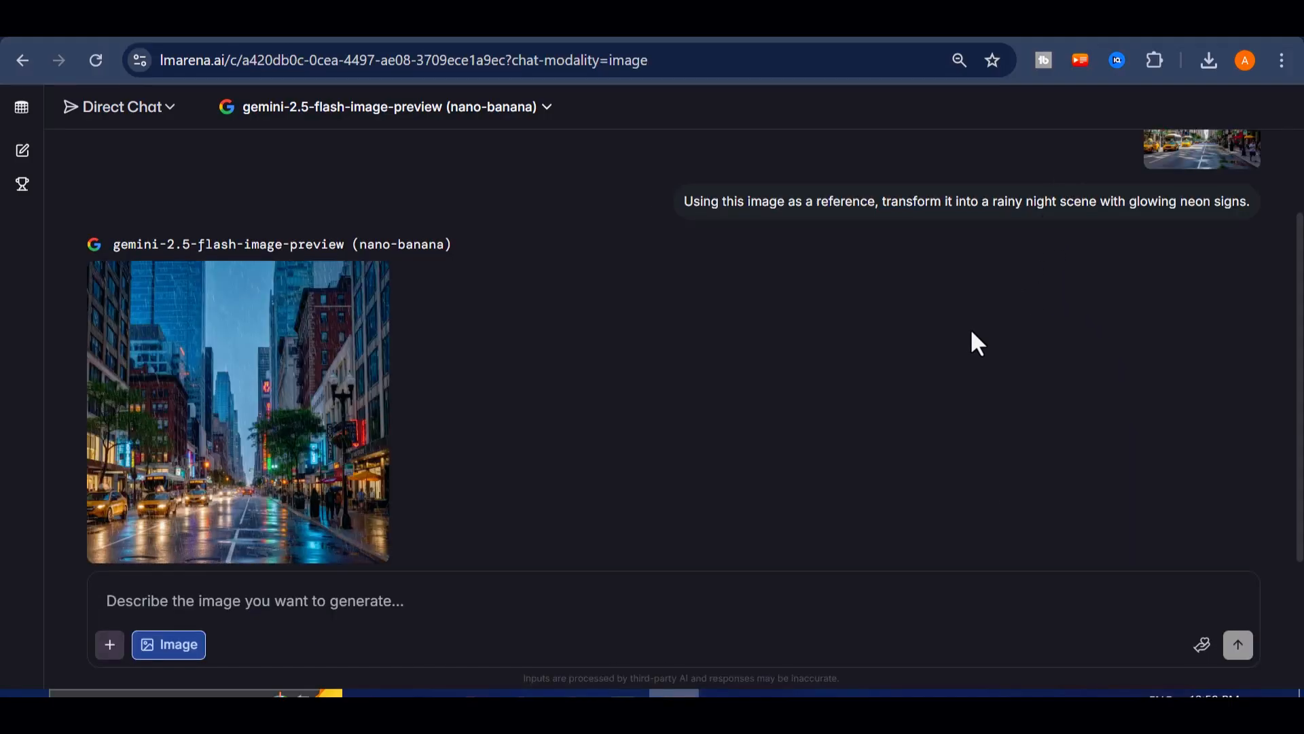
{"action": "left_click", "coordinate": [237, 411]}
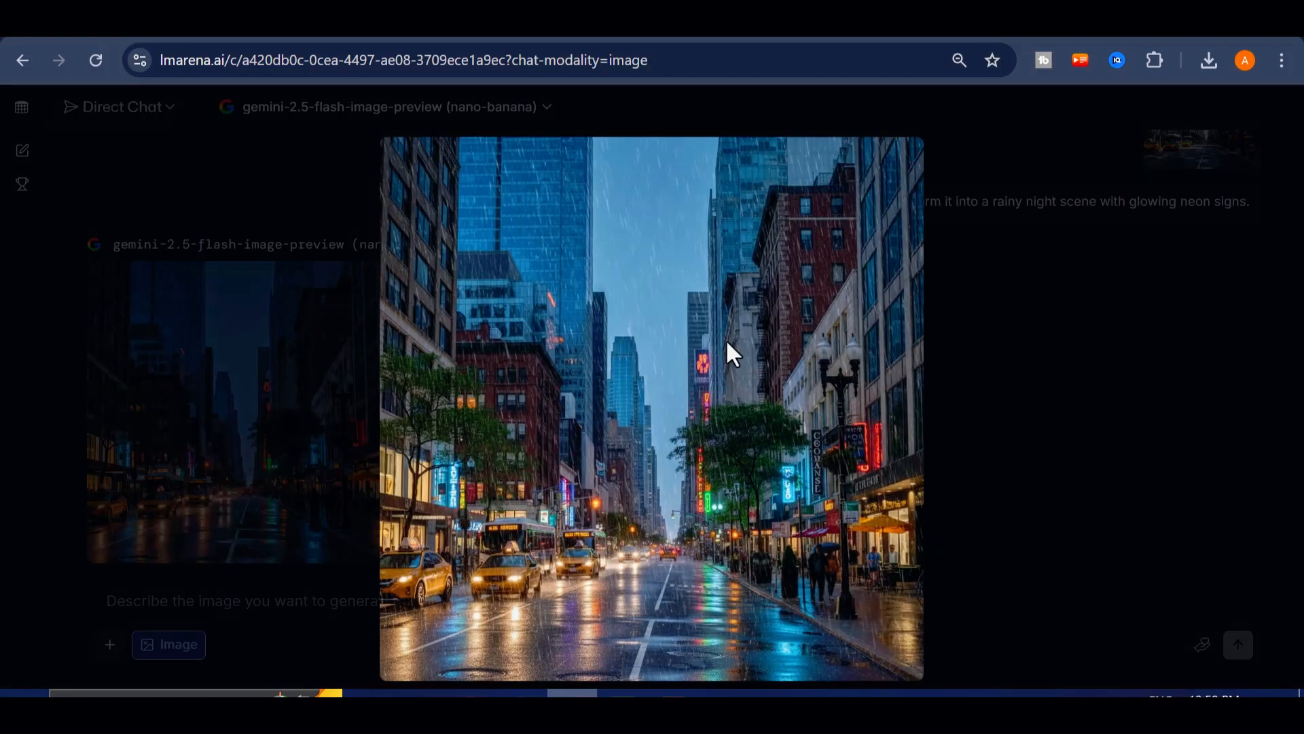
{"action": "mouse_move", "coordinate": [589, 482]}
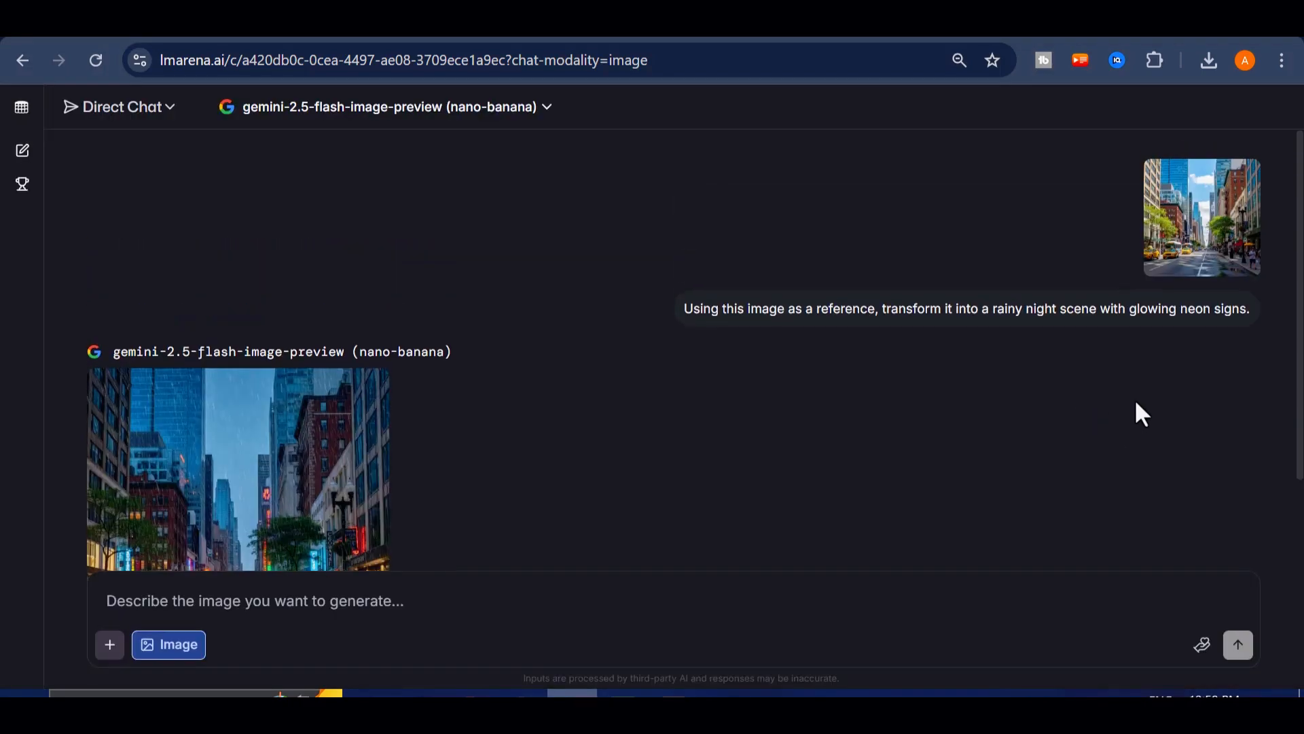
{"action": "mouse_move", "coordinate": [341, 462]}
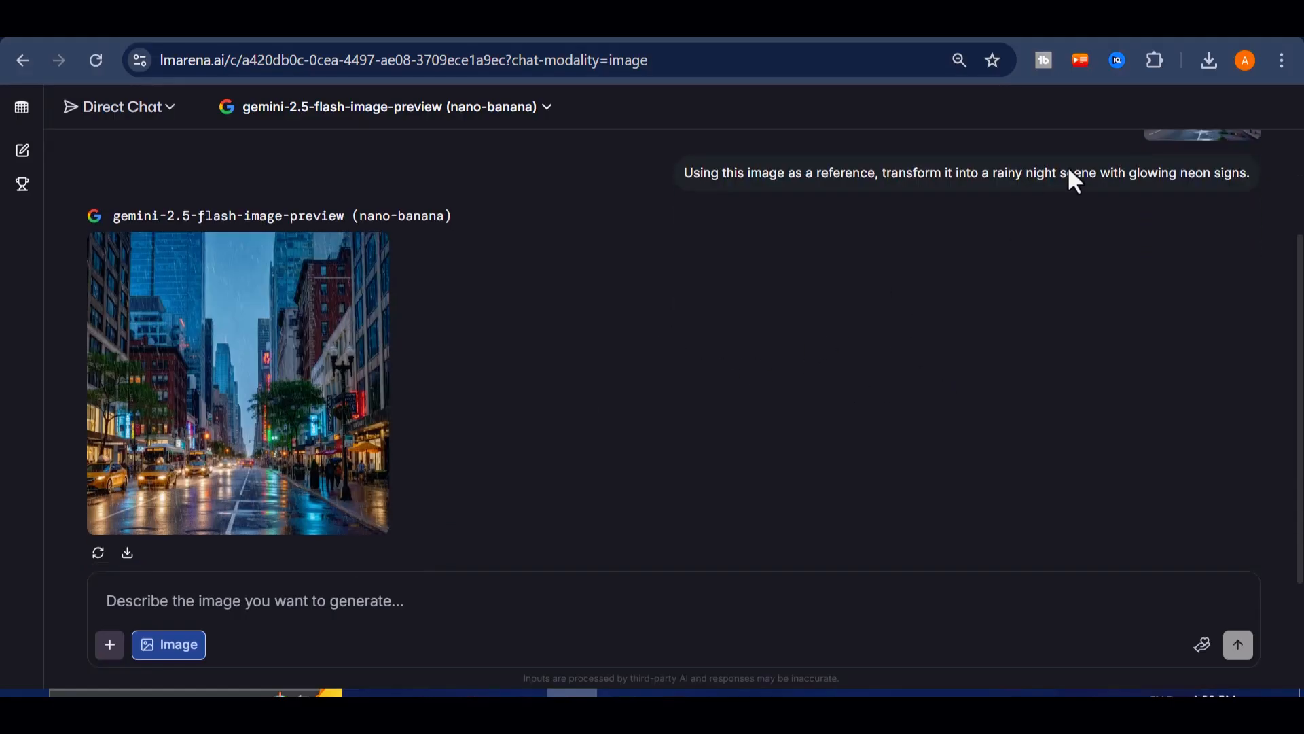
{"action": "left_click", "coordinate": [22, 151]}
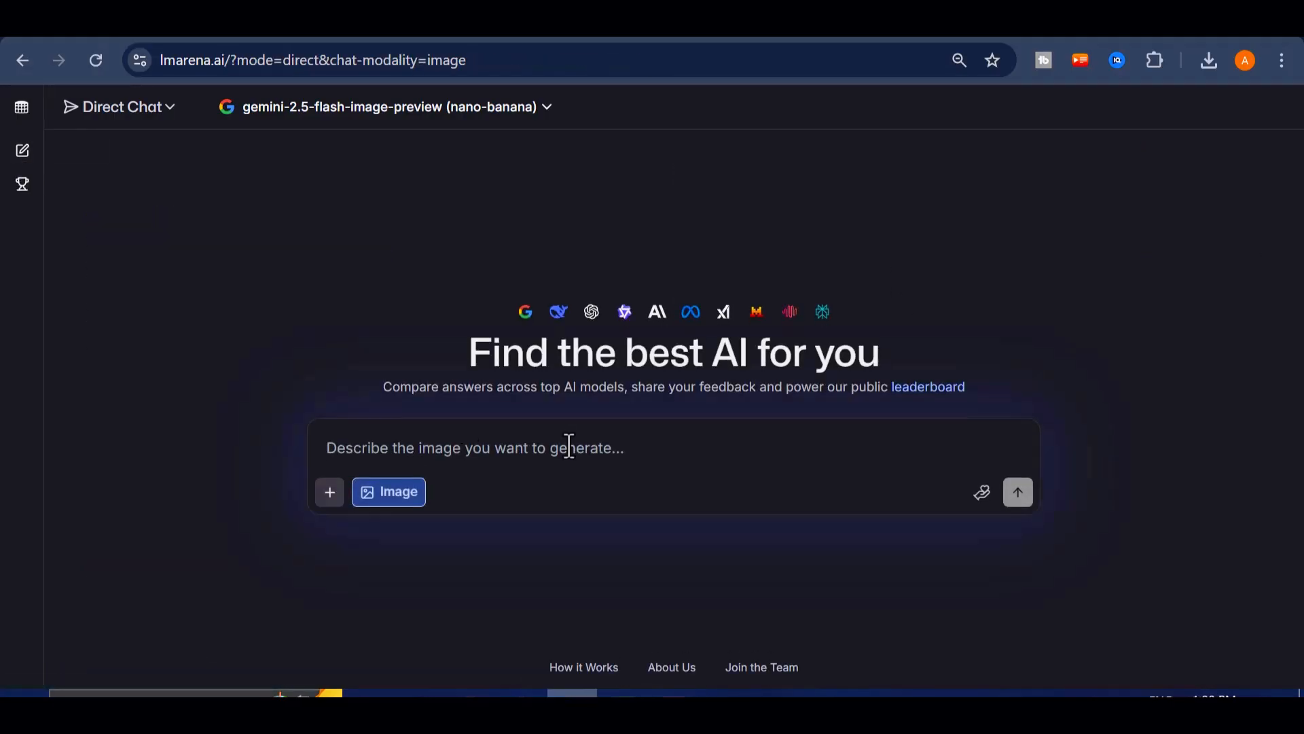
With image generation off, send gemini-2.5-pro the budgeting web app prompt and review the returned HTML, CSS and JavaScript code
{"action": "left_click", "coordinate": [387, 492]}
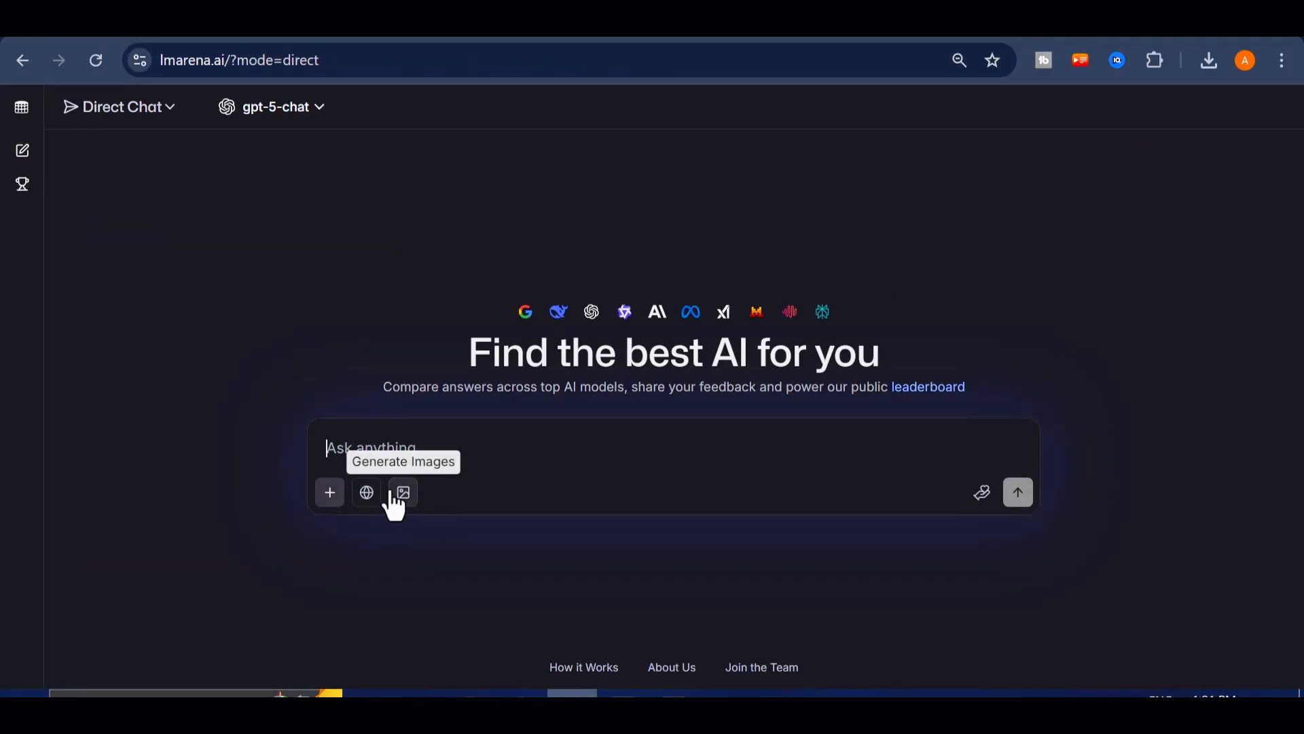
{"action": "left_click", "coordinate": [402, 492]}
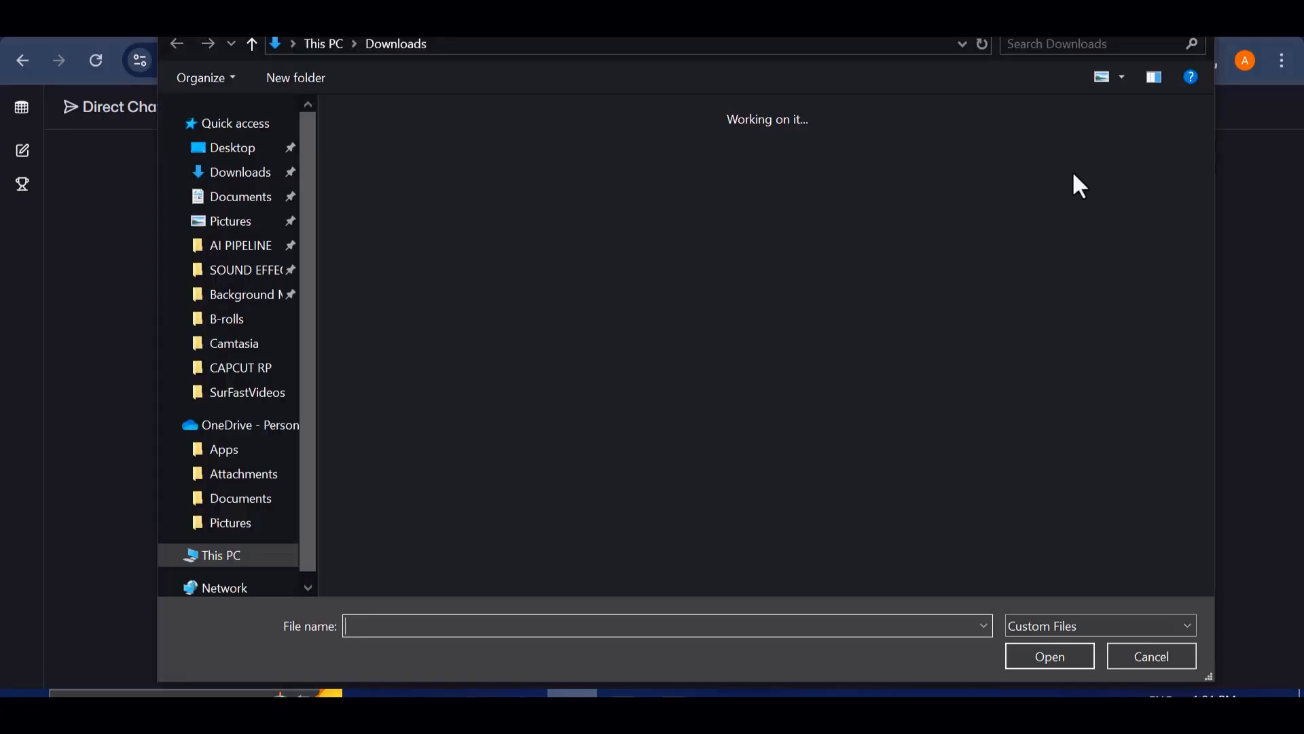
{"action": "left_click", "coordinate": [1151, 656]}
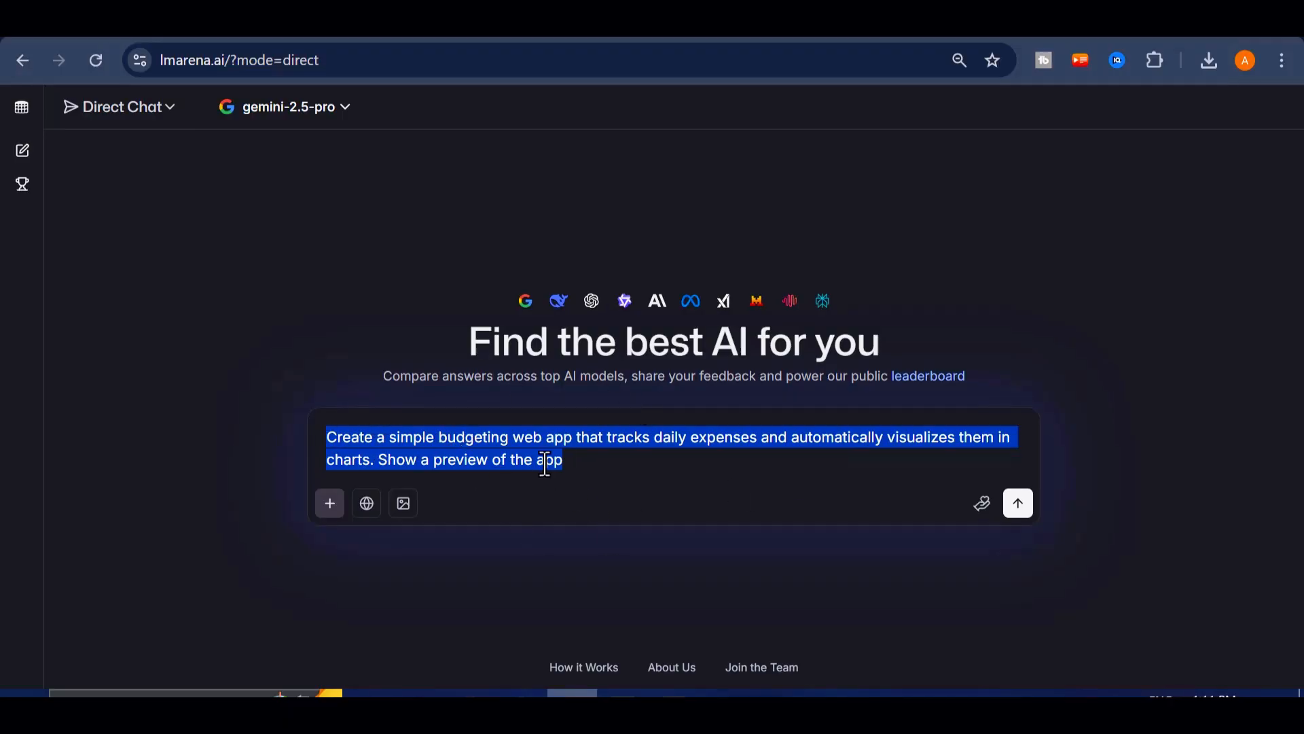
{"action": "mouse_move", "coordinate": [1017, 503]}
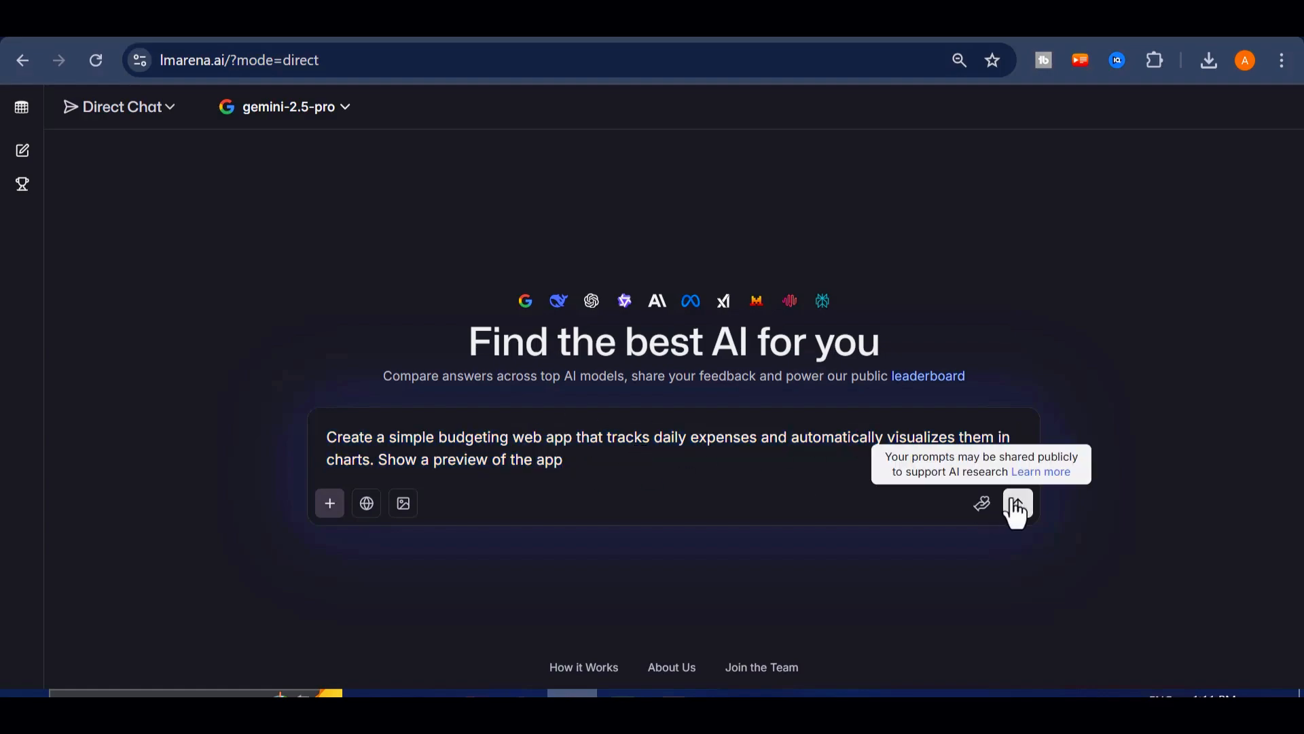
{"action": "left_click", "coordinate": [1016, 503]}
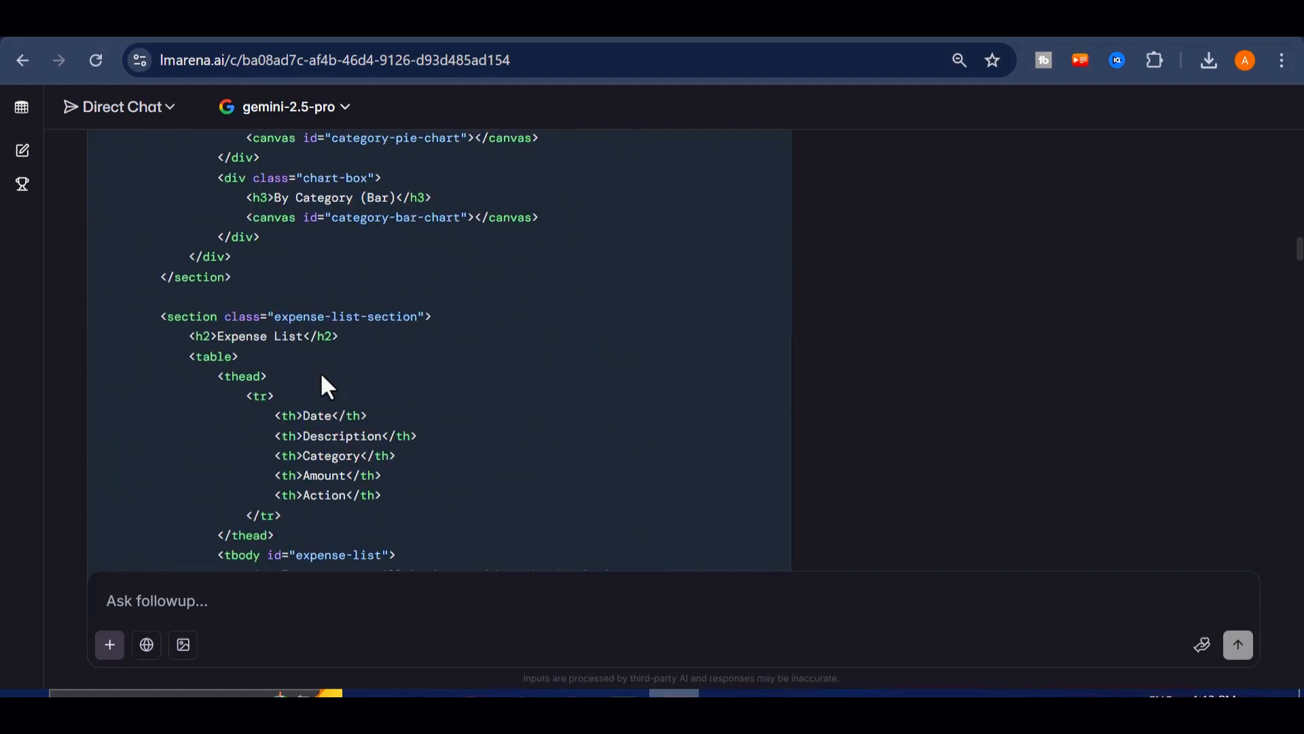
{"action": "scroll", "scroll_direction": "down", "scroll_amount": 3}
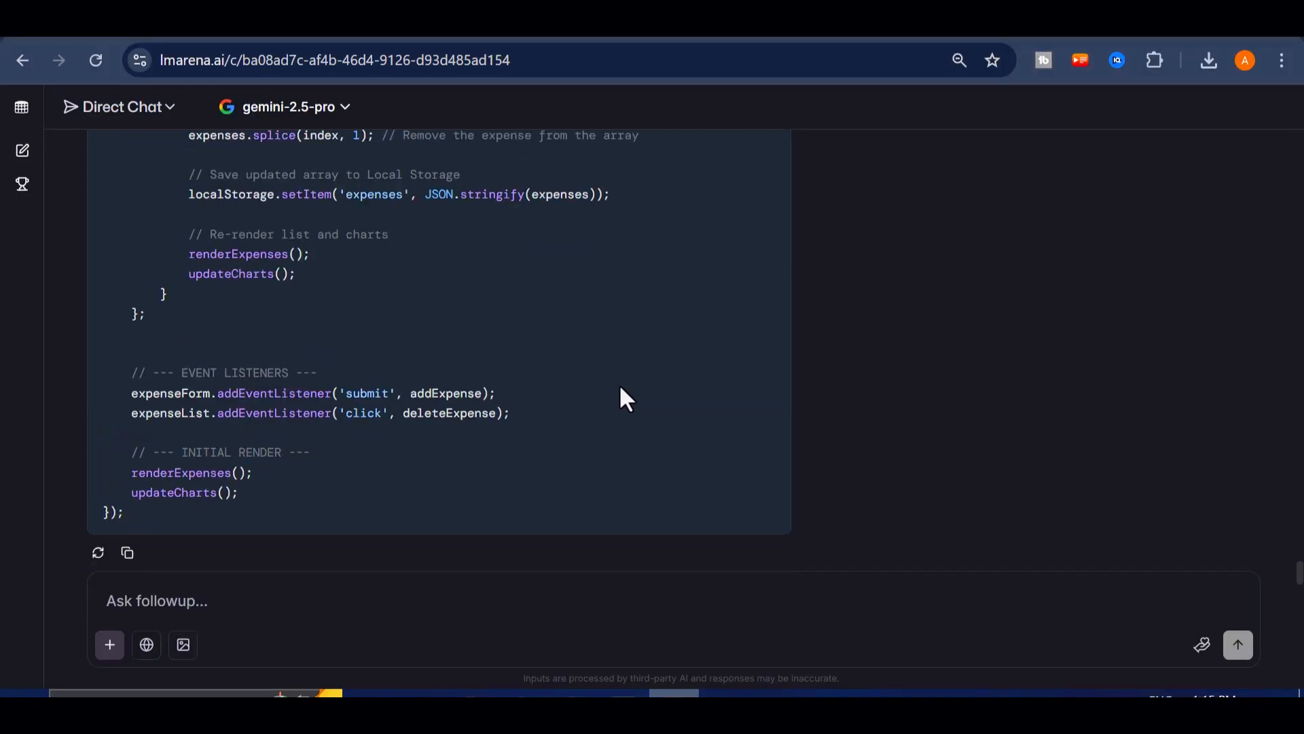
{"action": "left_click", "coordinate": [22, 107]}
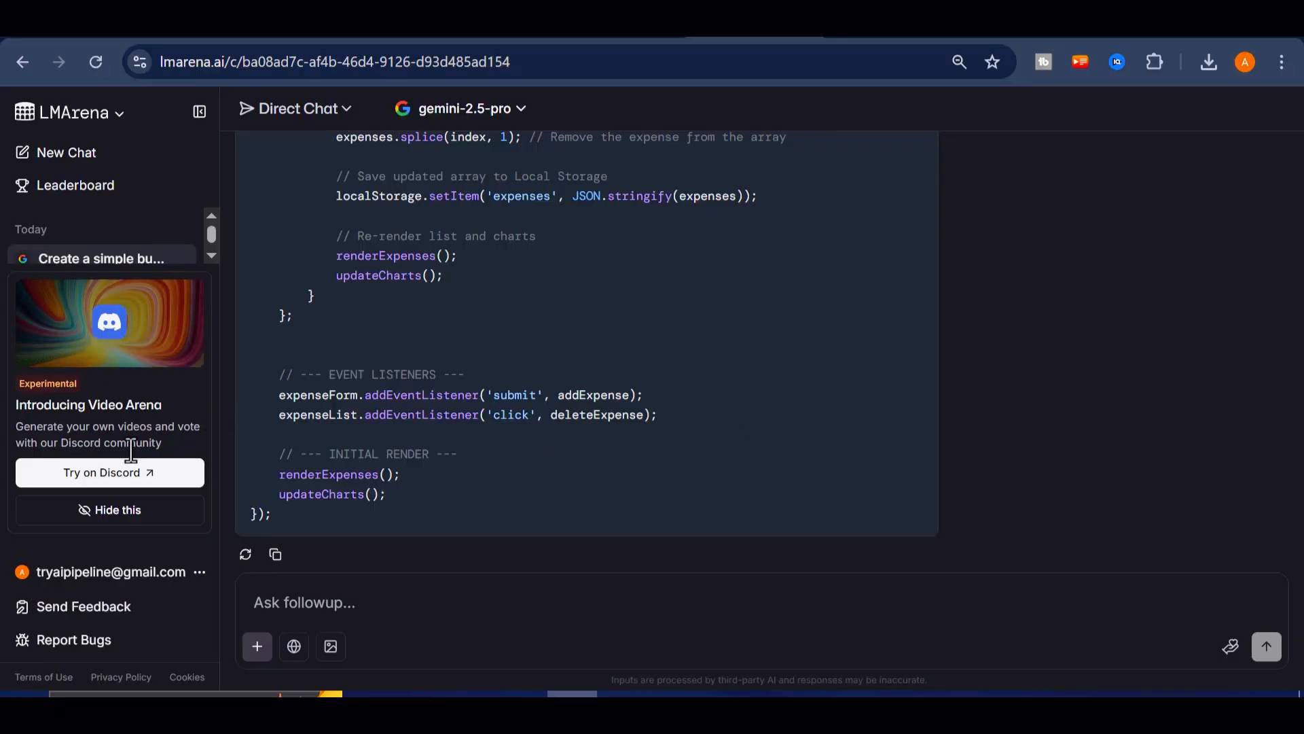
Join the LMArena Discord server via 'Try on Discord' and start the /video command for a lion emerging from volcanic lava
{"action": "left_click", "coordinate": [109, 472]}
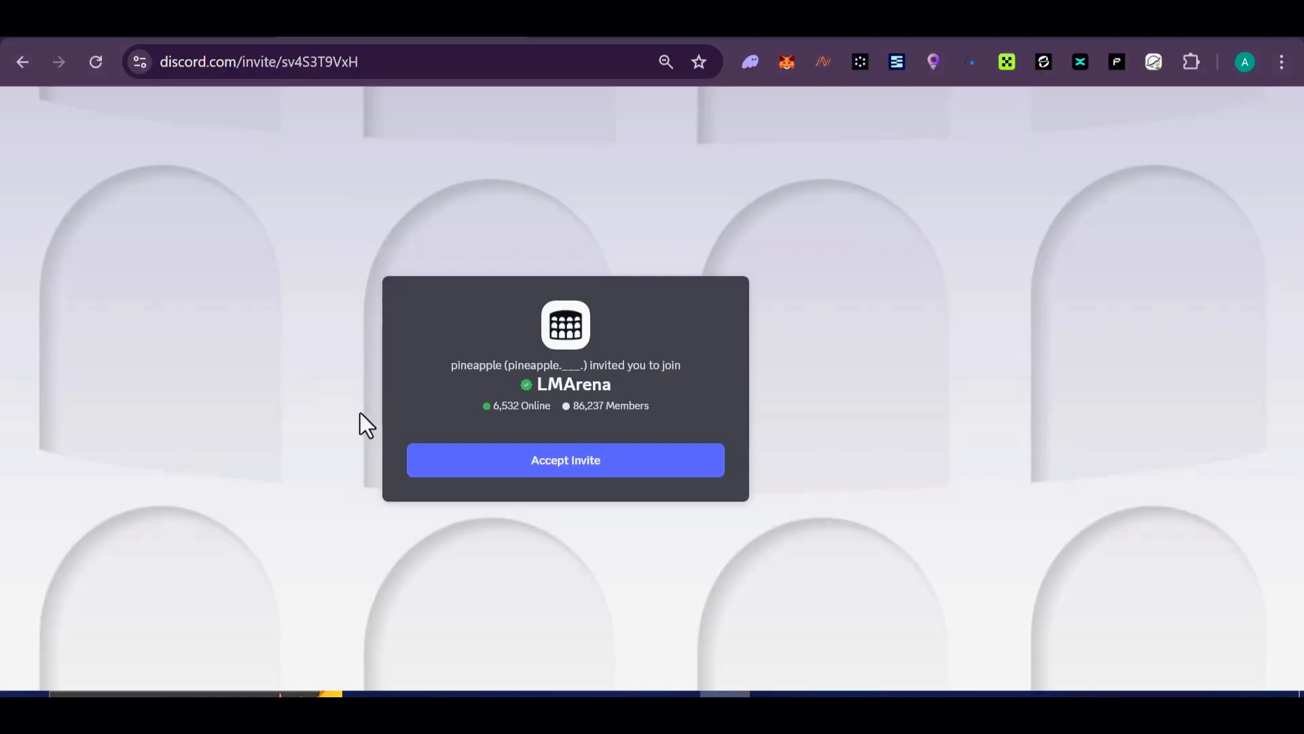
{"action": "left_click", "coordinate": [565, 461]}
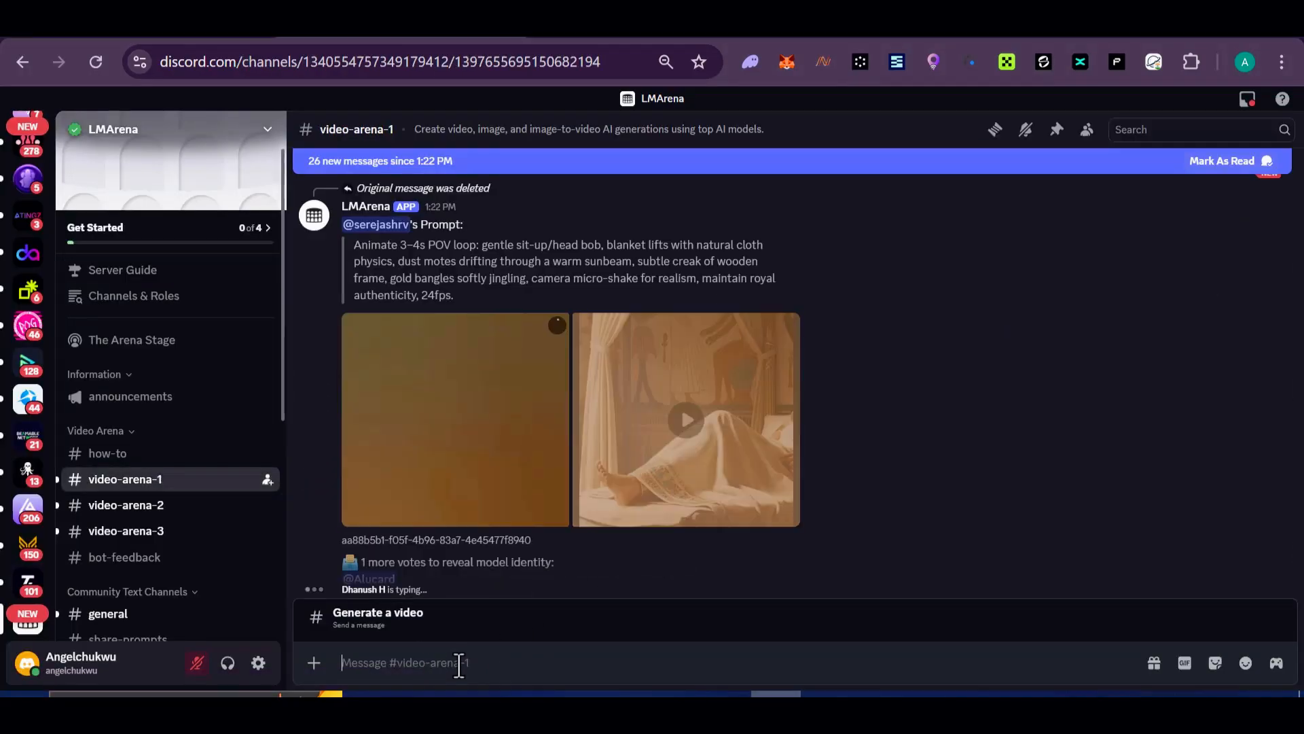
{"action": "type", "text": "/v"}
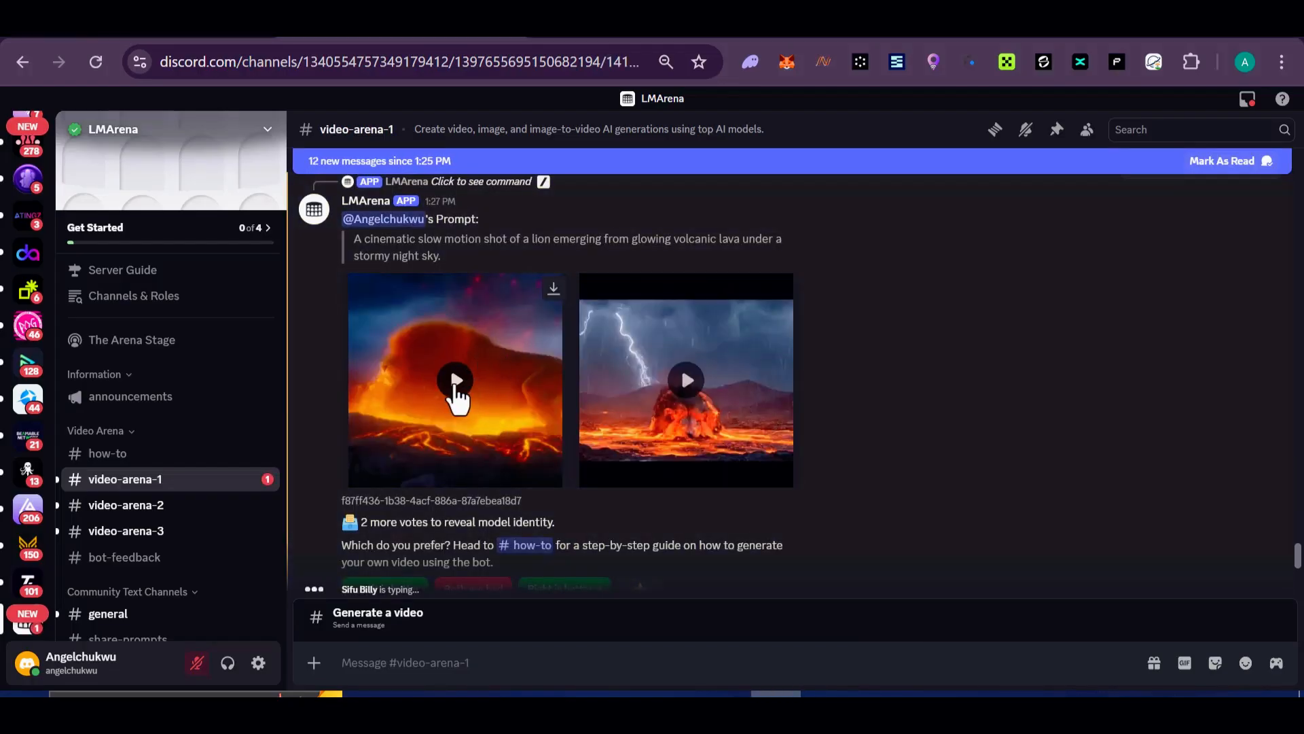
Watch the left lava lion video full-size, then vote 'Right is better'
{"action": "left_click", "coordinate": [455, 380]}
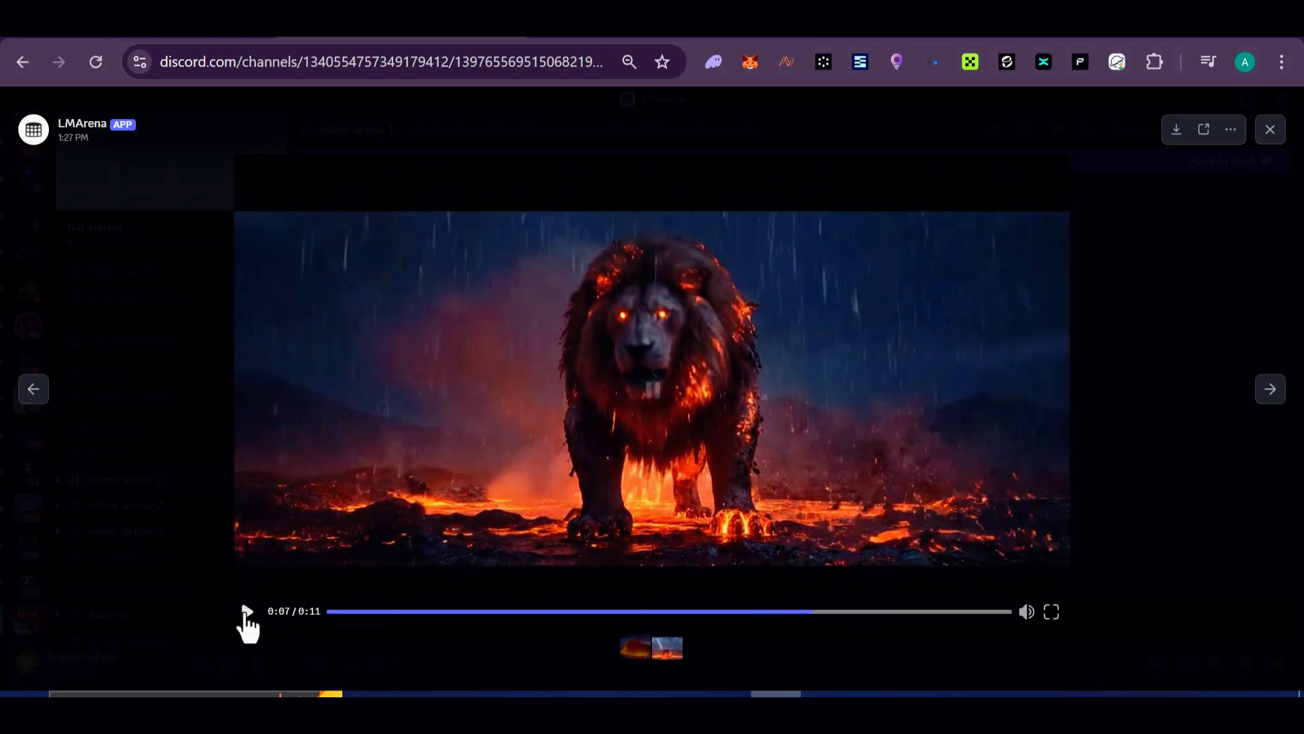
{"action": "left_click", "coordinate": [247, 612]}
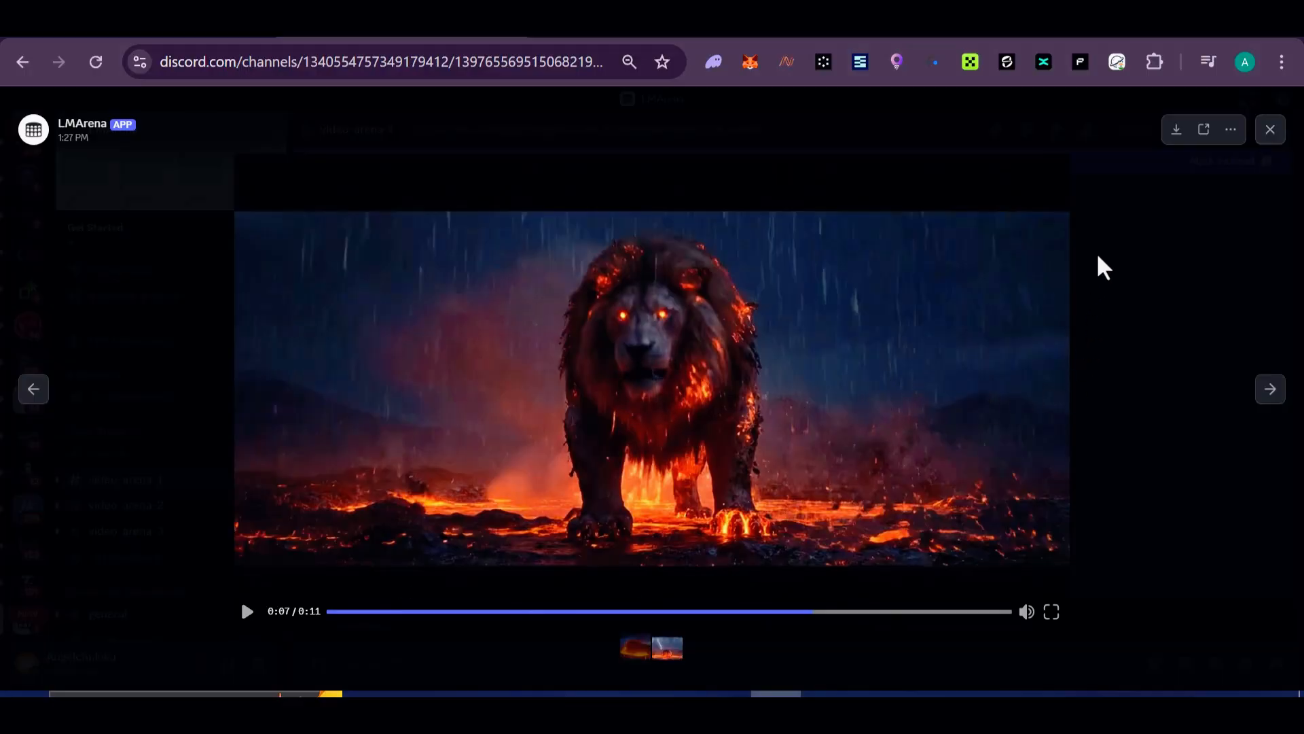
{"action": "mouse_move", "coordinate": [548, 373]}
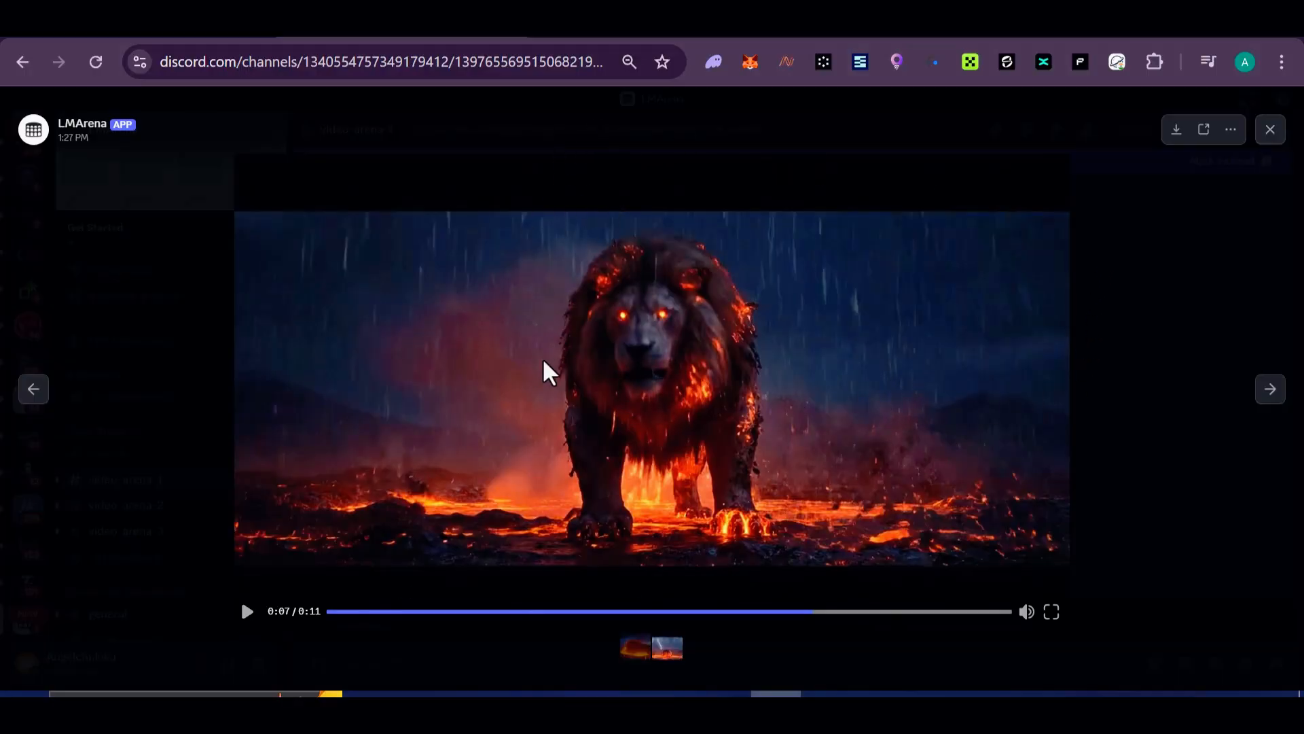
{"action": "mouse_move", "coordinate": [623, 86]}
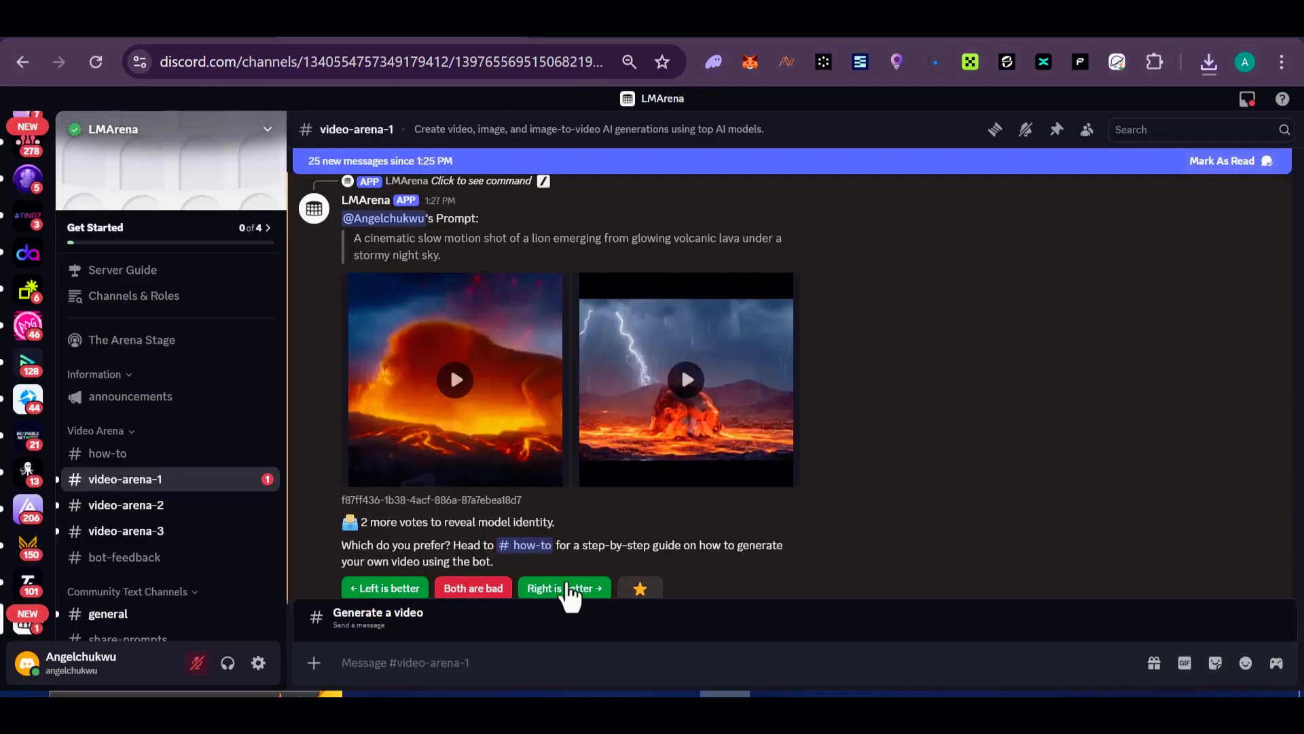
{"action": "left_click", "coordinate": [564, 587]}
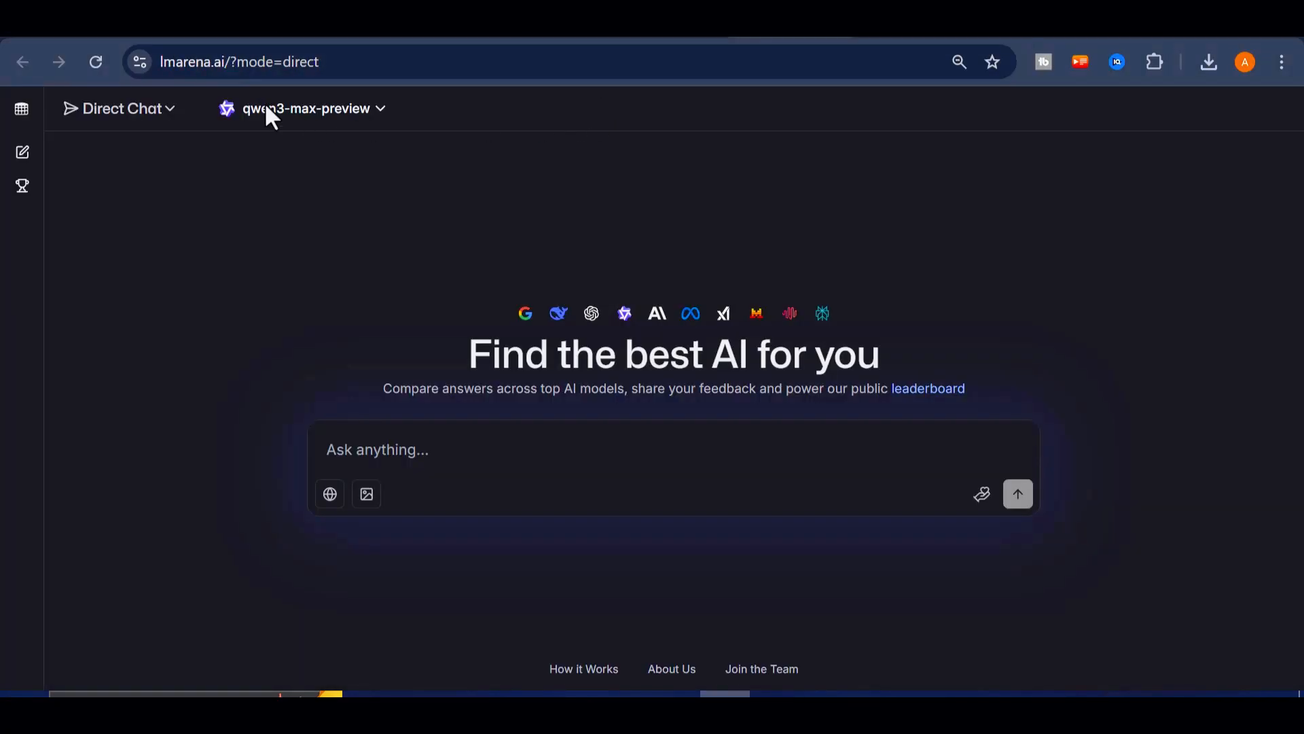
Ask gpt-5-chat for five little-known Egyptian pyramid facts, each with an image prompt
{"action": "left_click", "coordinate": [306, 109]}
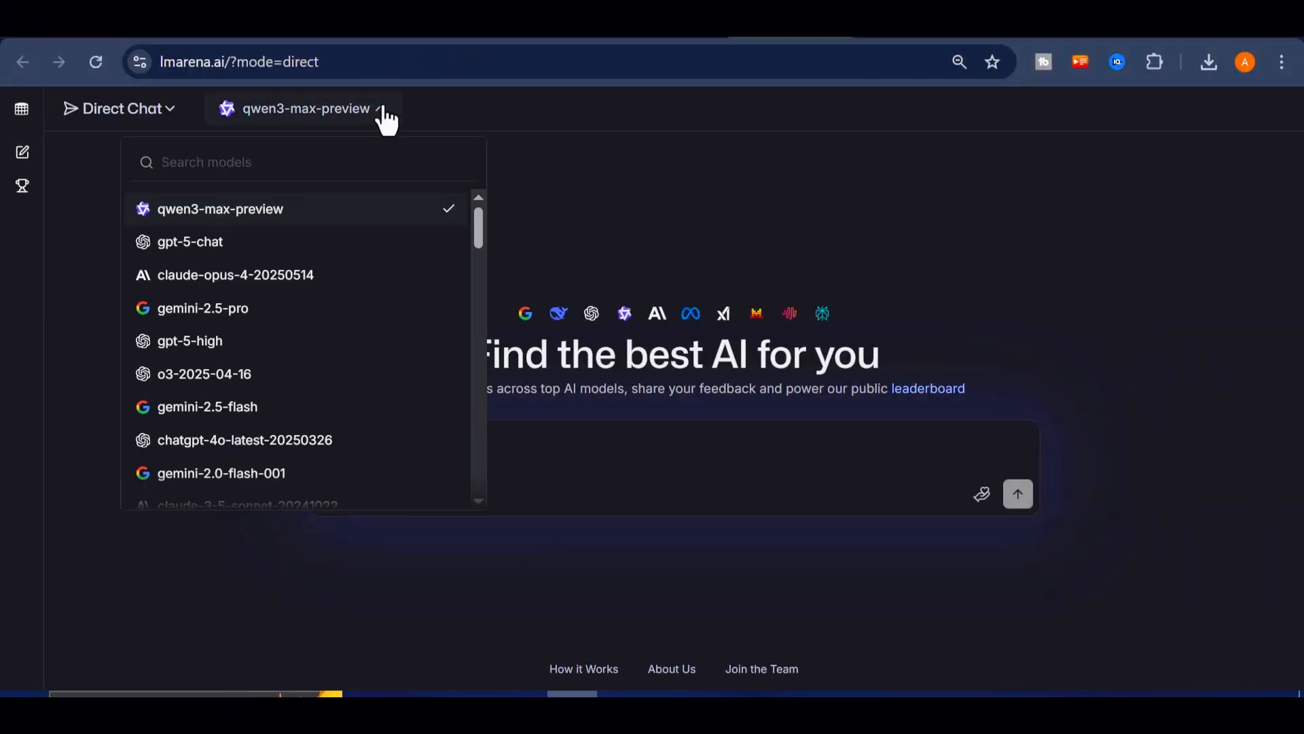
{"action": "left_click", "coordinate": [190, 242]}
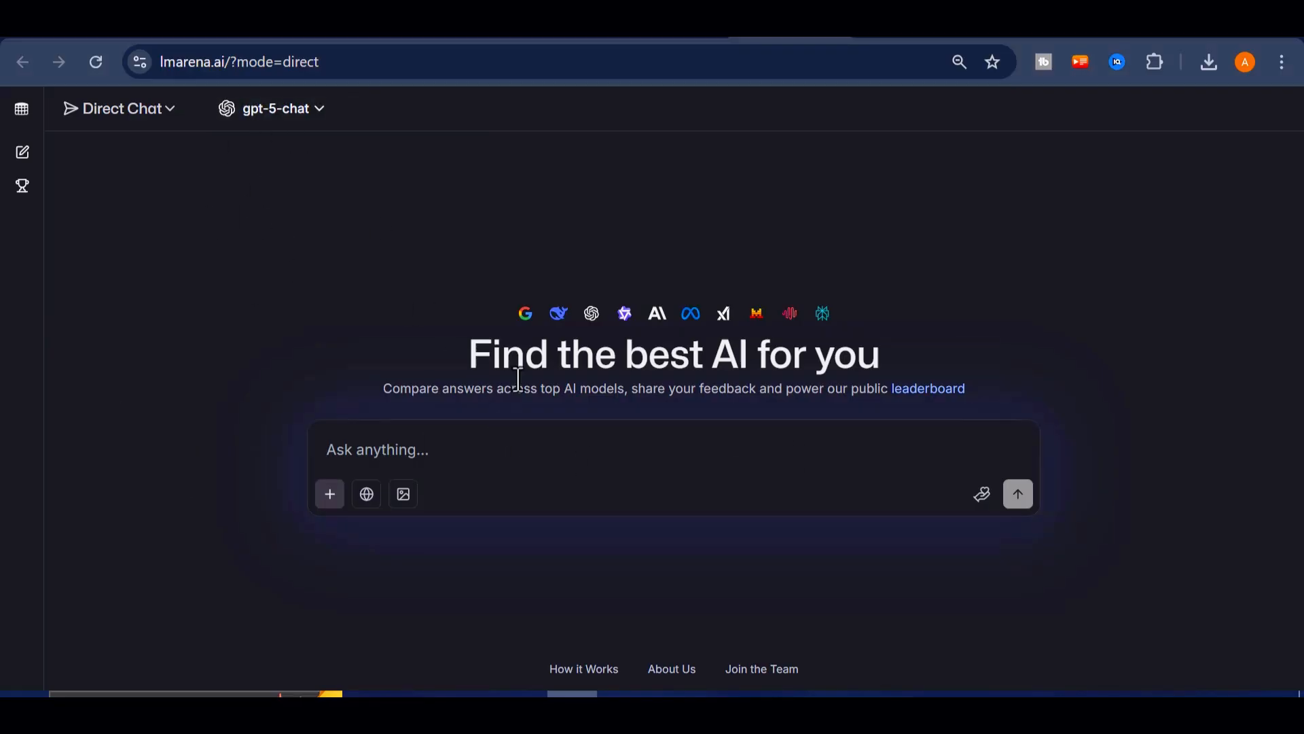
{"action": "type", "text": "give me five fascinating little known facts about ancient Egyptian pyramids and then have it craft a mysterious. for each fact, generate a prompt to generate the images"}
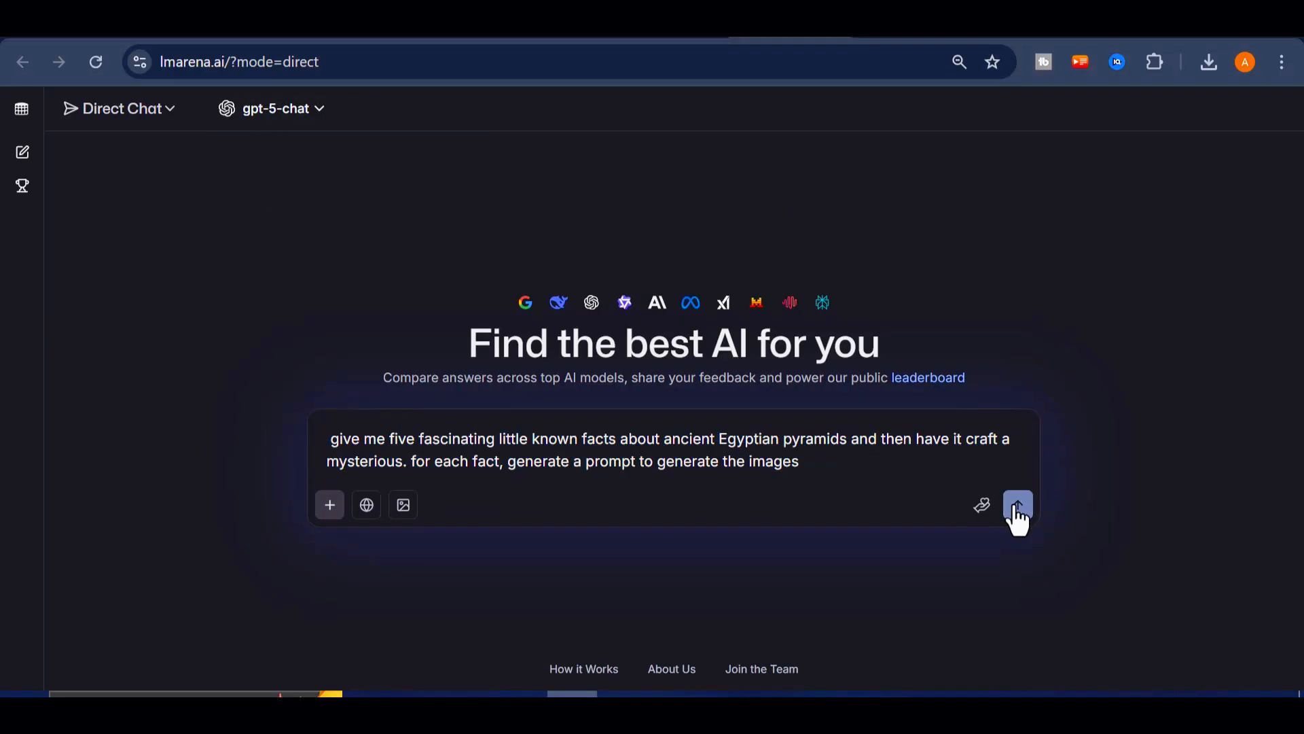
{"action": "left_click", "coordinate": [1018, 505]}
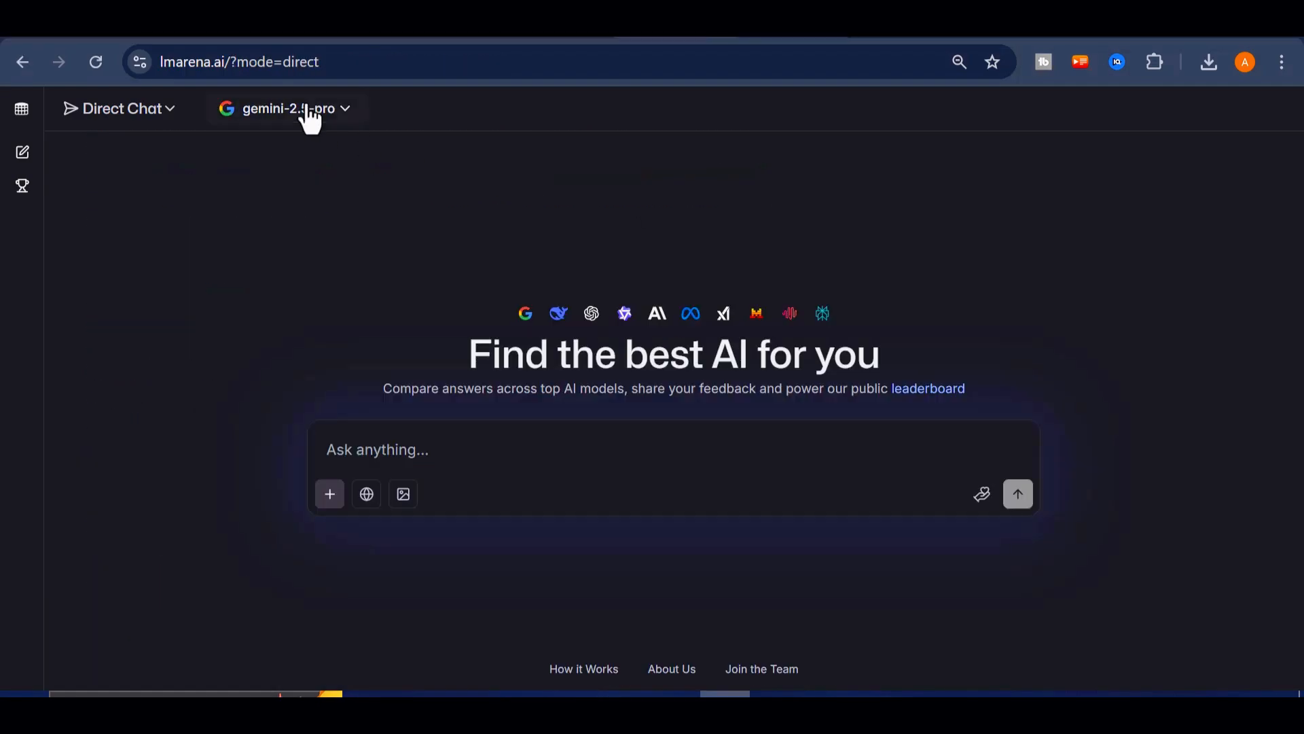
Generate the gleaming white Great Pyramid image from the pasted prompt and download it
{"action": "left_click", "coordinate": [287, 109]}
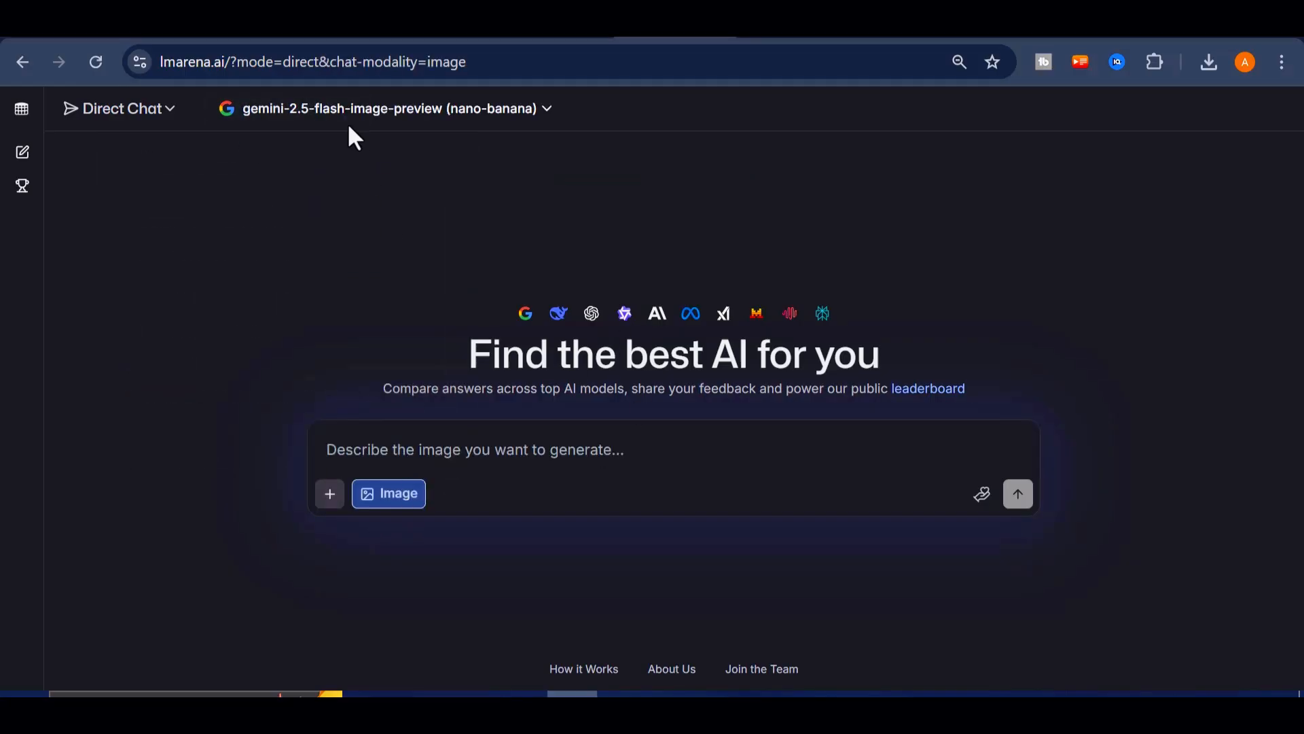
{"action": "right_click", "coordinate": [507, 450]}
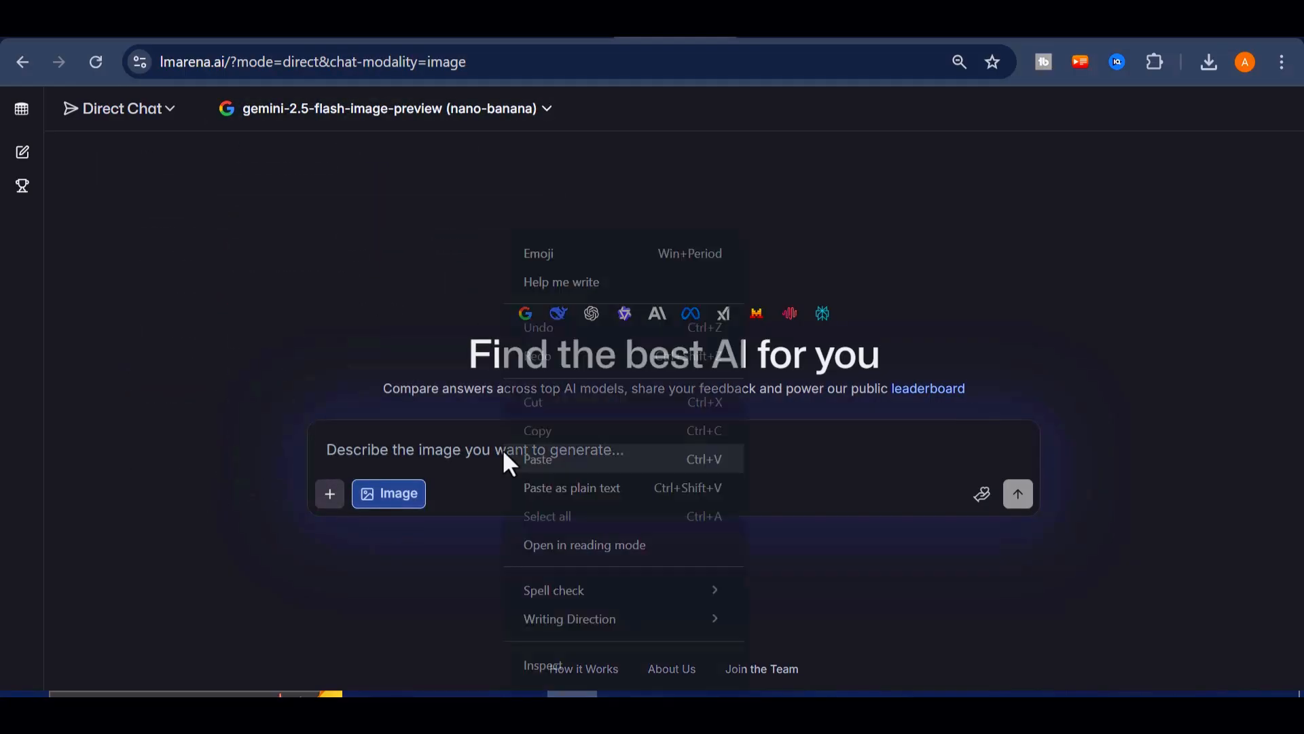
{"action": "left_click", "coordinate": [1017, 493]}
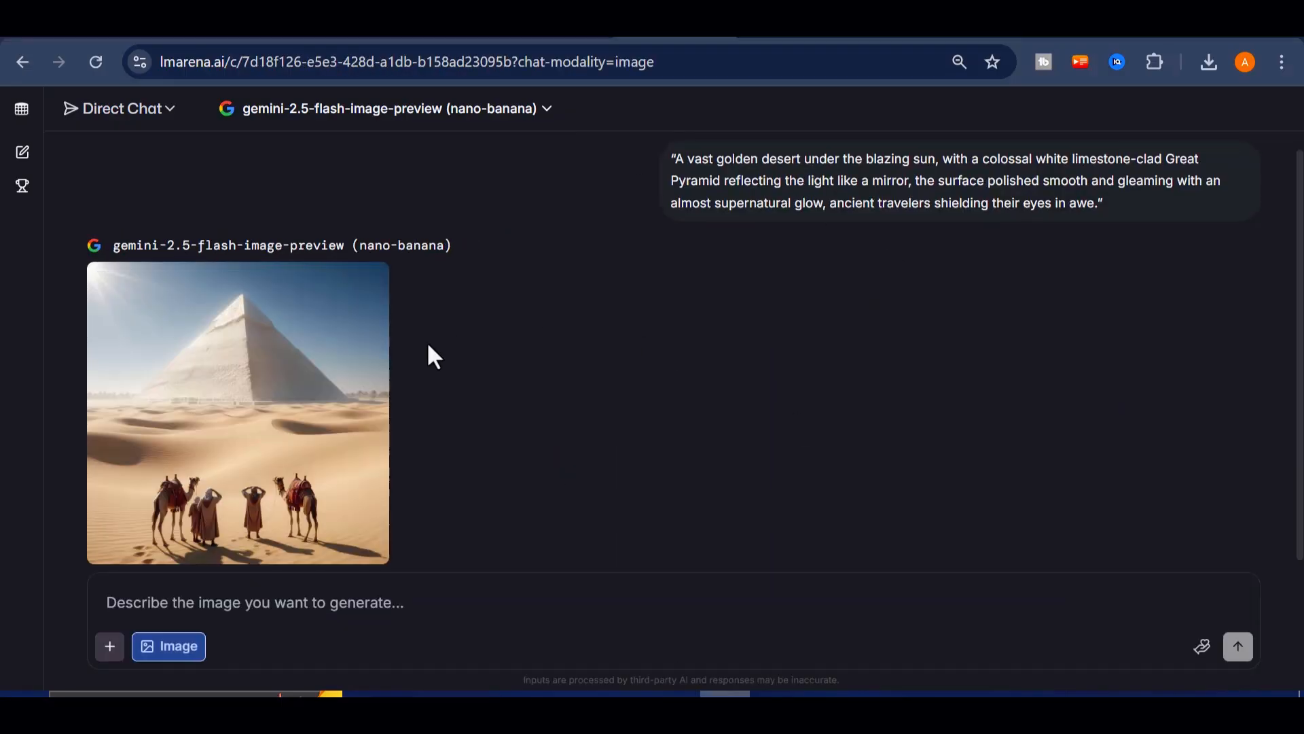
{"action": "left_click", "coordinate": [237, 412]}
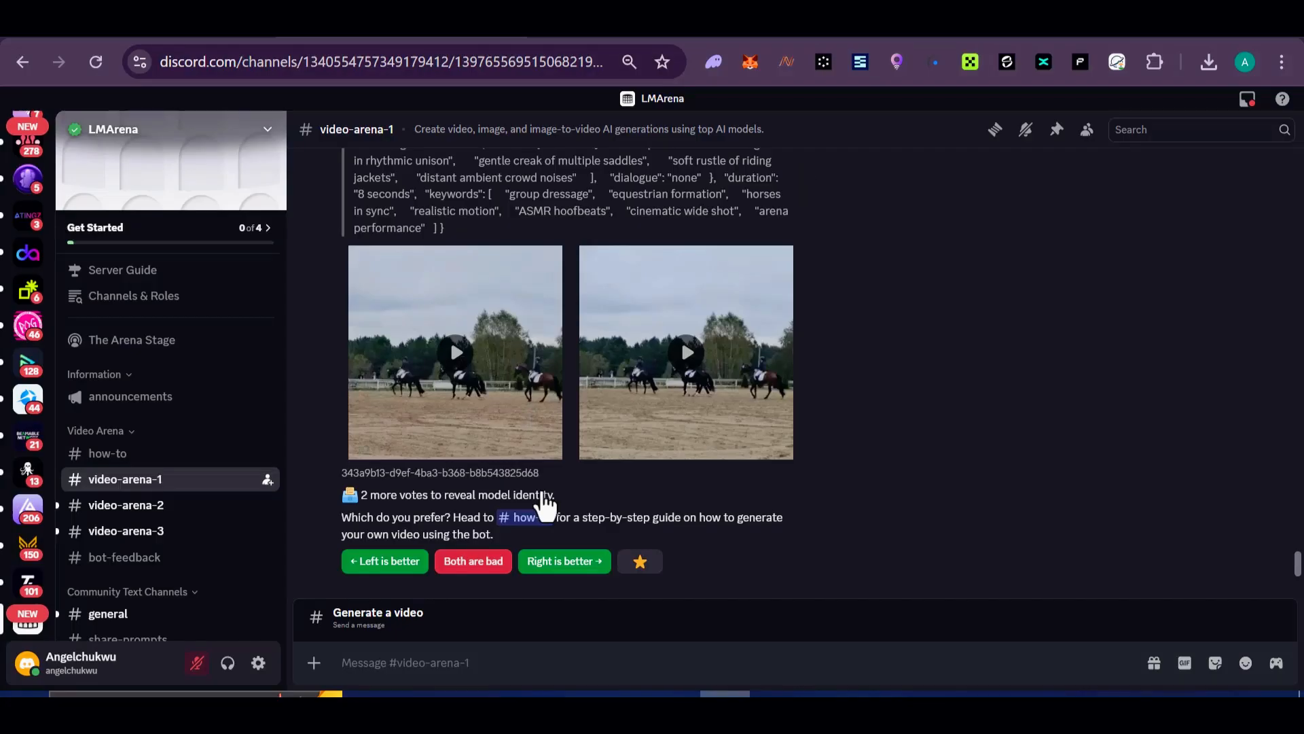
Run /image-to-video on the pyramid PNG with prompt 'they walk towards the pyramid'
{"action": "type", "text": "/"}
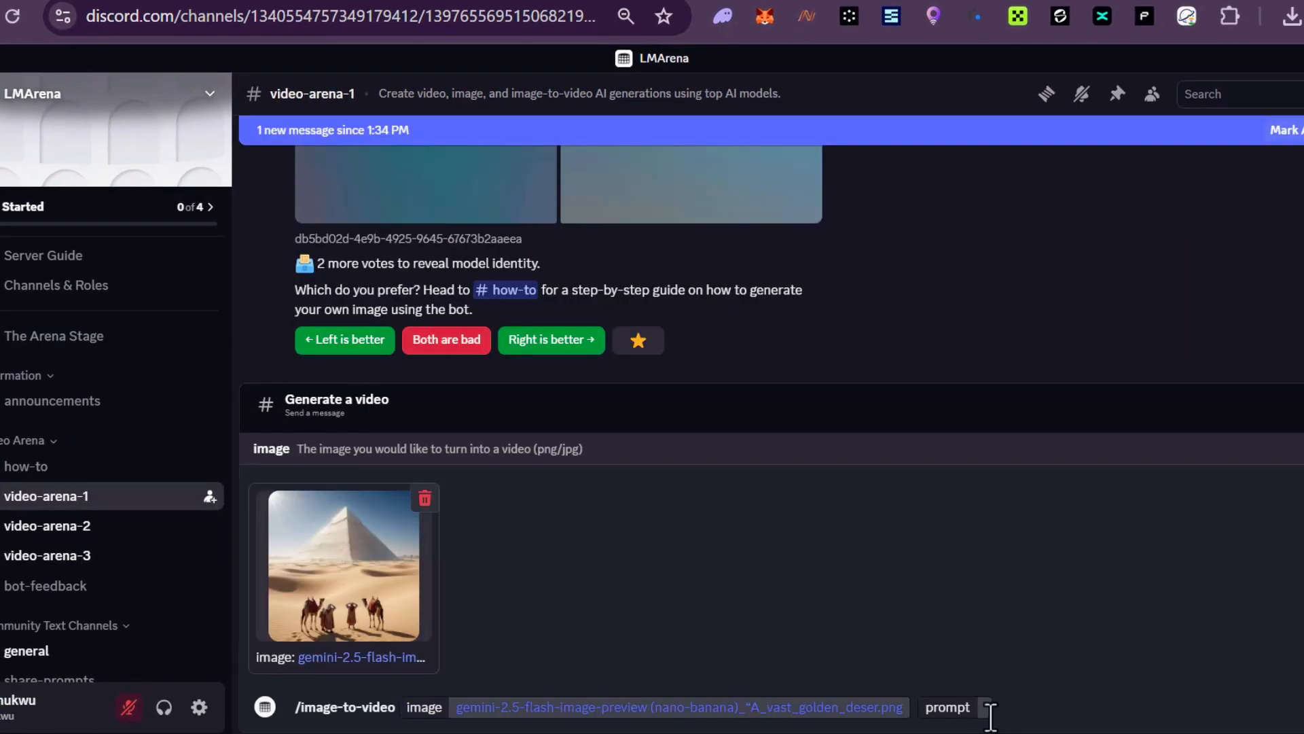
{"action": "type", "text": "they walk towards the pyramid"}
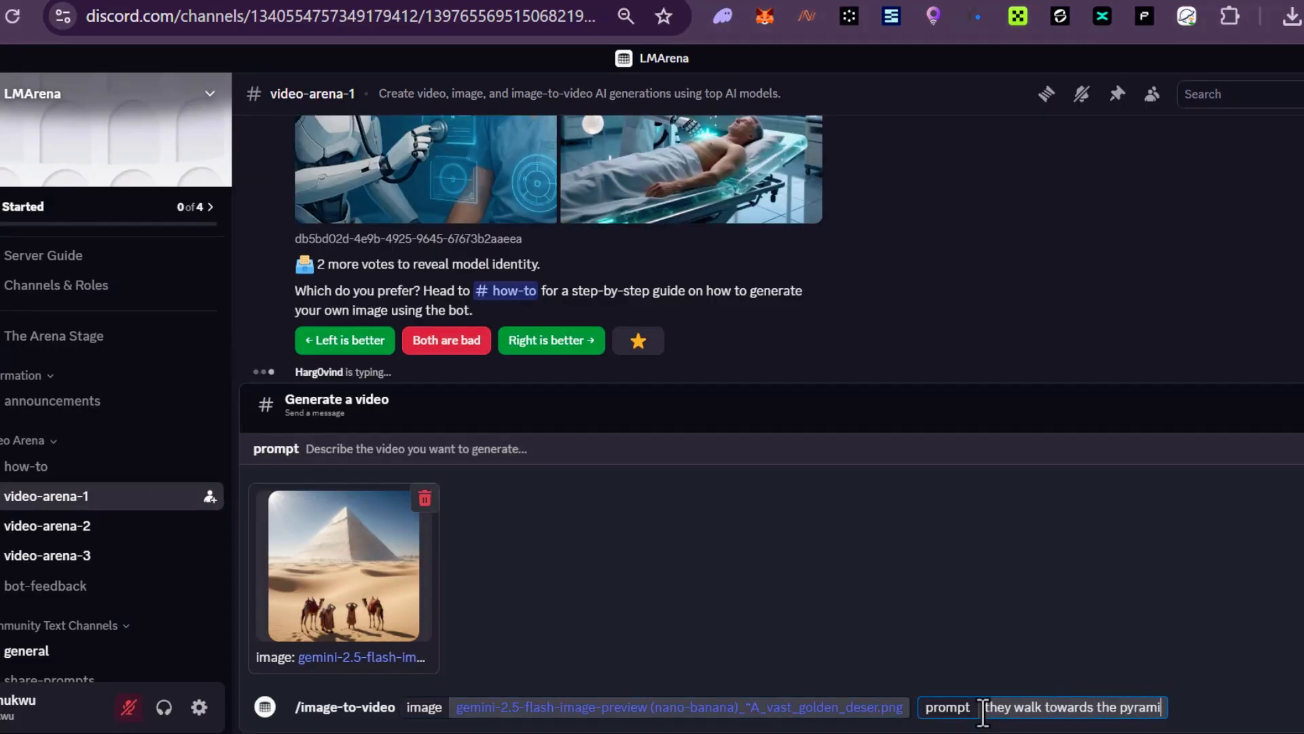
{"action": "key", "text": "Enter"}
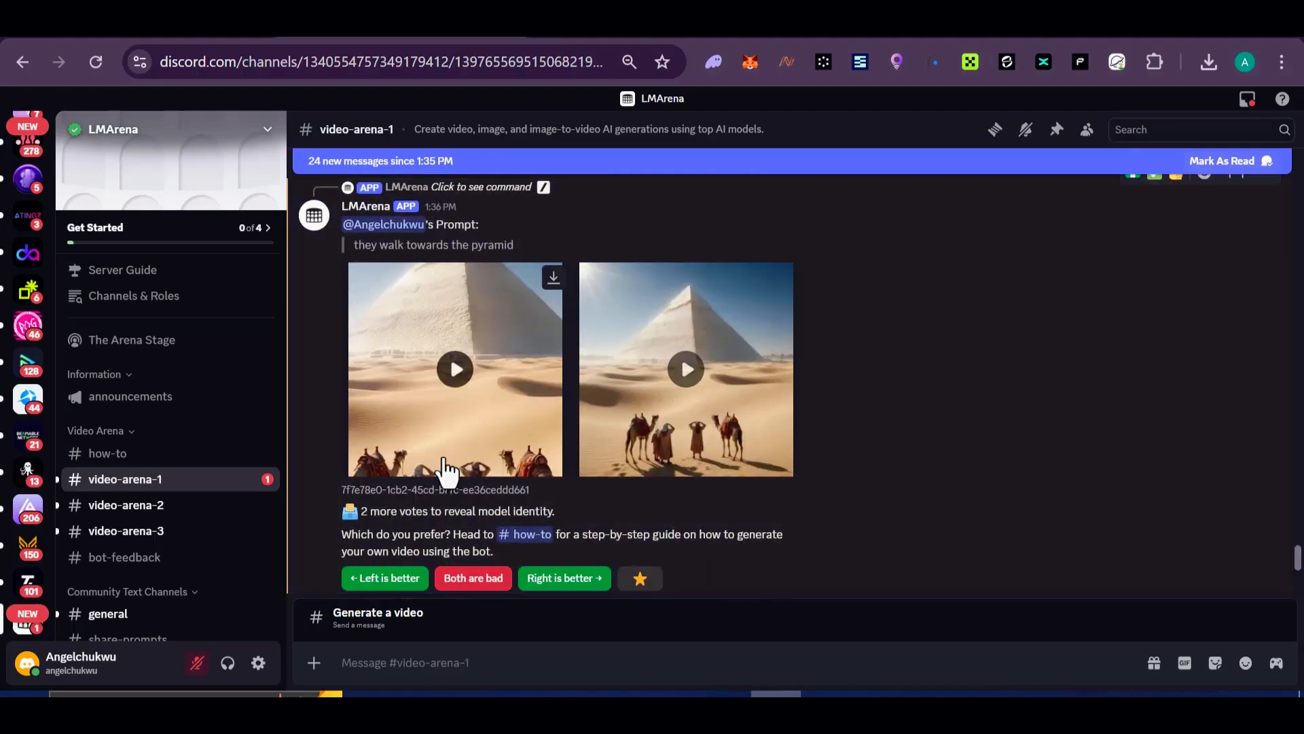
Preview both traveller-pyramid videos full-size and download the right one
{"action": "left_click", "coordinate": [686, 369]}
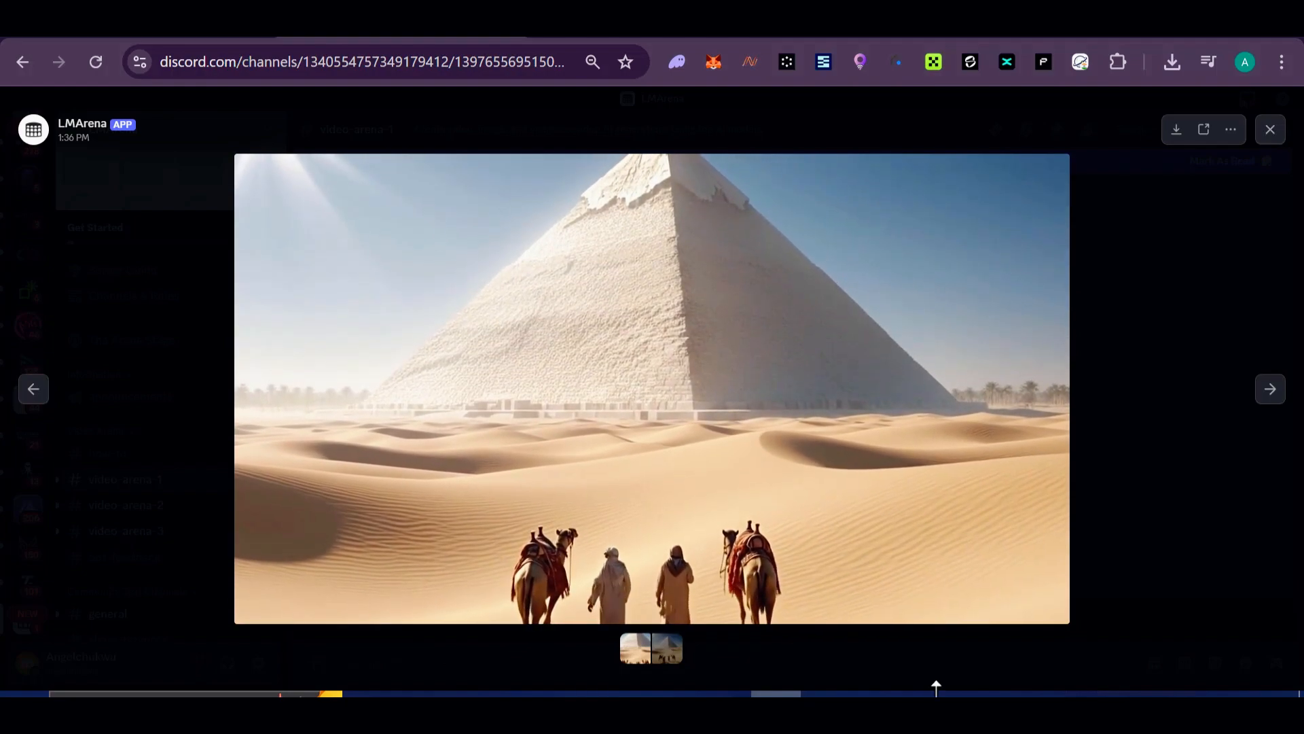
{"action": "left_click", "coordinate": [651, 387]}
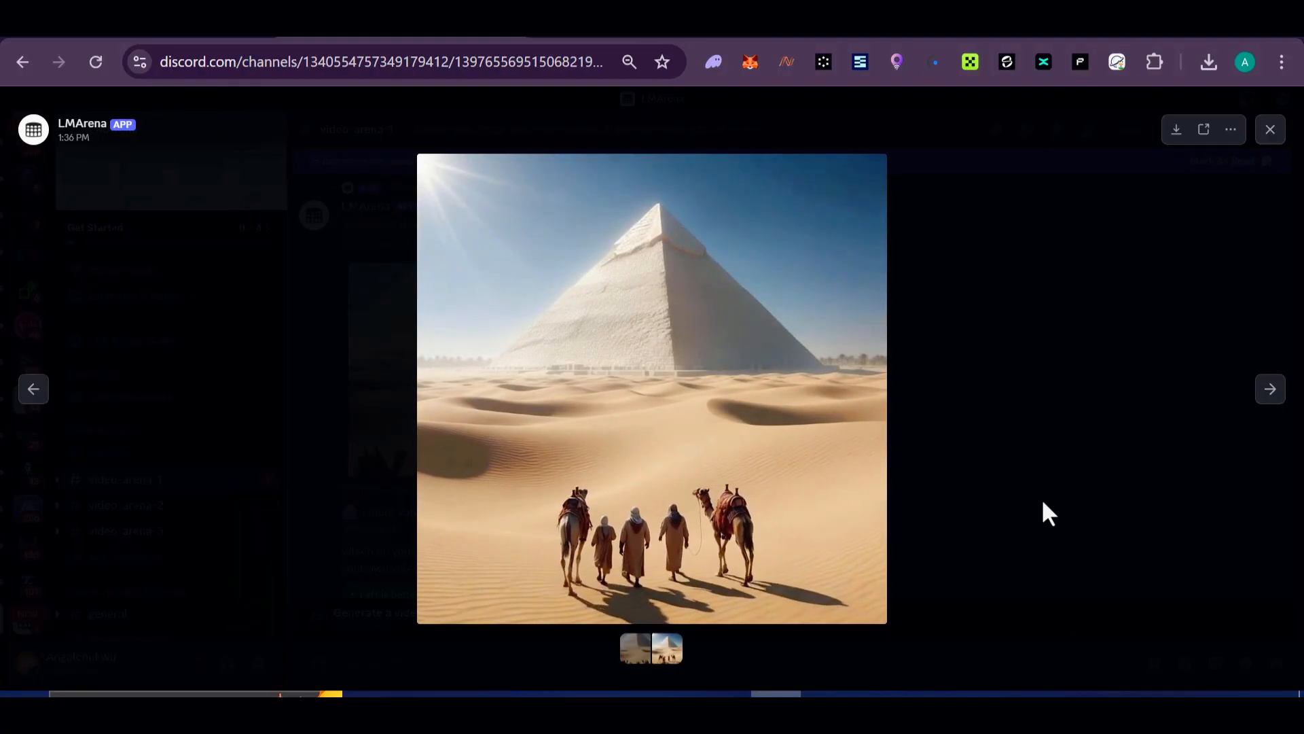
{"action": "left_click", "coordinate": [1270, 129]}
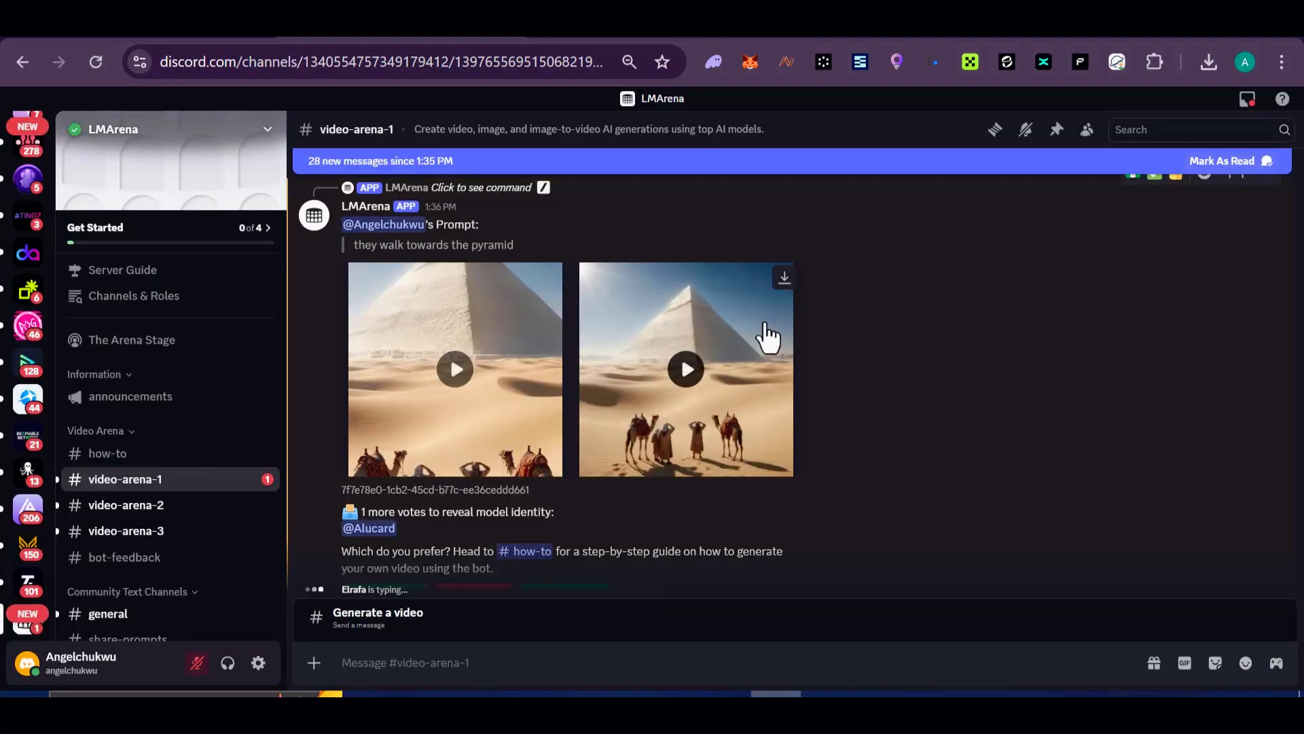
{"action": "left_click", "coordinate": [783, 276]}
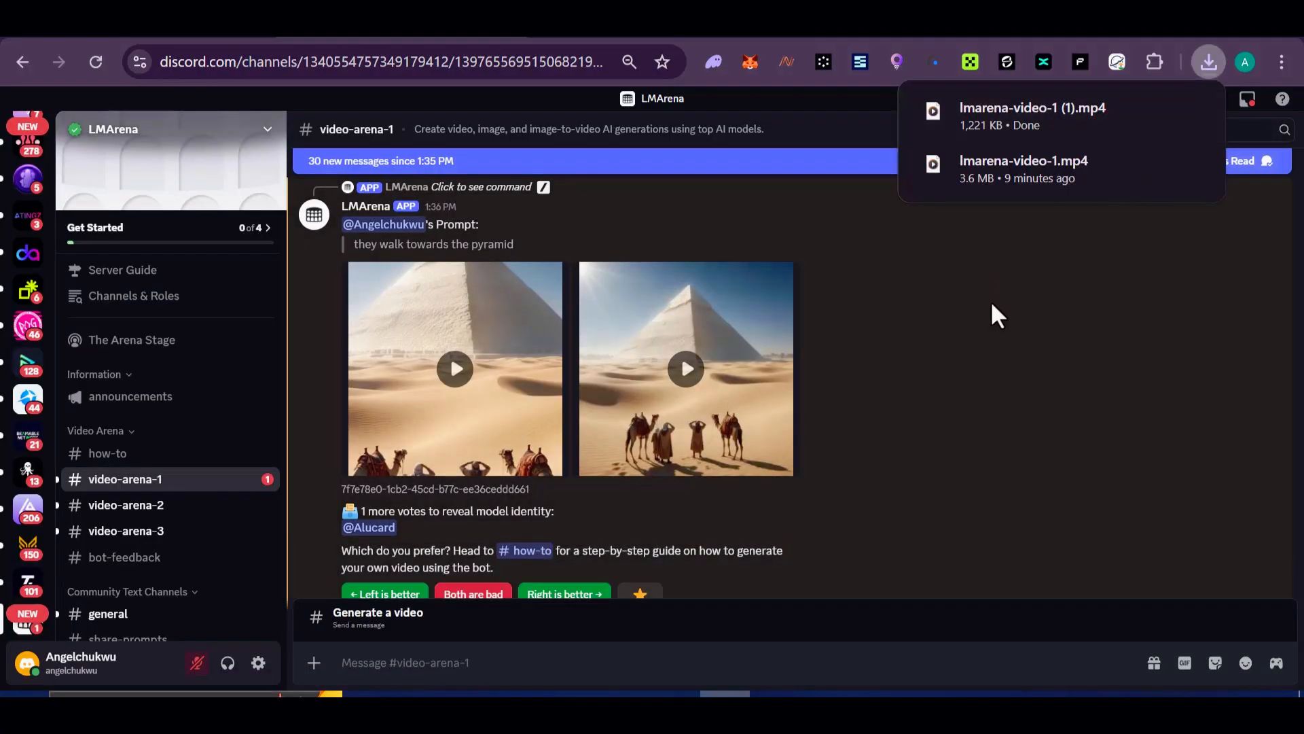
{"action": "scroll", "scroll_direction": "down", "scroll_amount": 3}
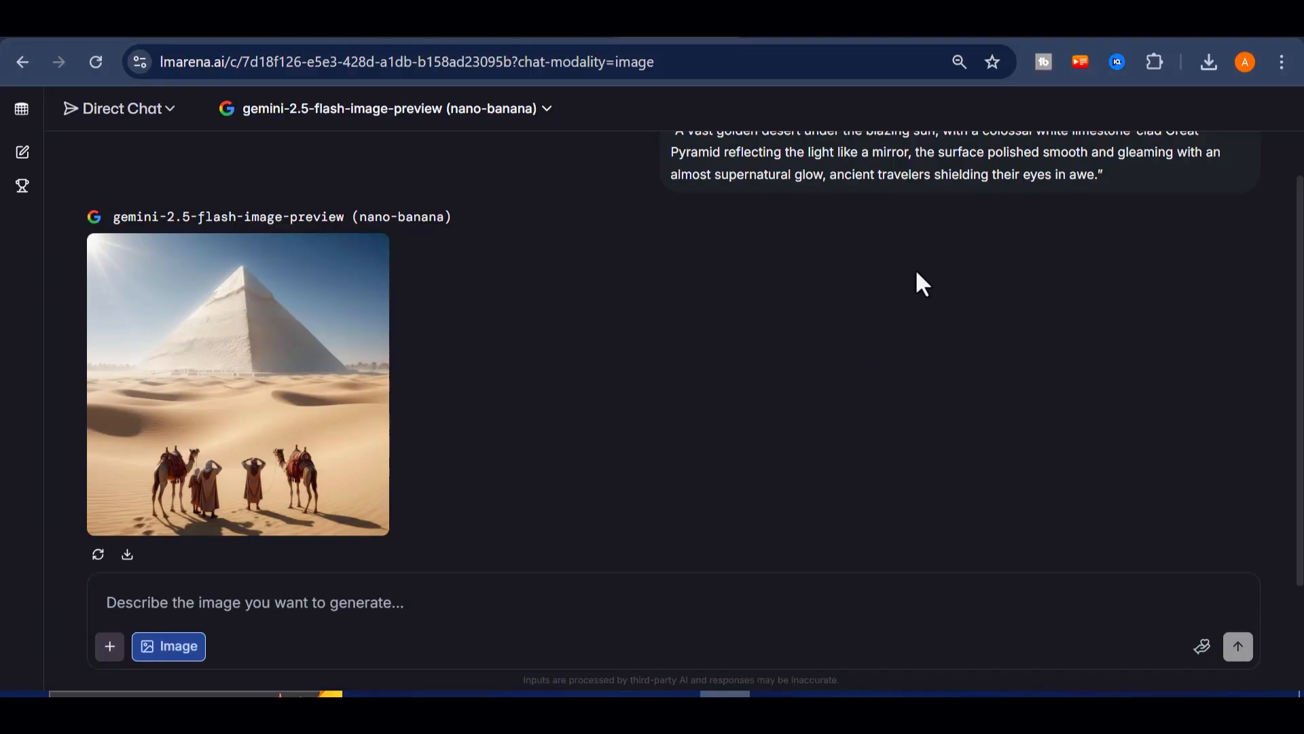
{"action": "mouse_move", "coordinate": [949, 208]}
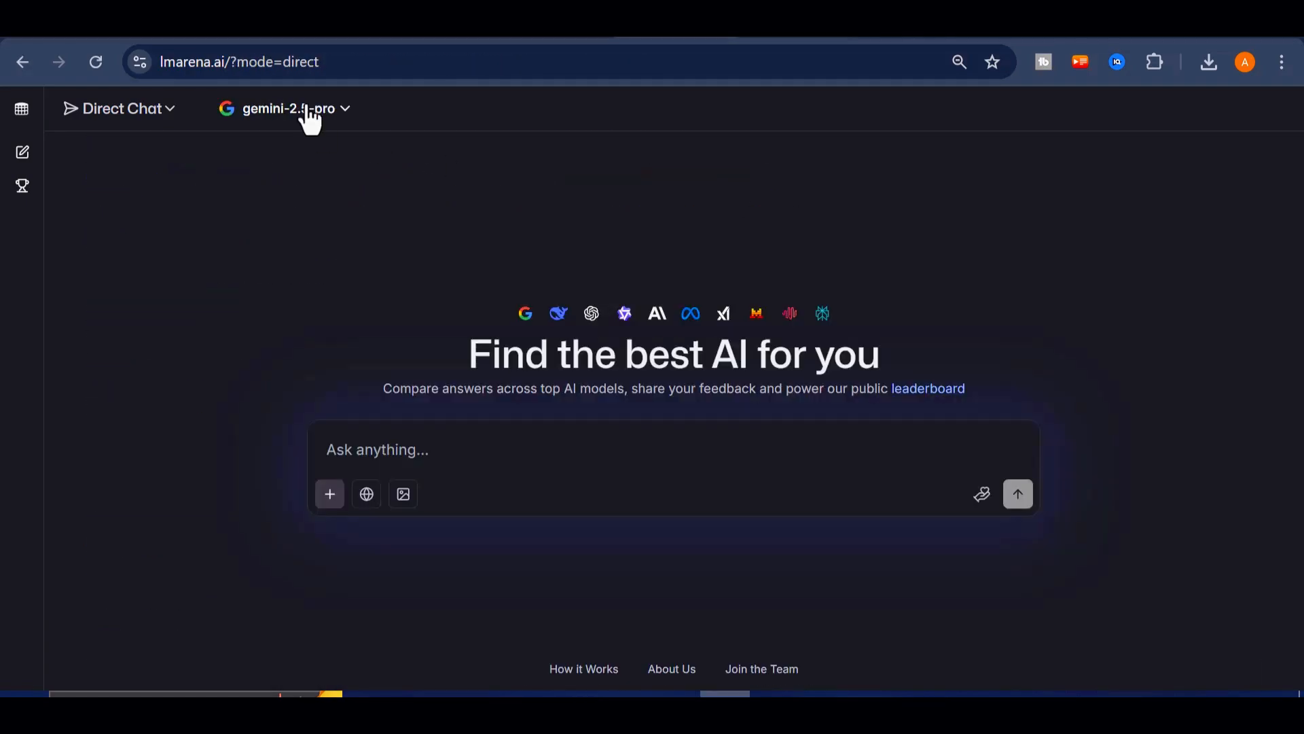
{"action": "mouse_move", "coordinate": [365, 493]}
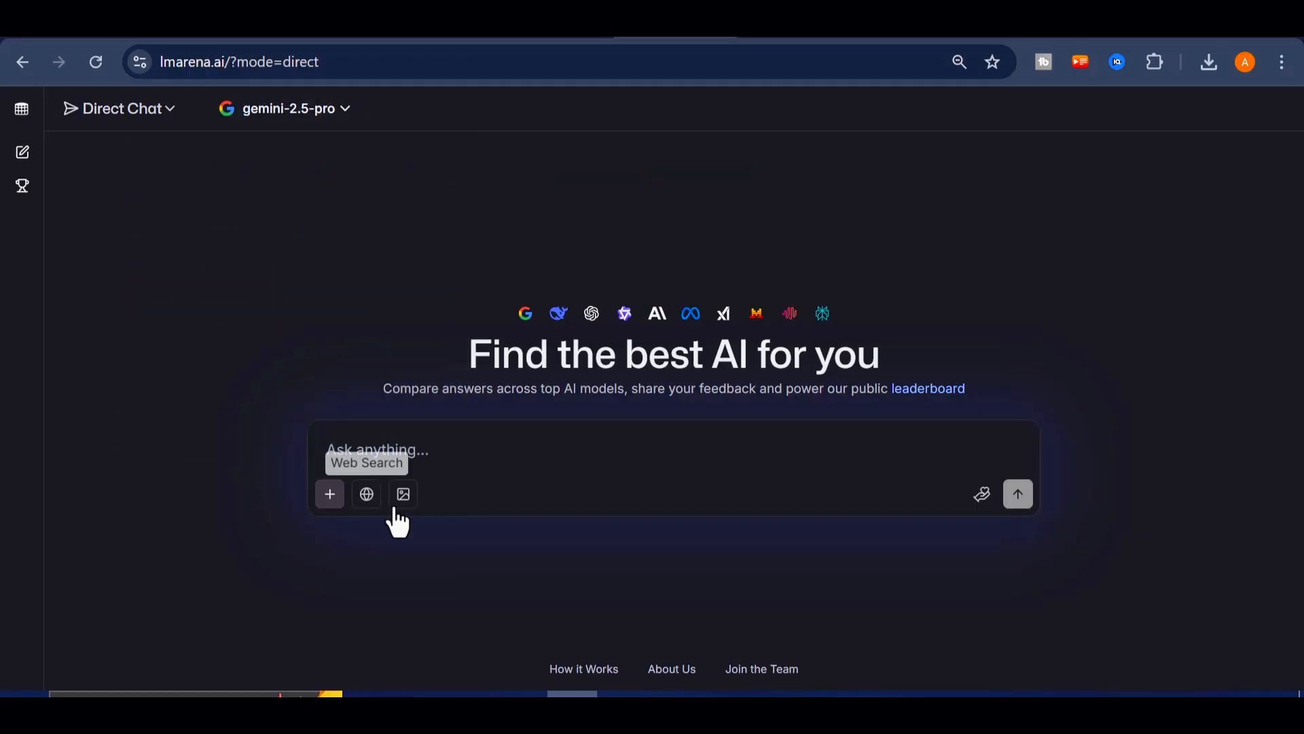
Switch the new Direct Chat to image generation with nano-banana
{"action": "left_click", "coordinate": [402, 494]}
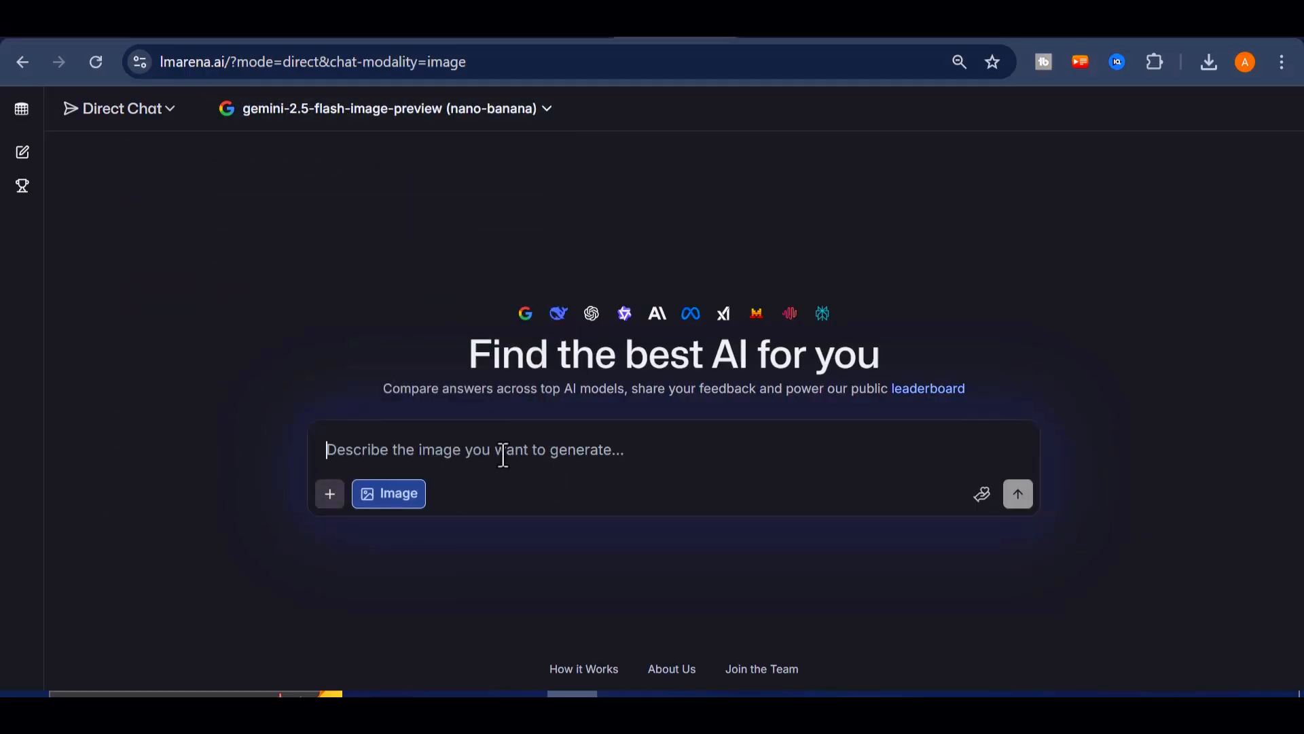